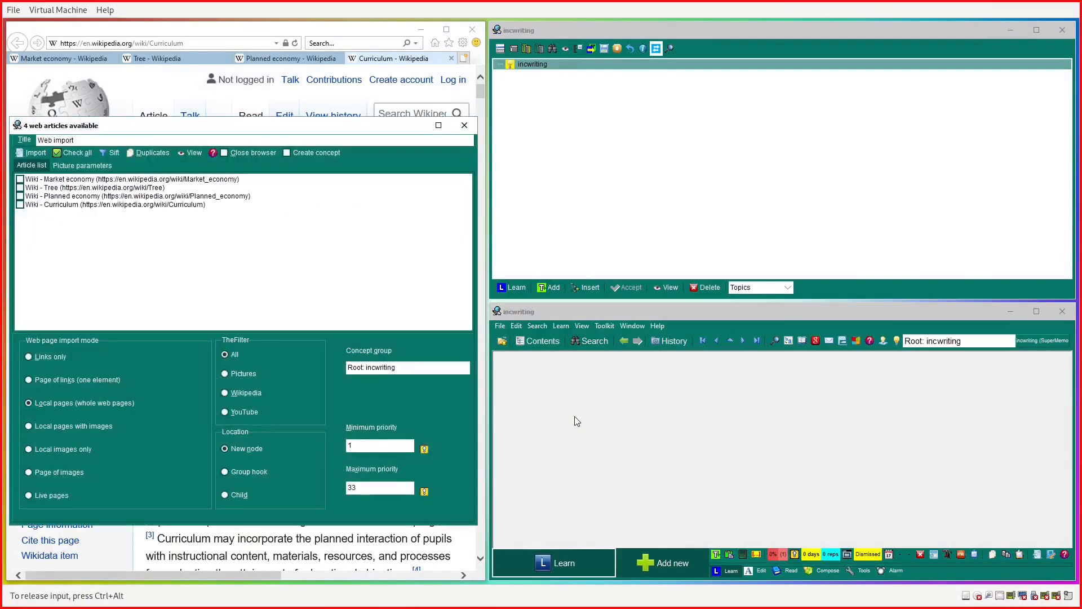
Import all four checked Wikipedia articles into the incwriting collection.
click(34, 152)
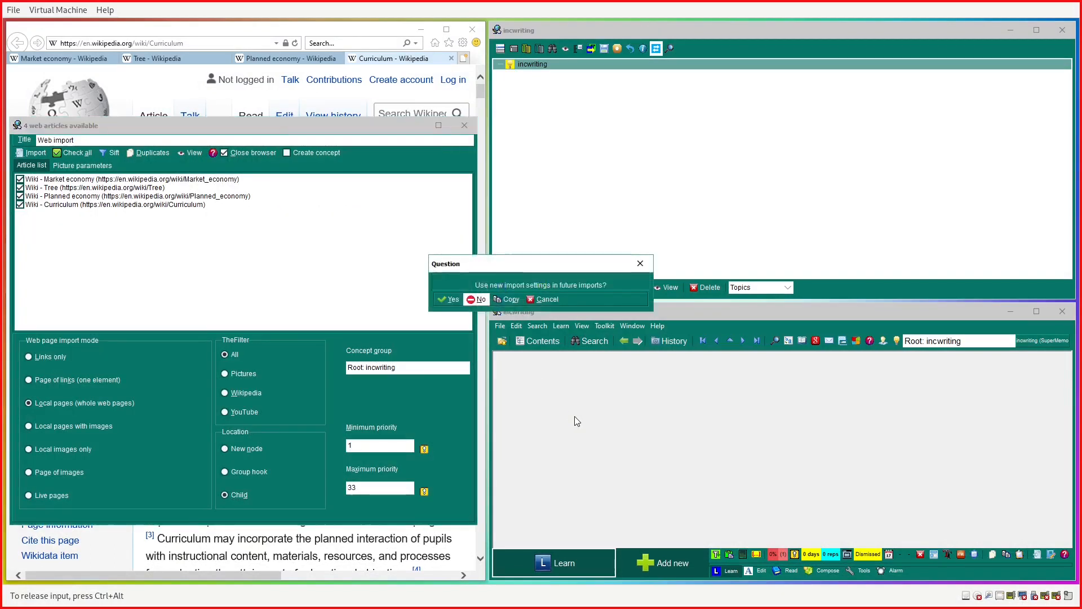
click(450, 299)
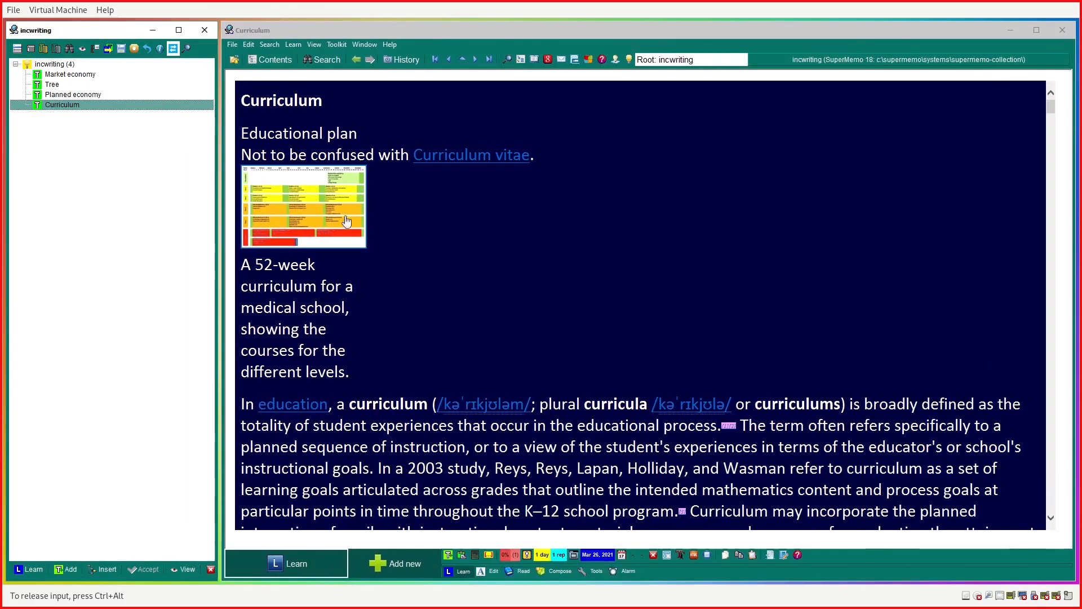
Give Market economy priority 15%, then look through the Tree and Planned economy topics.
click(70, 74)
text(15)
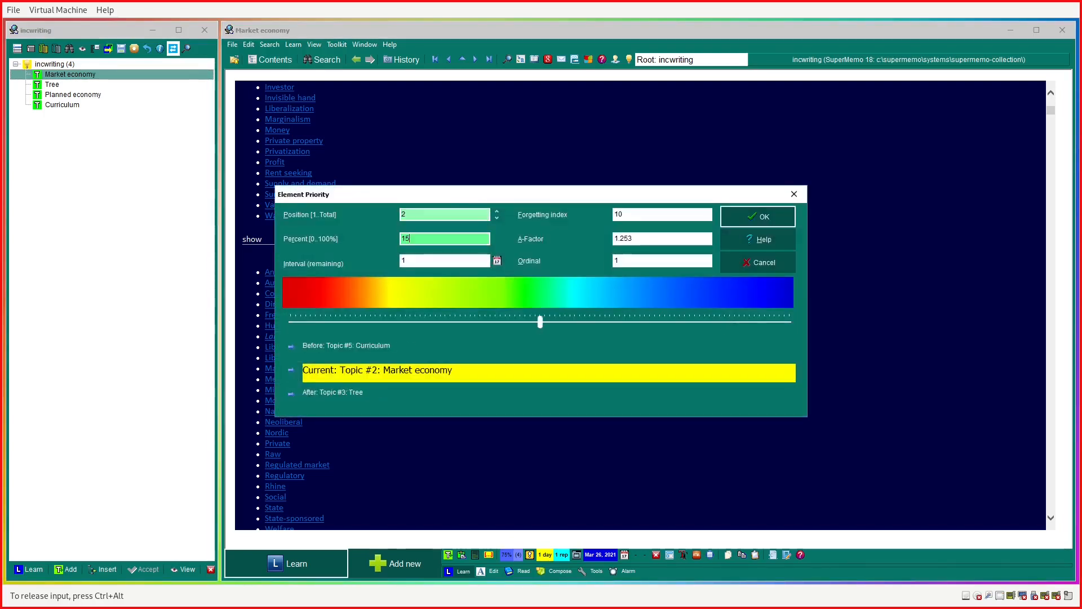
click(756, 216)
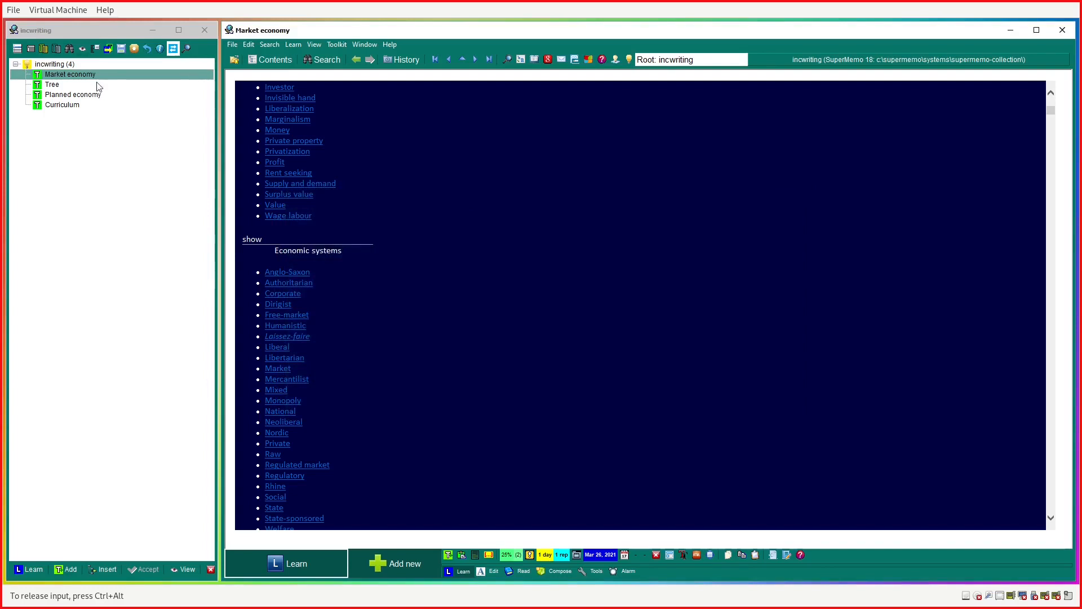
click(51, 84)
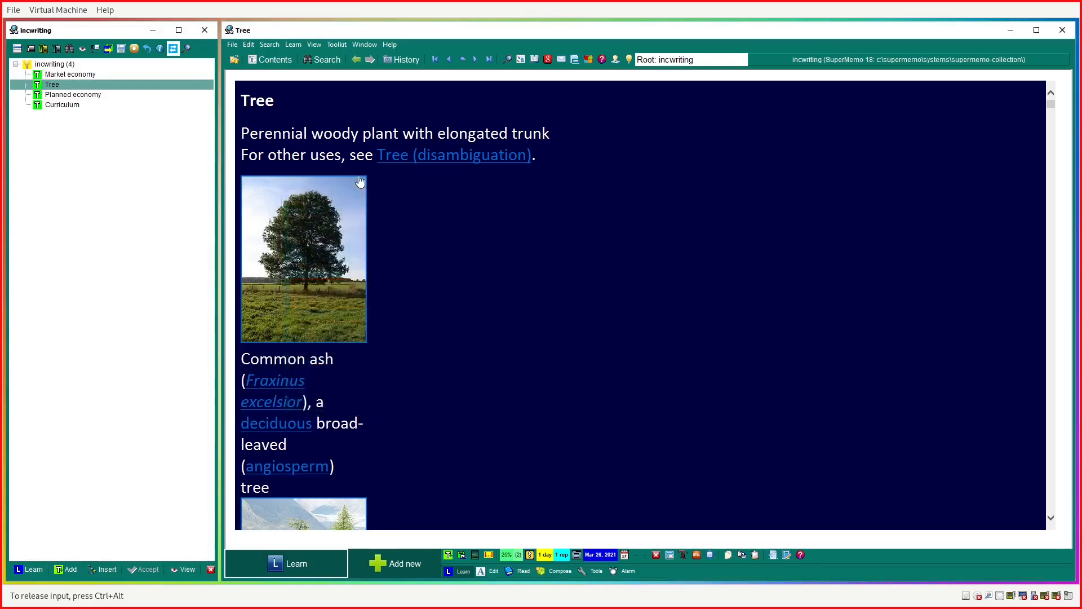
click(72, 94)
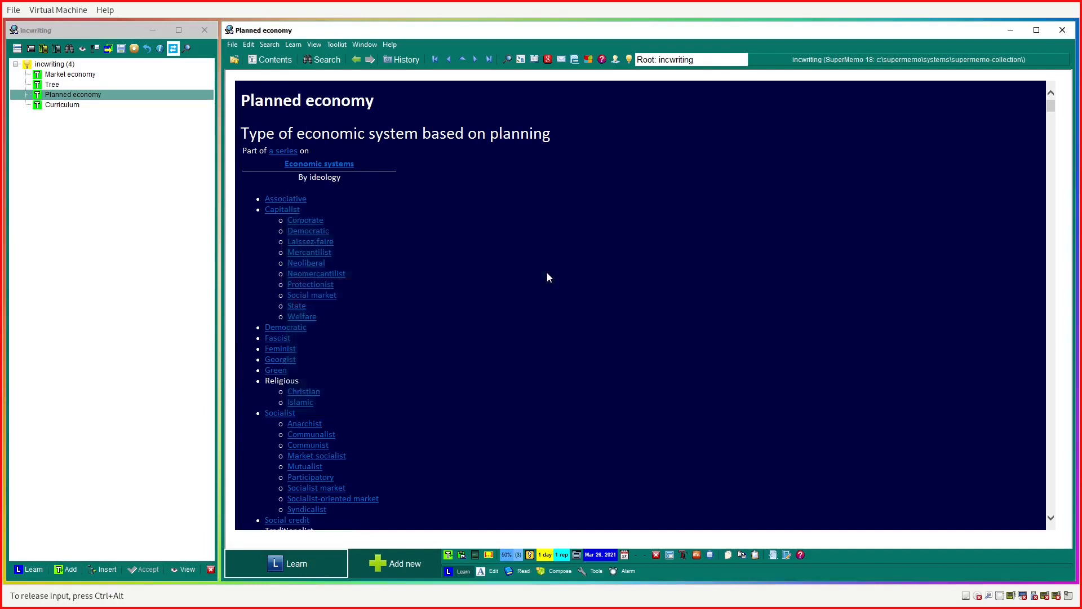
Give Curriculum priority 80% and start the learning session from Market economy.
click(62, 104)
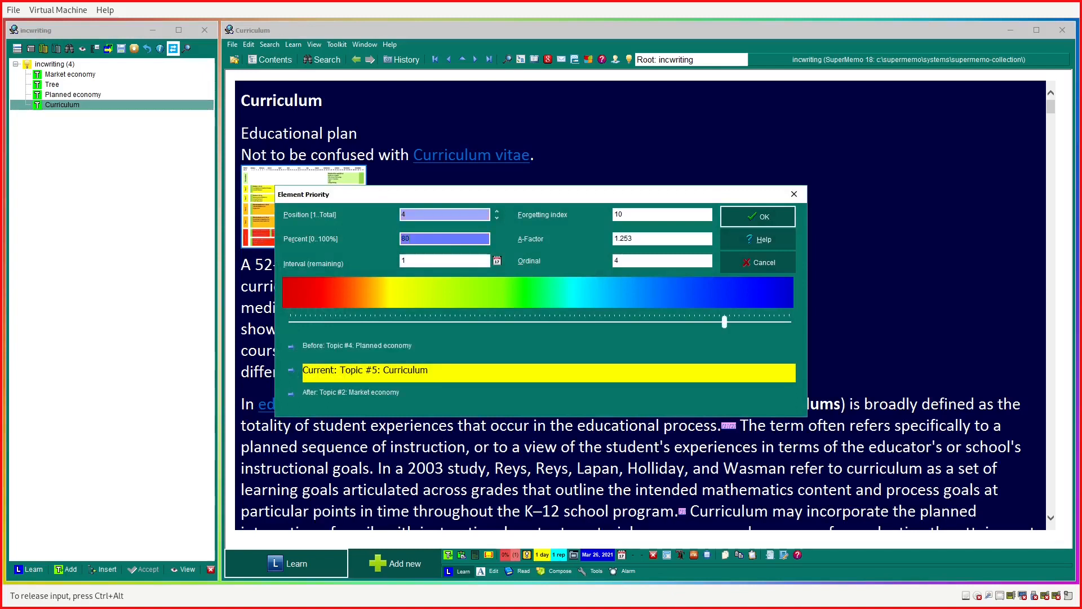
click(757, 217)
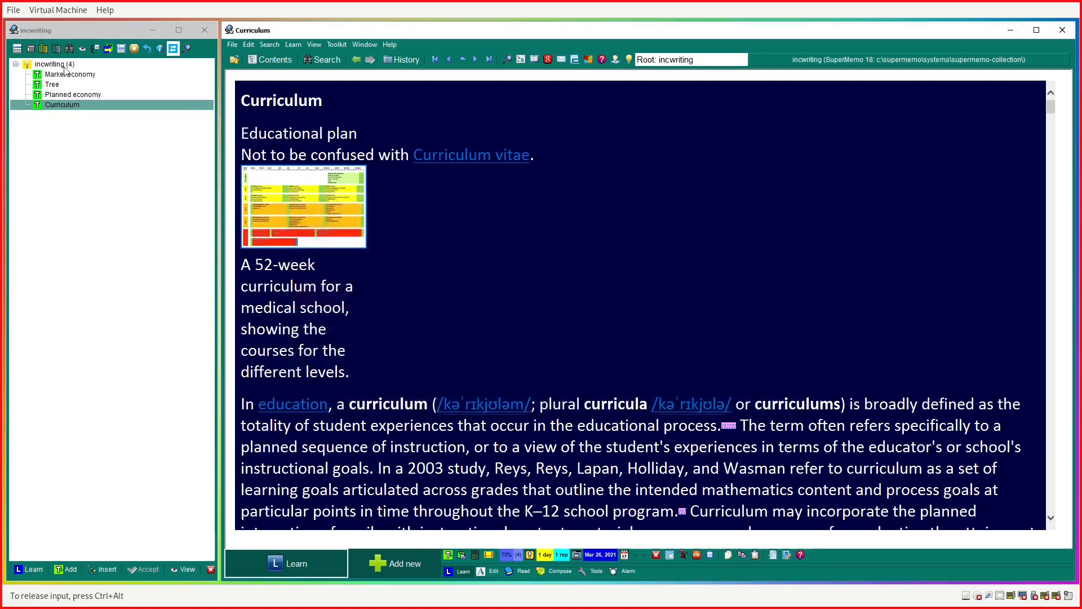
click(70, 74)
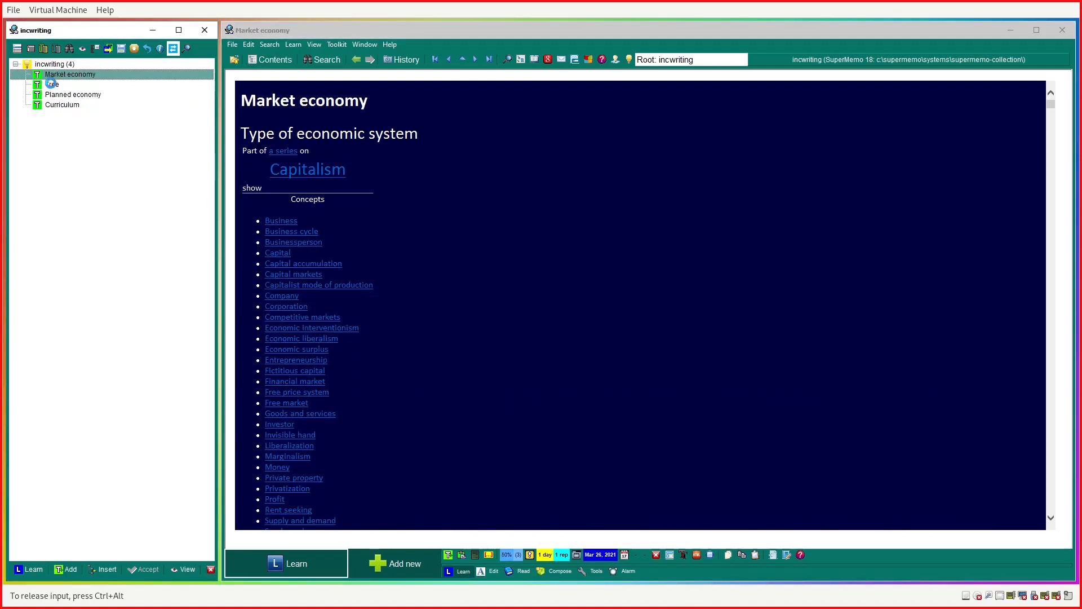
click(62, 103)
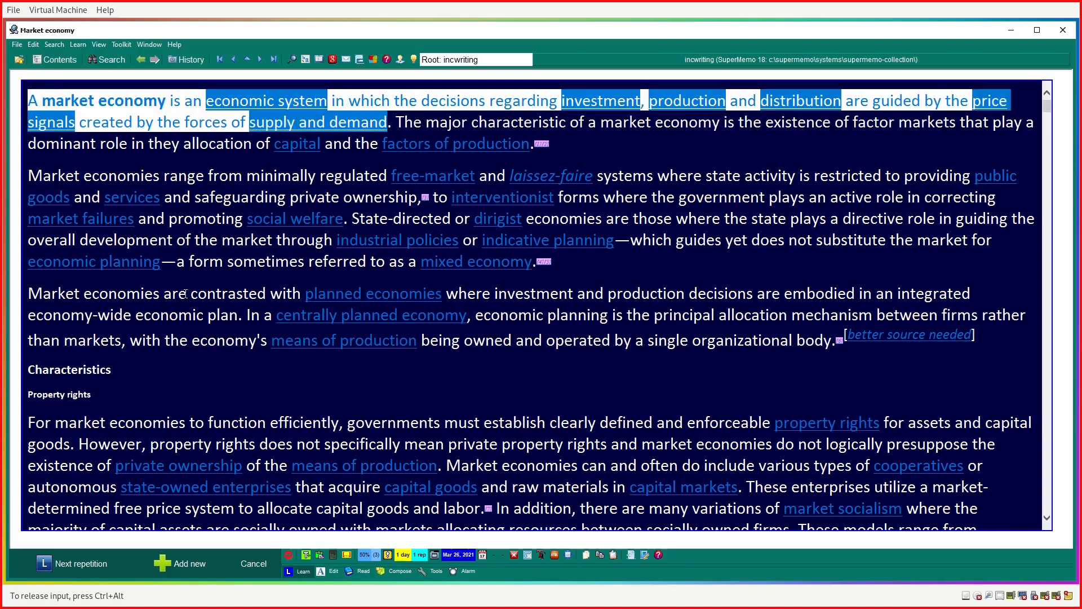
Advance to Planned economy and select a passage to extract.
click(373, 293)
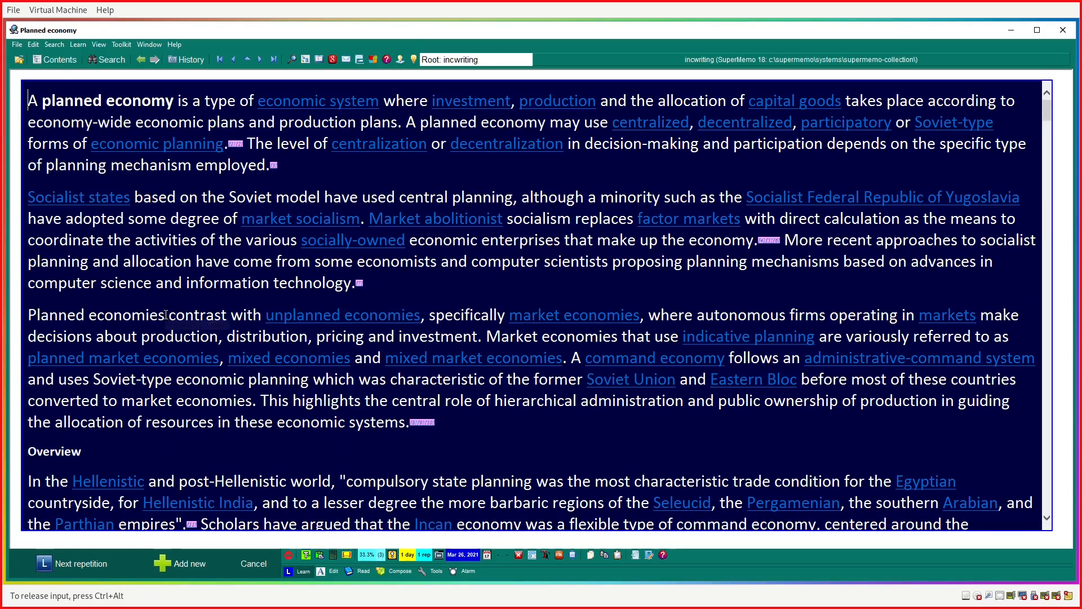
drag(27, 101, 283, 164)
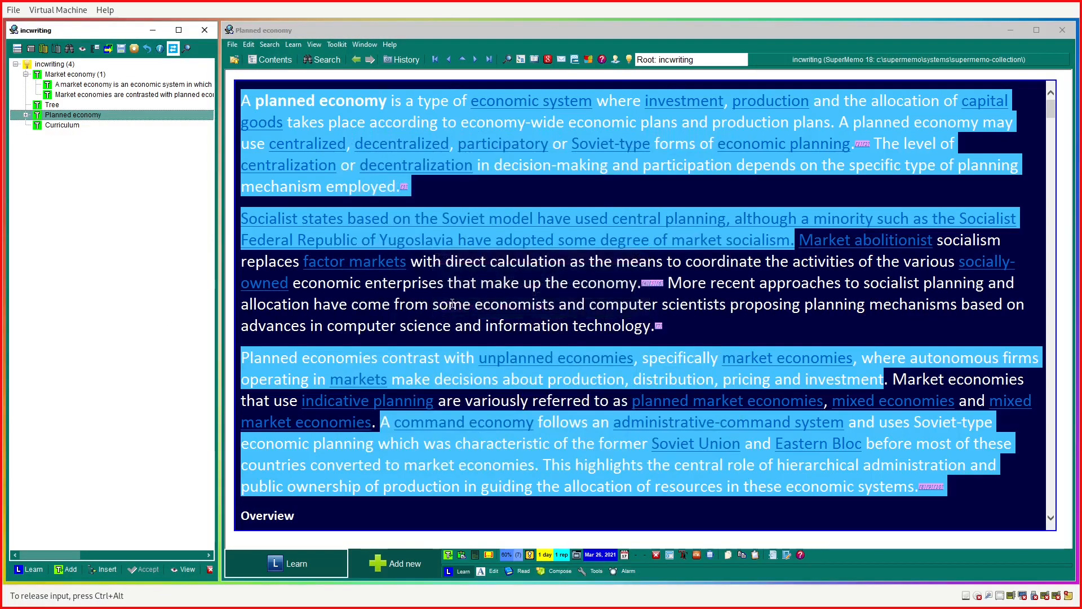
Give the Planned economy extracts priorities 10%, 20% and 40%.
click(27, 114)
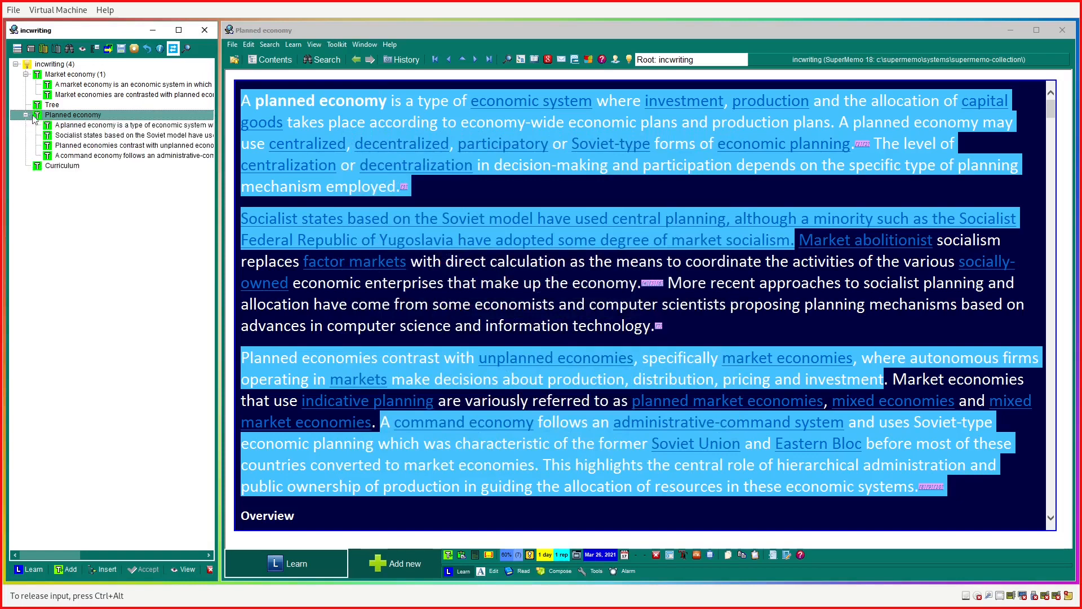
click(131, 125)
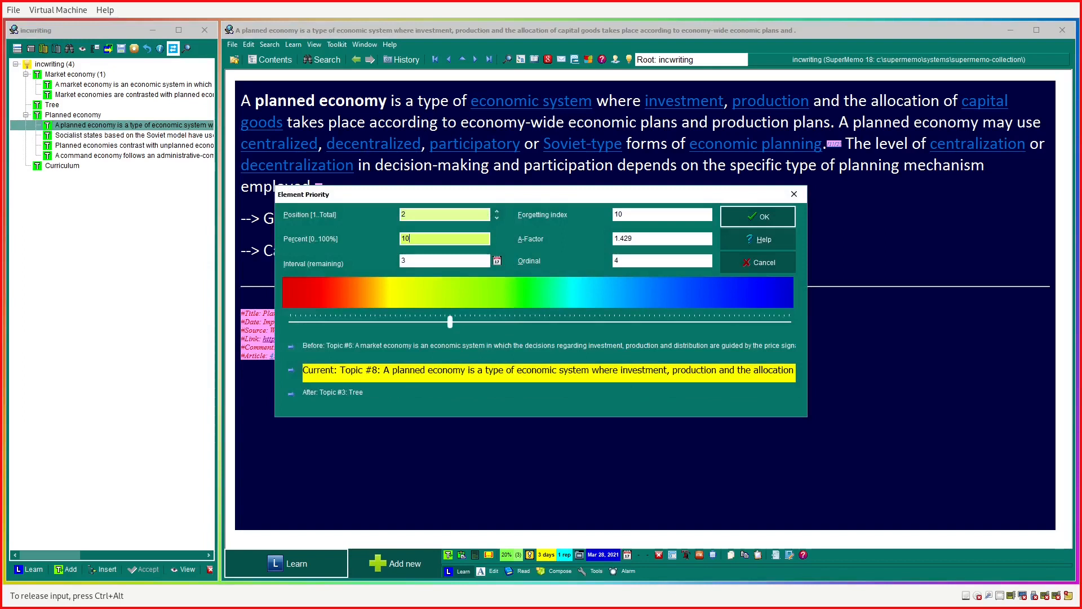
click(756, 217)
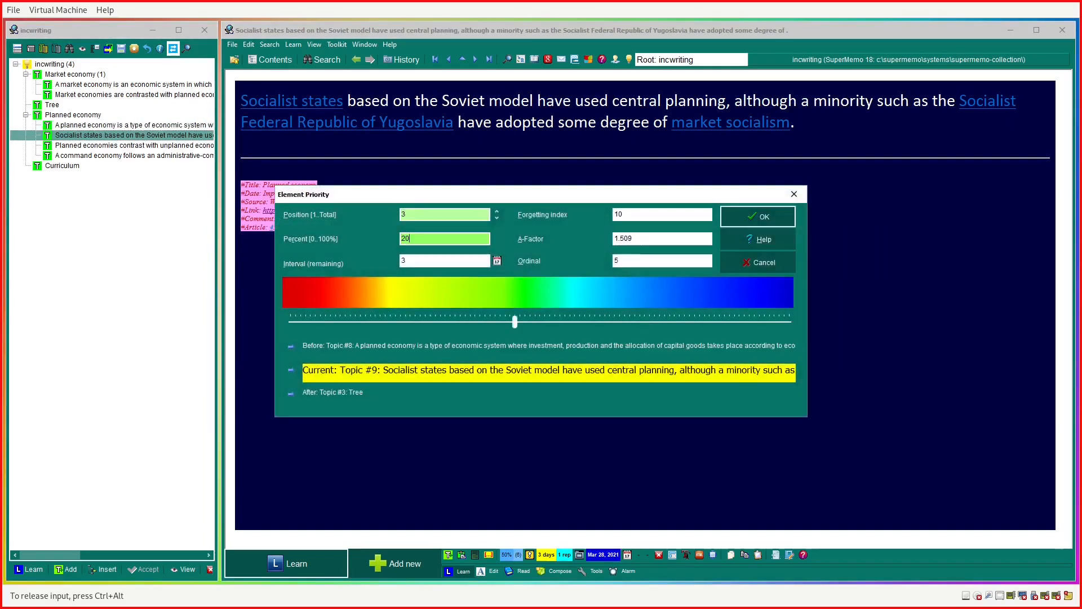
click(756, 215)
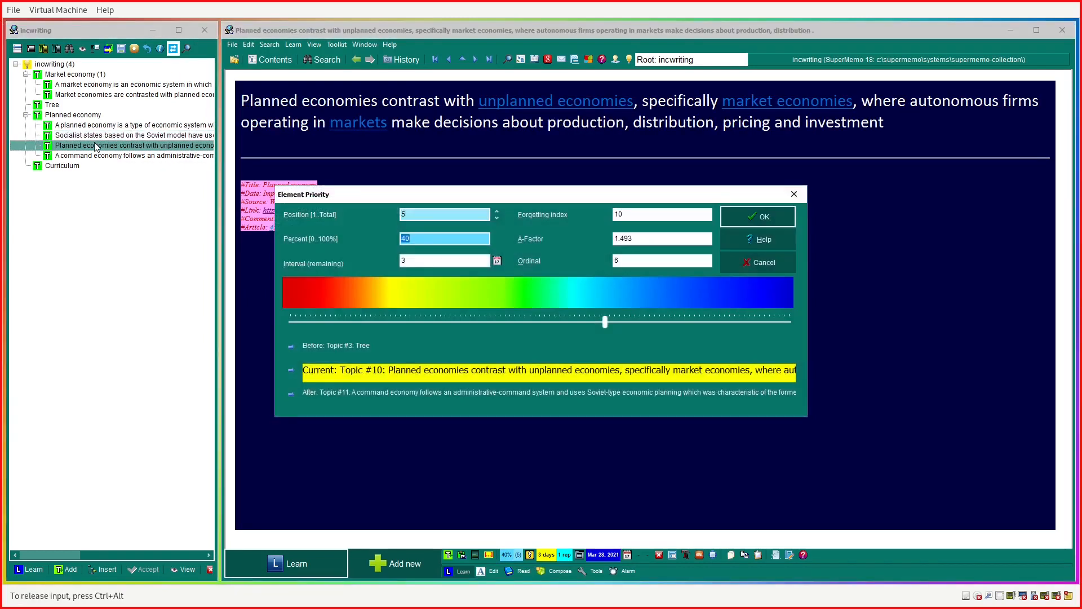
click(756, 216)
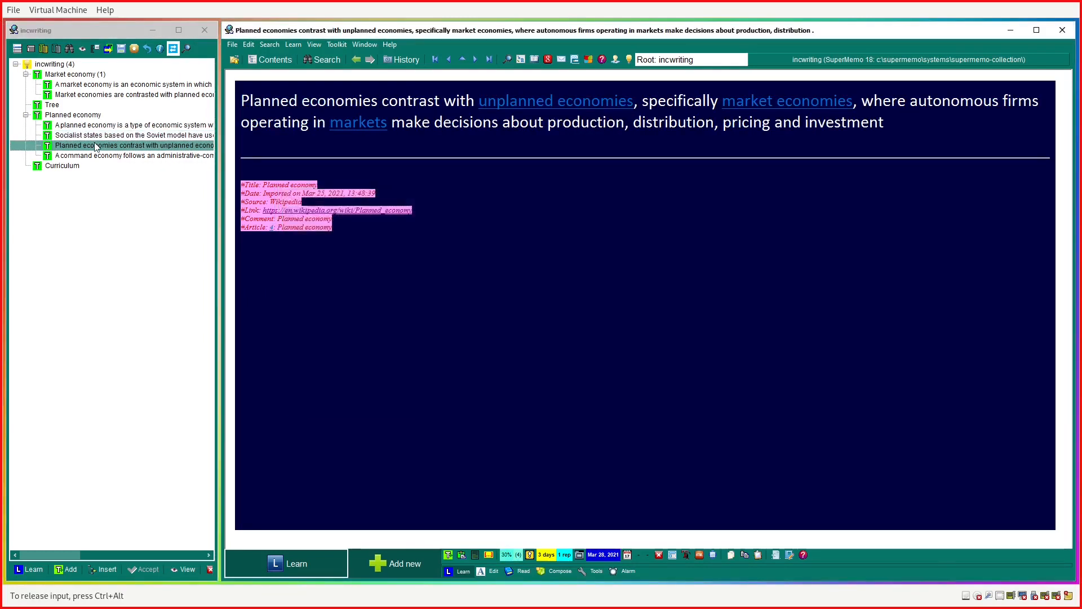
Move to the Curriculum article and scroll to the passage to extract.
click(62, 166)
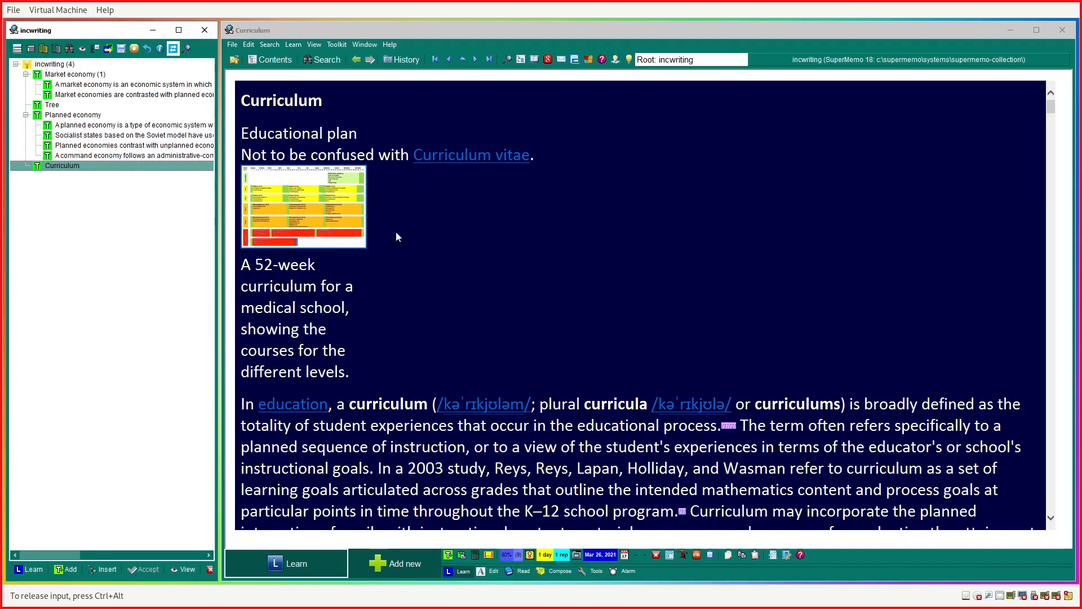
scroll(down, 3)
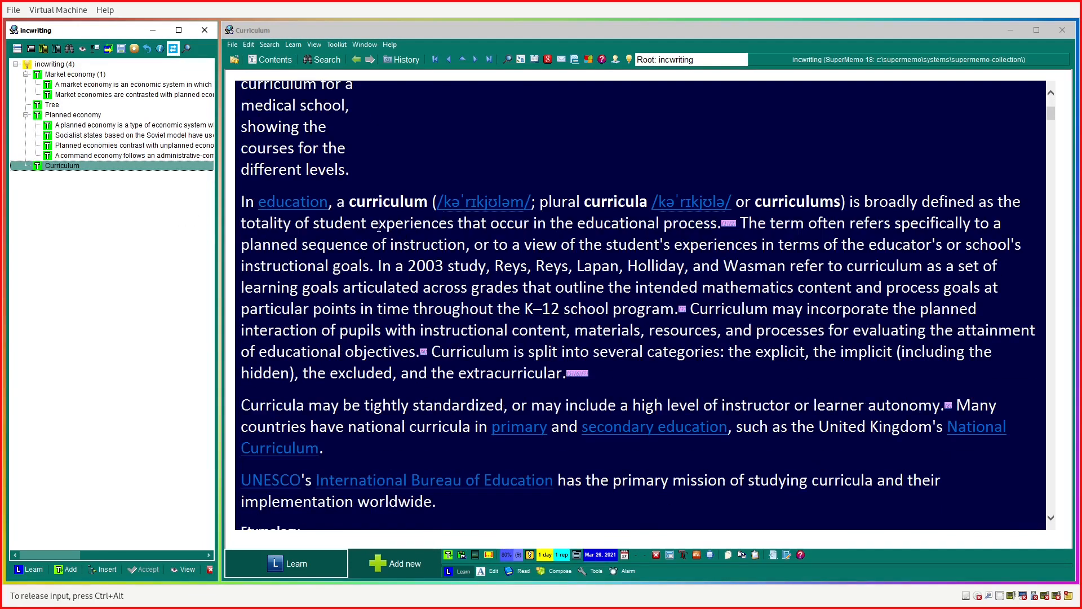
scroll(down, 3)
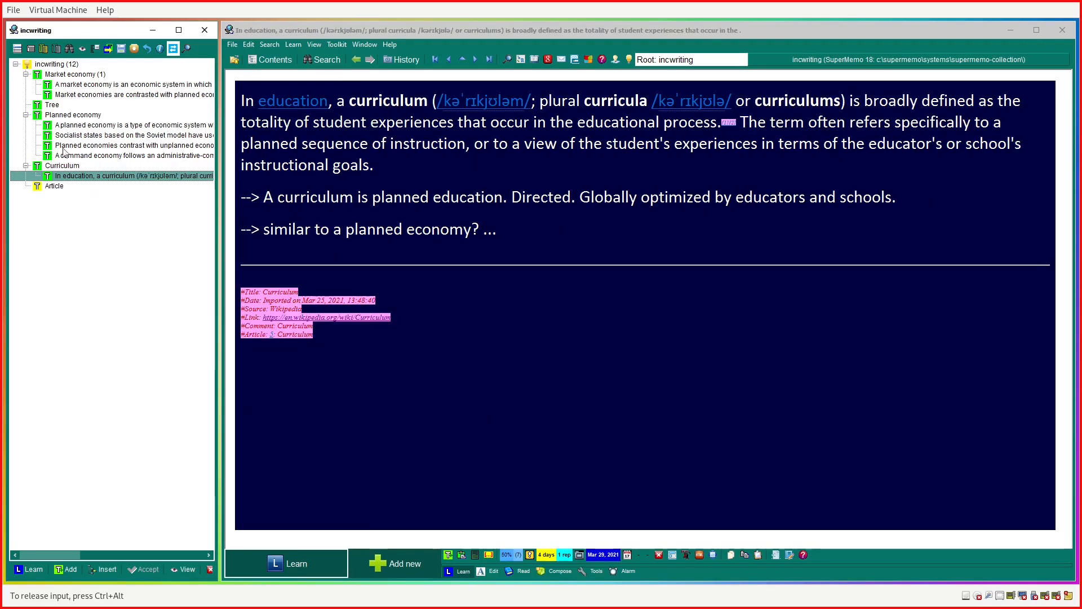
Move the four Planned economy extracts and the Curriculum extract into the Article group.
click(134, 156)
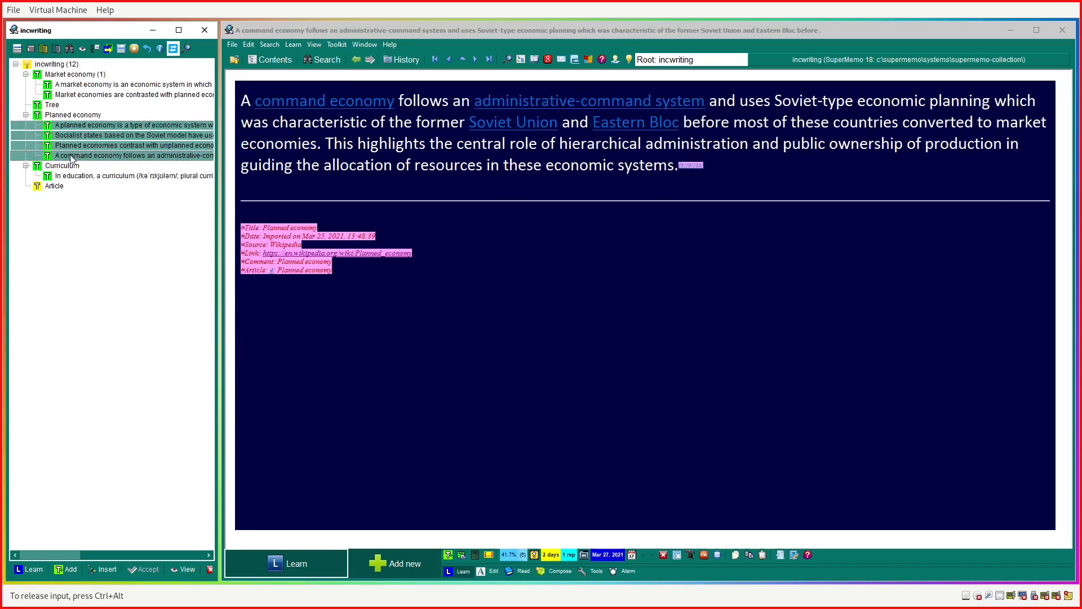
click(62, 125)
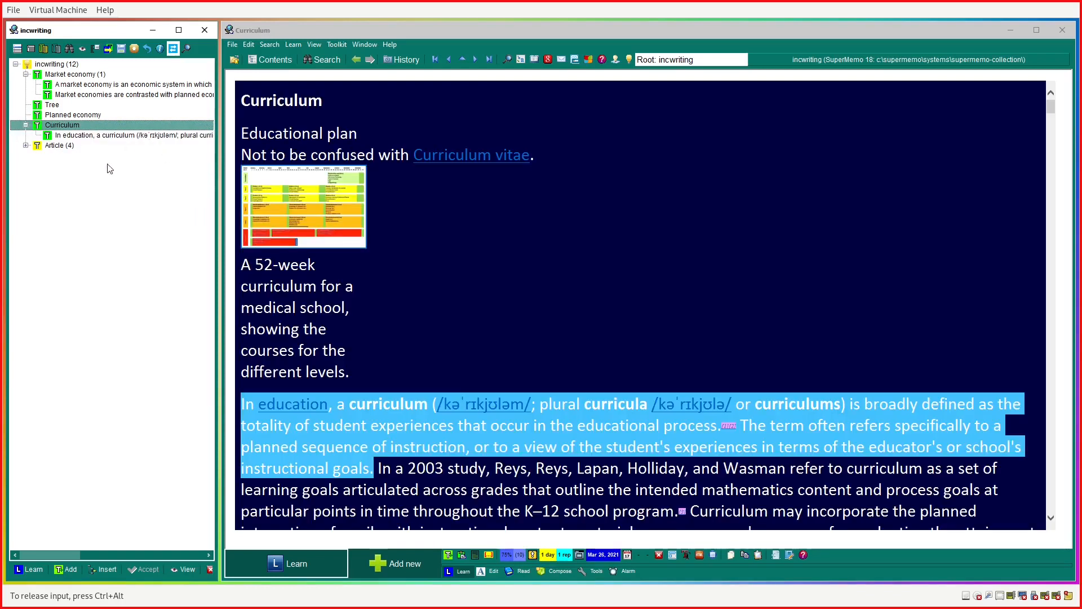
click(57, 135)
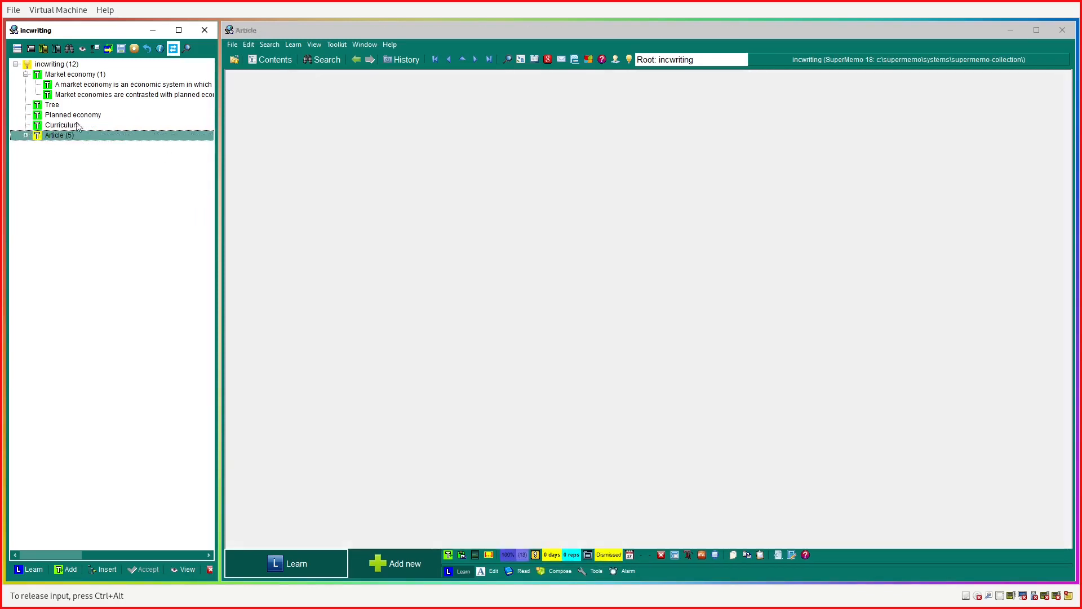
Move the two Market economy extracts into Article, expand it and start a new item.
click(131, 95)
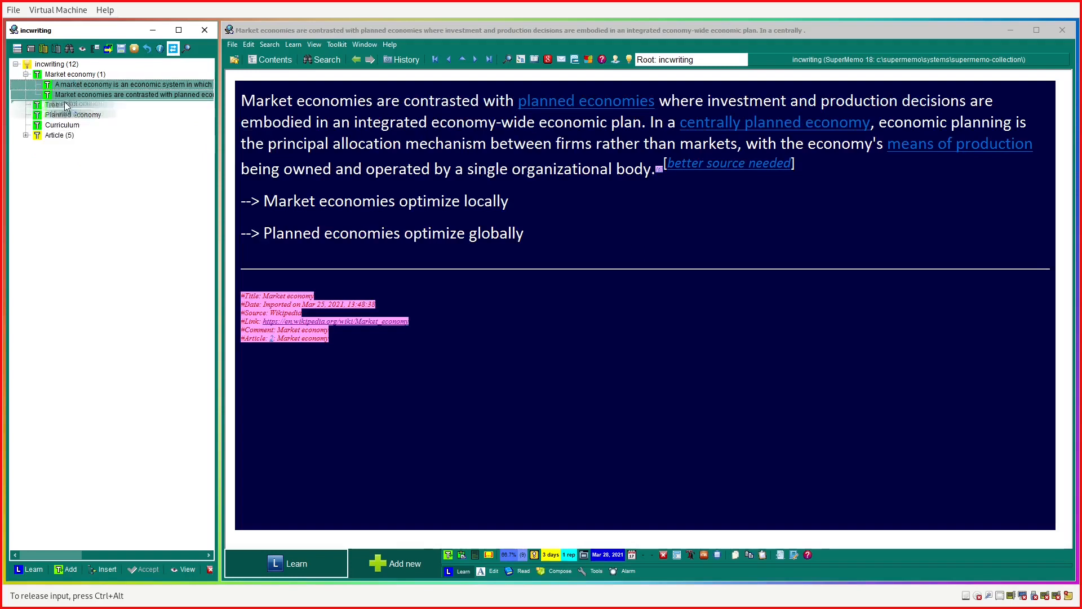
click(52, 85)
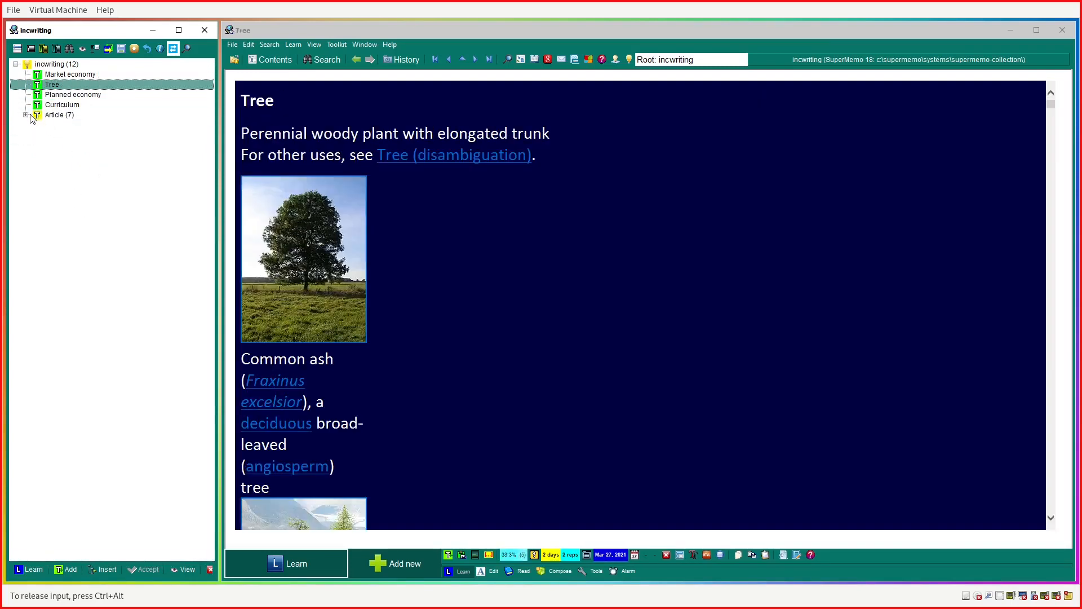
click(26, 115)
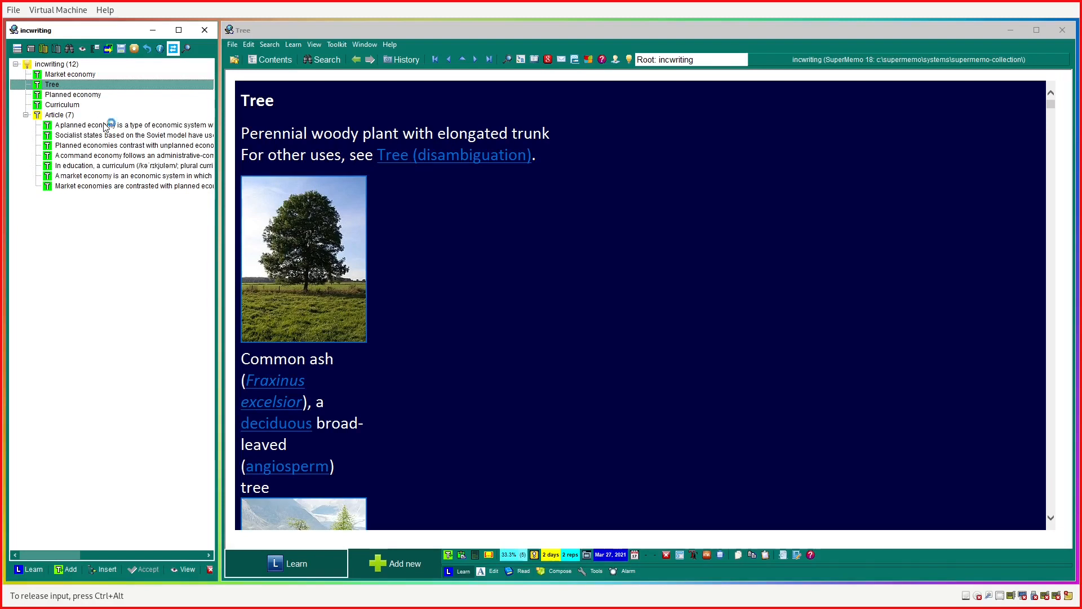
click(134, 134)
text(Do pl)
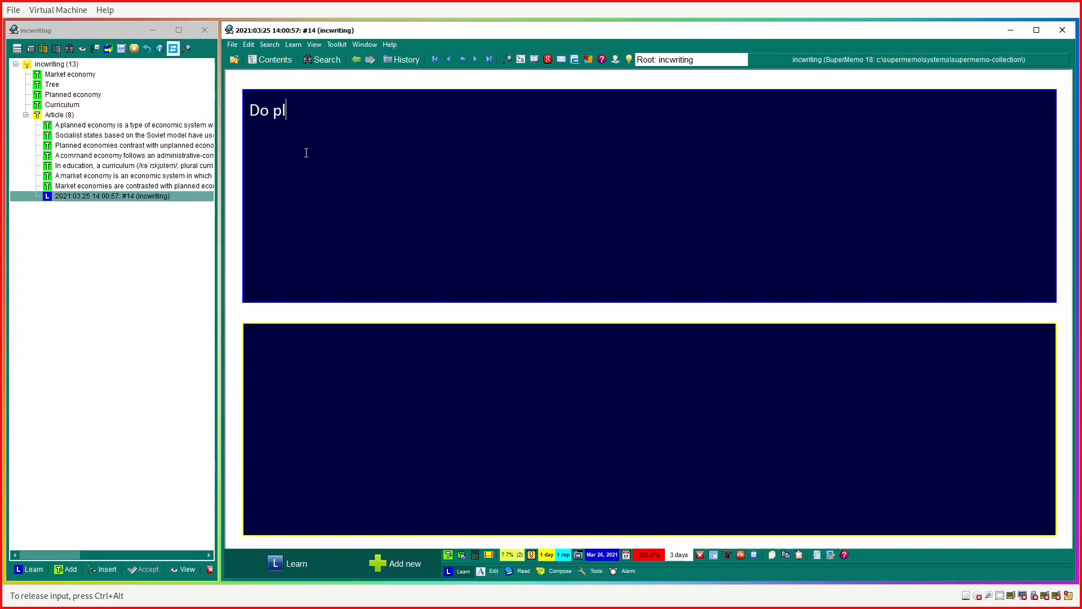
Finish the question whether planned economies tend to be locally or globally optimized.
text(anned economies t)
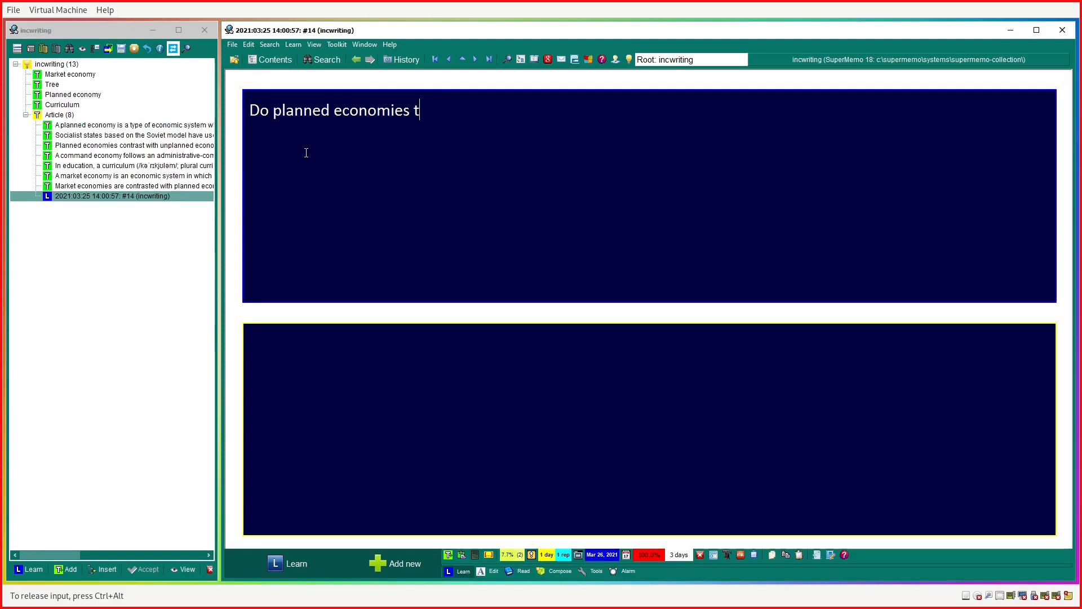
text(end to be locally or)
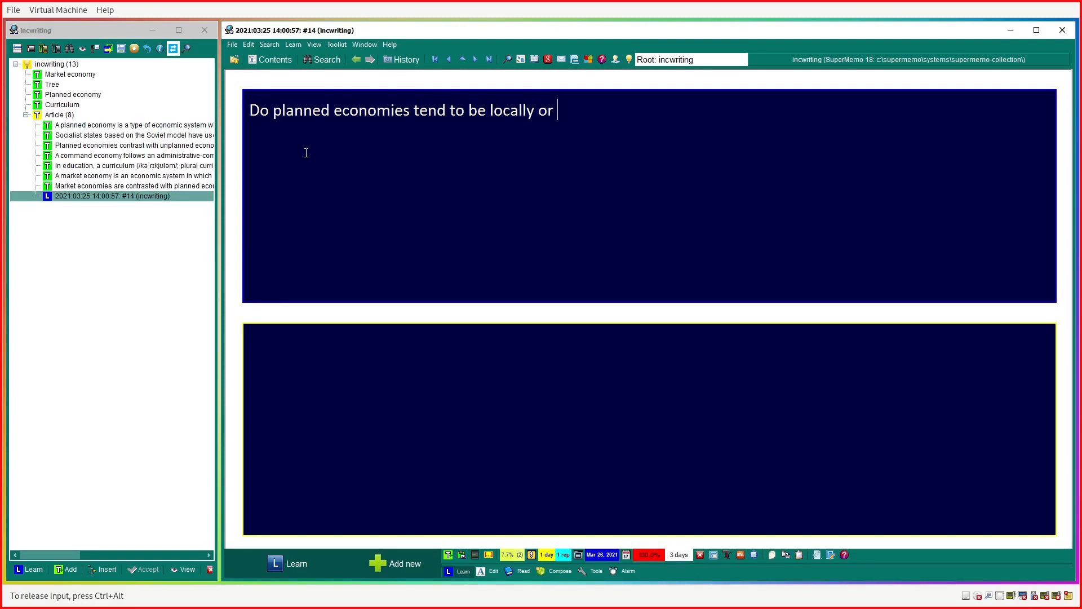
text(globally optimized?)
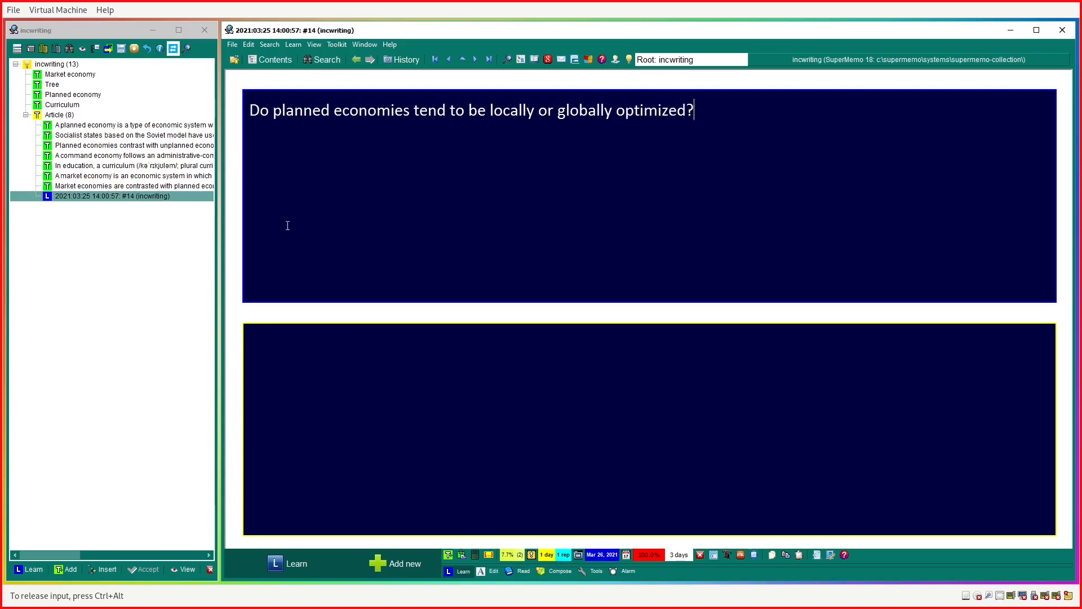
Add a new Article item asking whether market economies are locally or globally optimized.
right_click(59, 115)
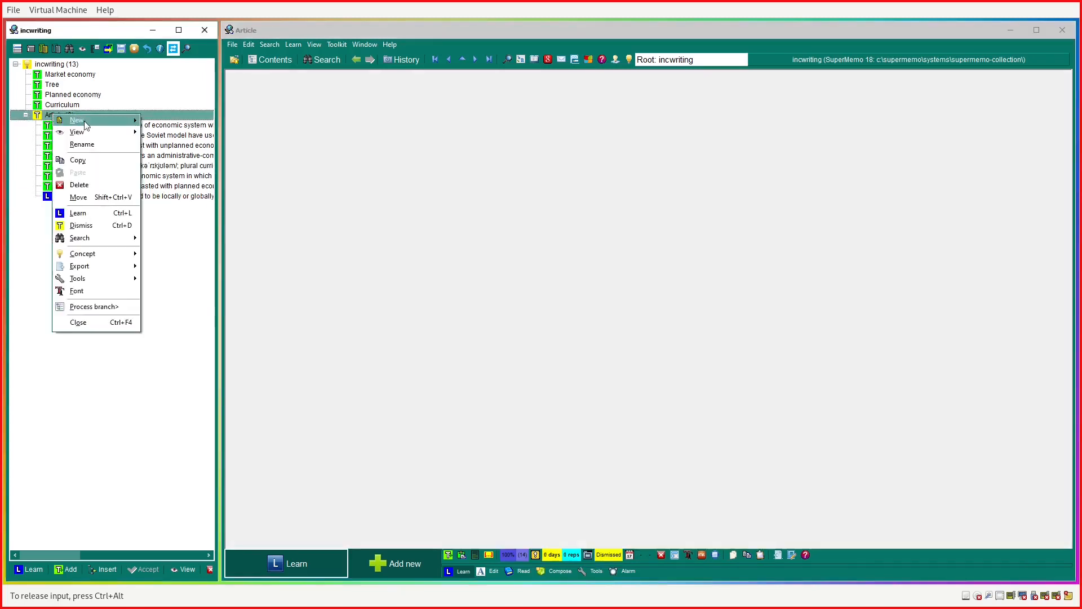
click(77, 120)
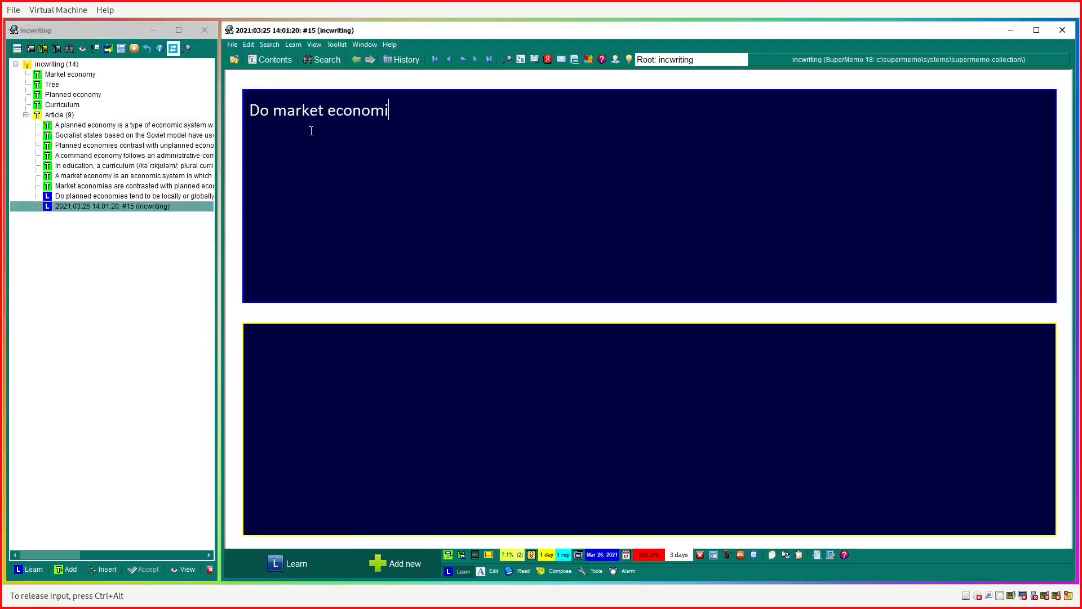
text(es tend to be locally)
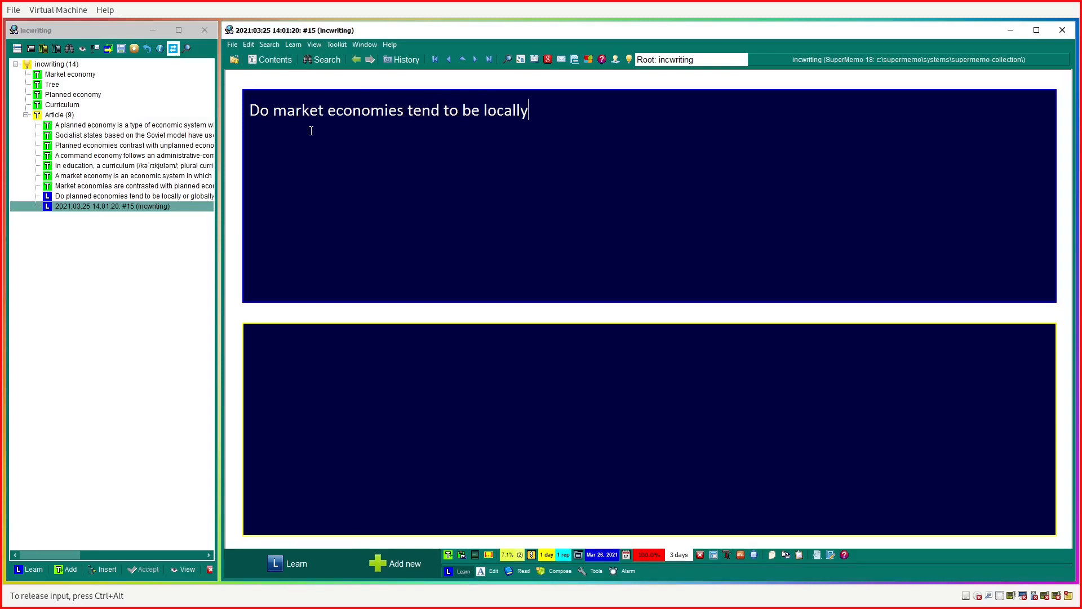
text(or globally optimized?)
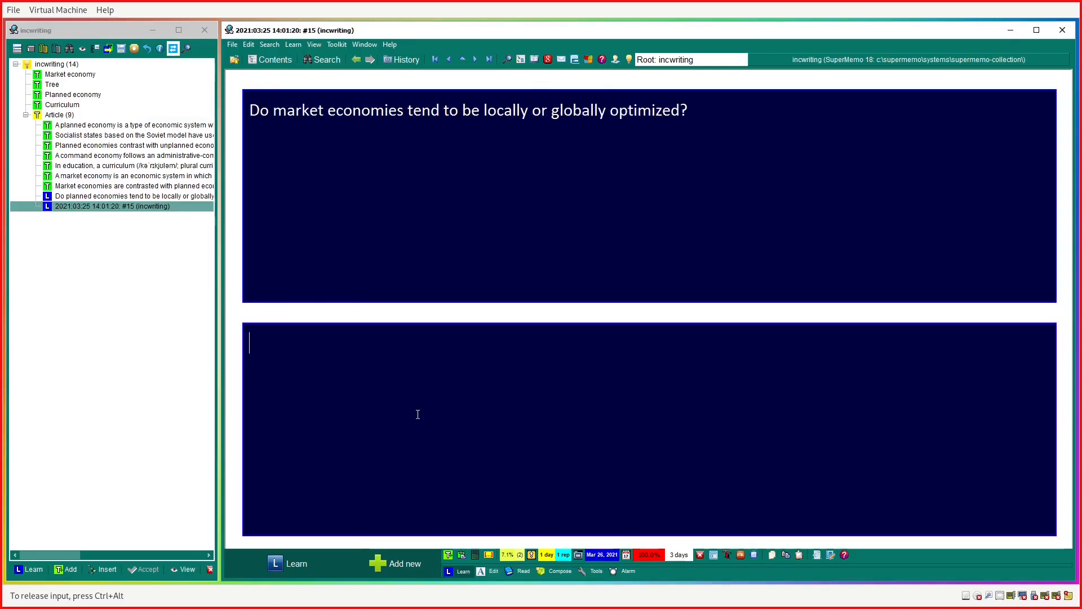
Answer the market item 'locally', then open the Socialist states extract.
text(locally)
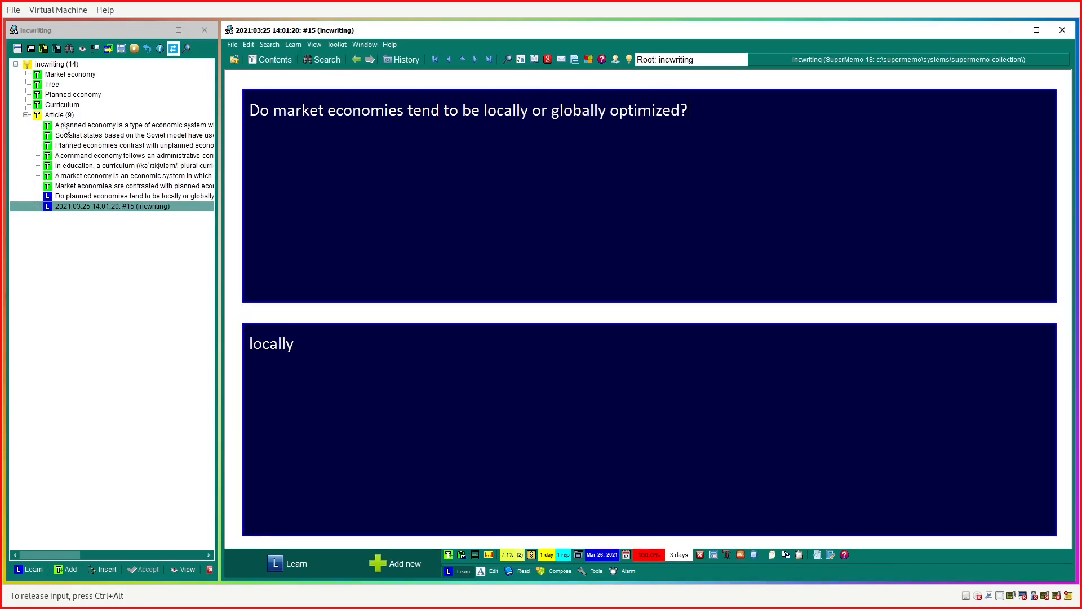
click(131, 125)
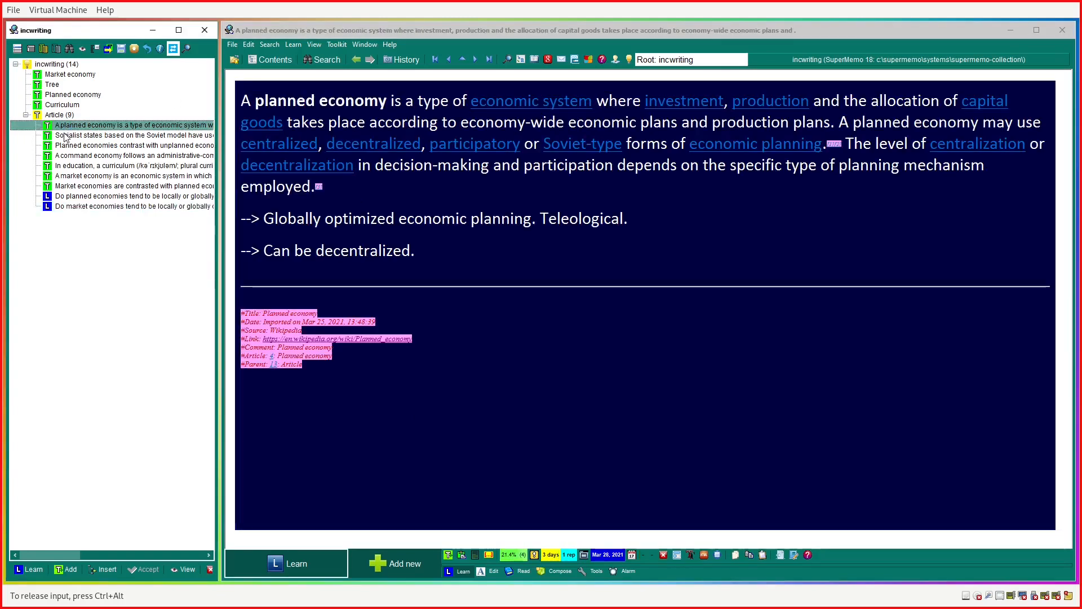
click(134, 134)
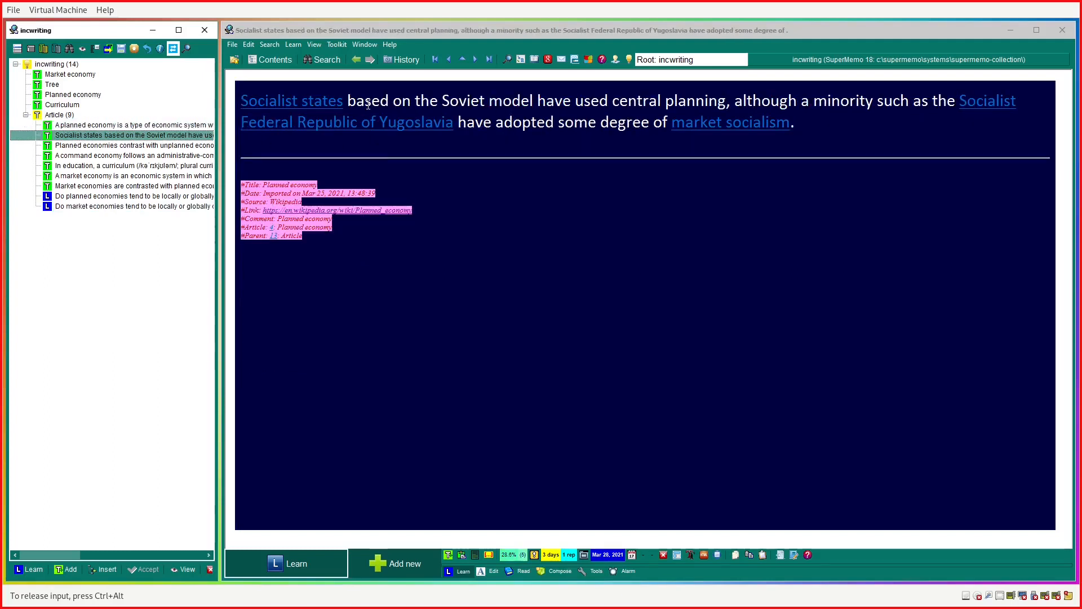
mouse_move(435, 150)
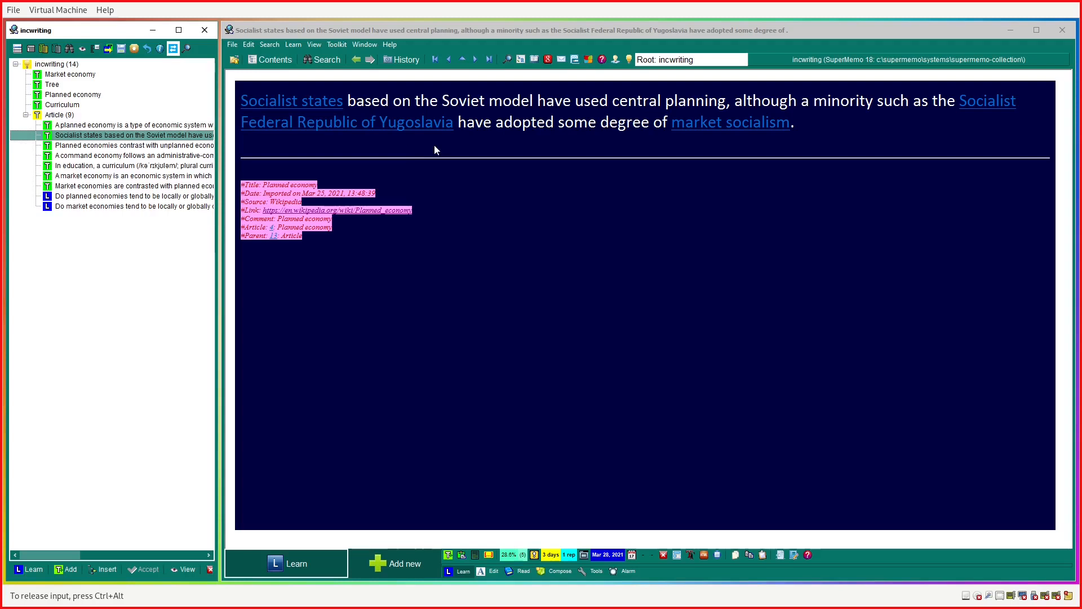
mouse_move(361, 108)
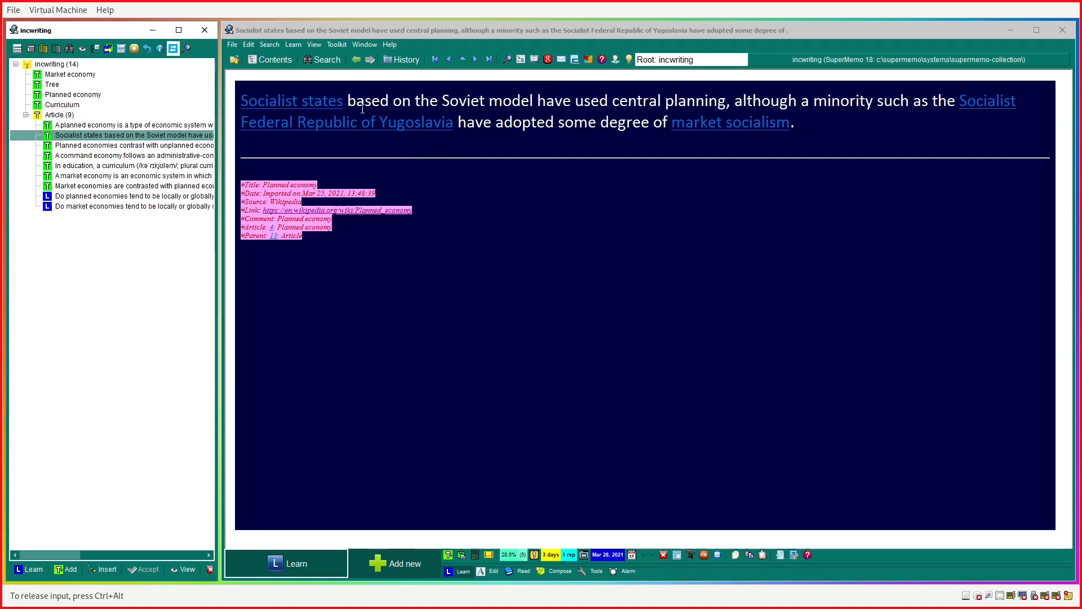
mouse_move(533, 112)
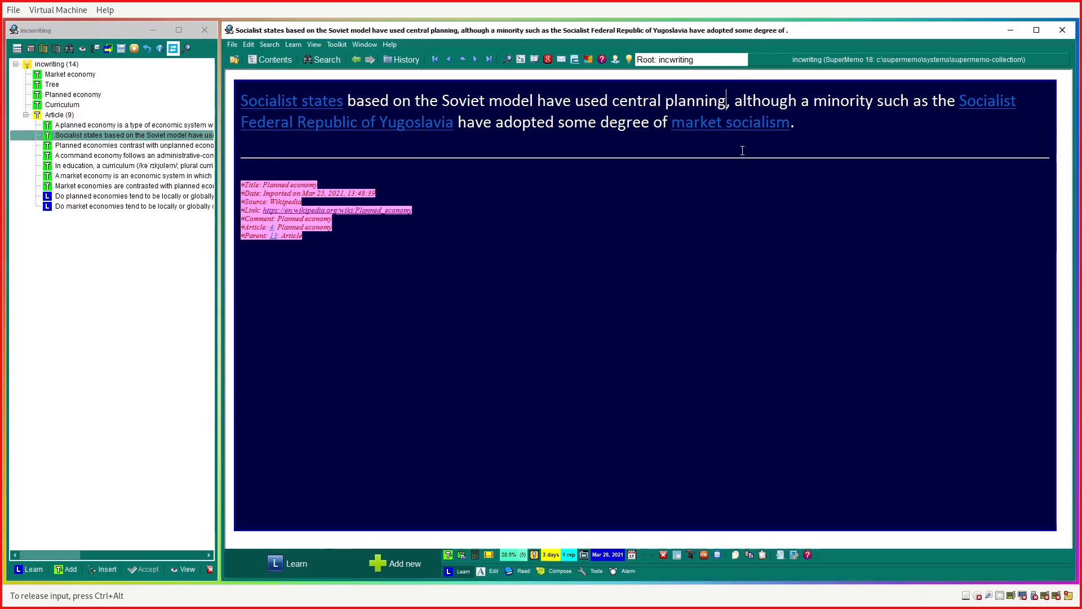
mouse_move(732, 119)
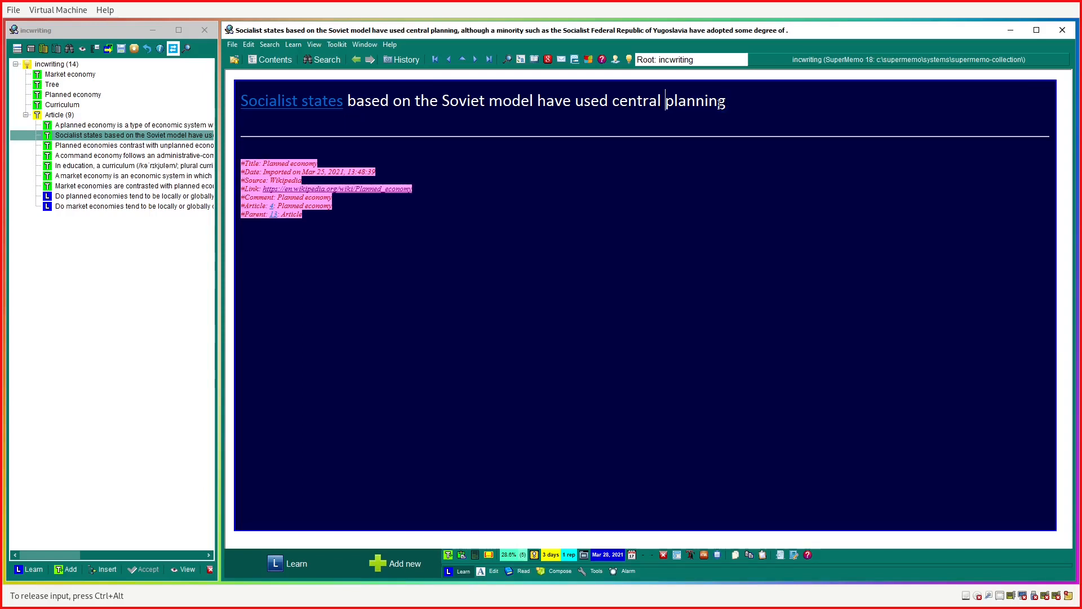
Reword the clause so Soviet-model states 'tended' to use central planning.
text(tended to)
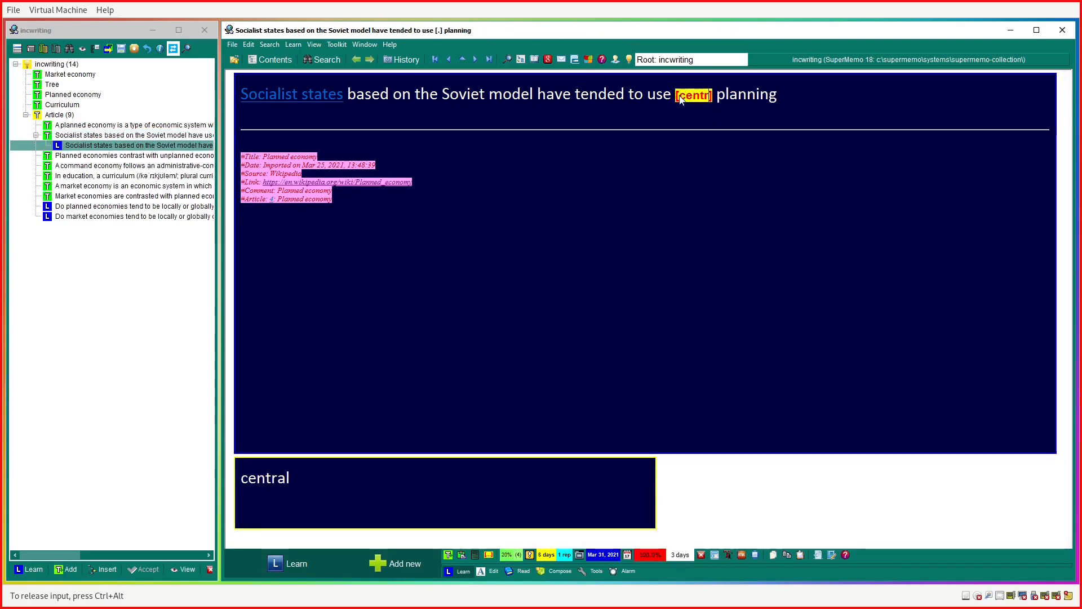
Change the cloze hint to [centralized/decentralized], then move to the planned-versus-unplanned extract.
text(alized/den)
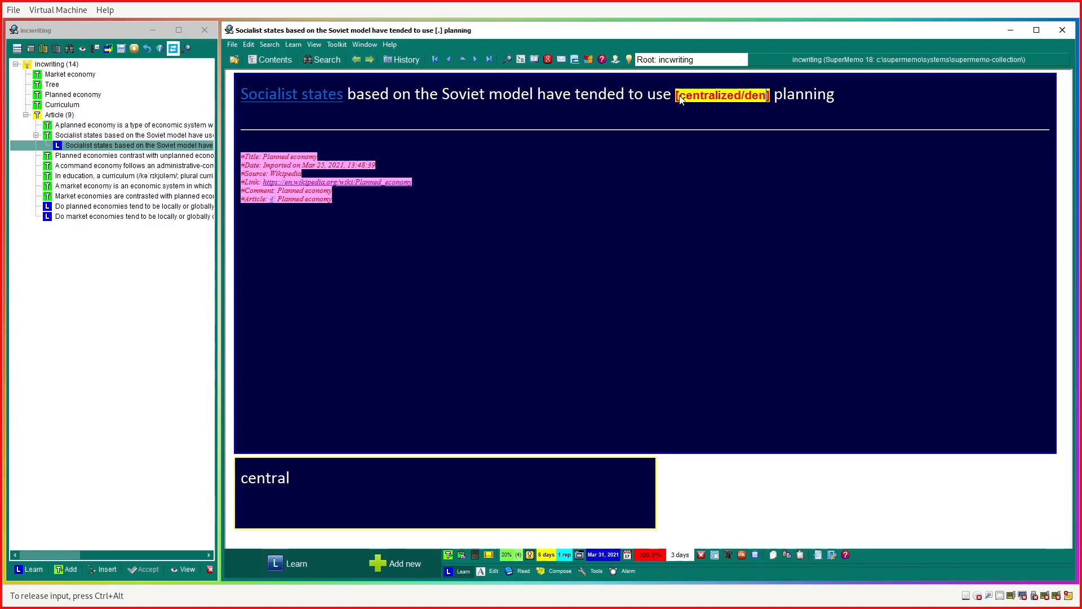
text(ecentralized)
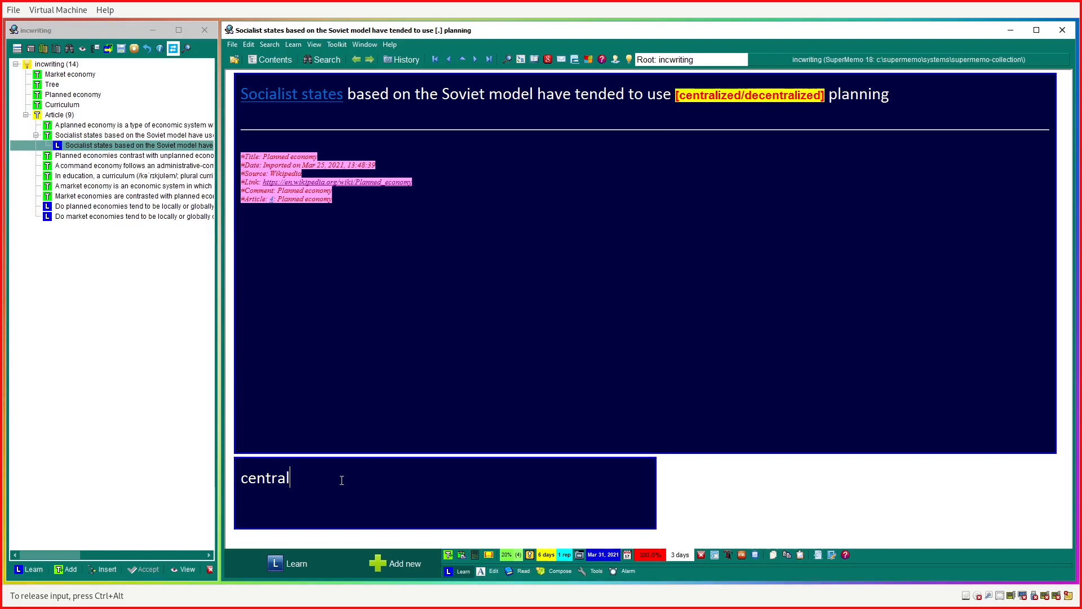
text(ized)
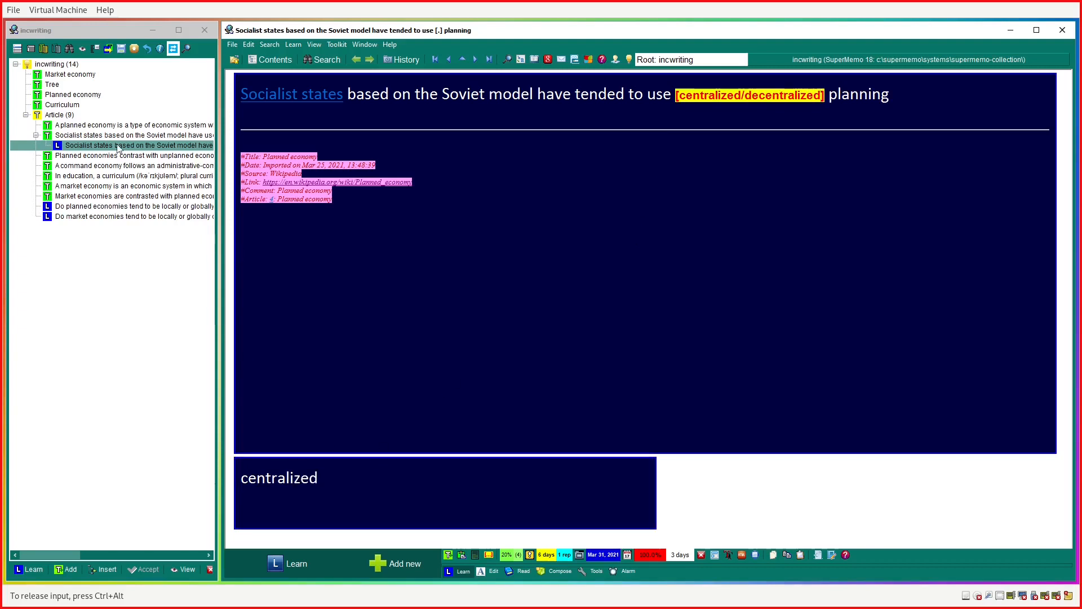
click(124, 156)
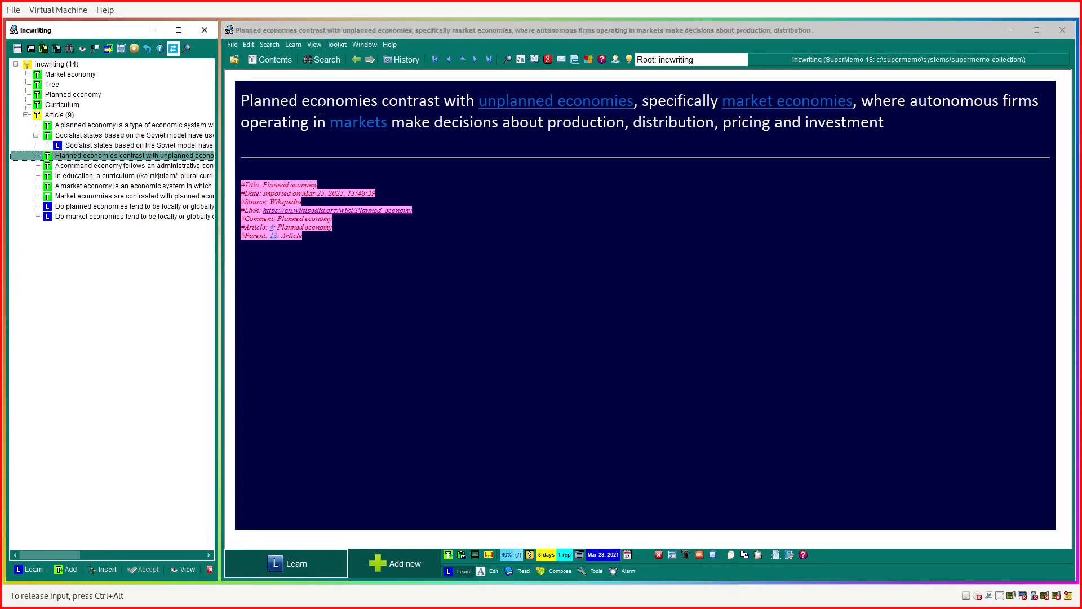
mouse_move(555, 101)
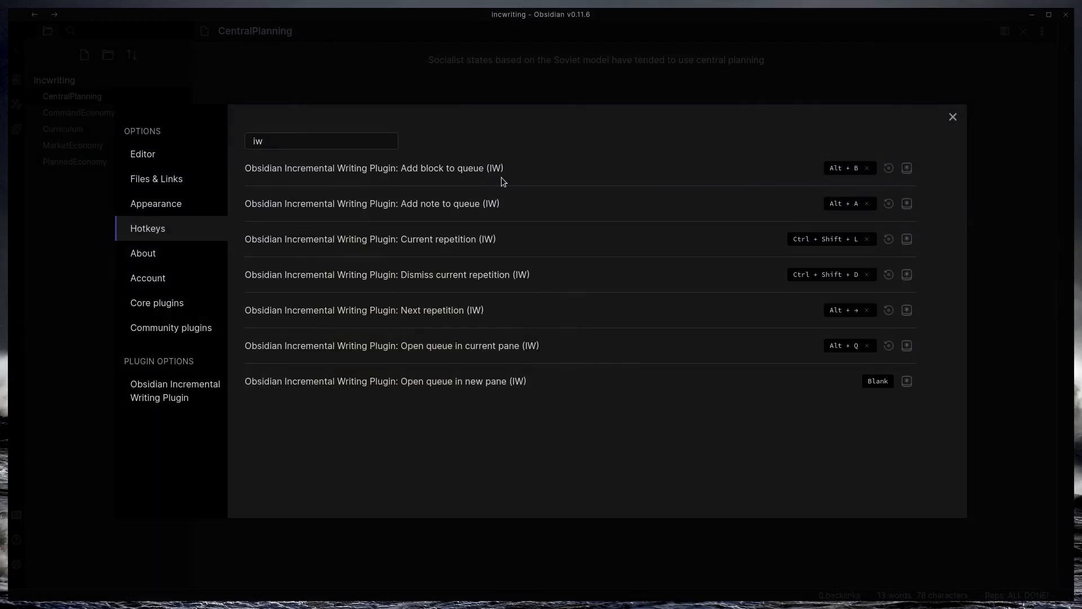
mouse_move(502, 218)
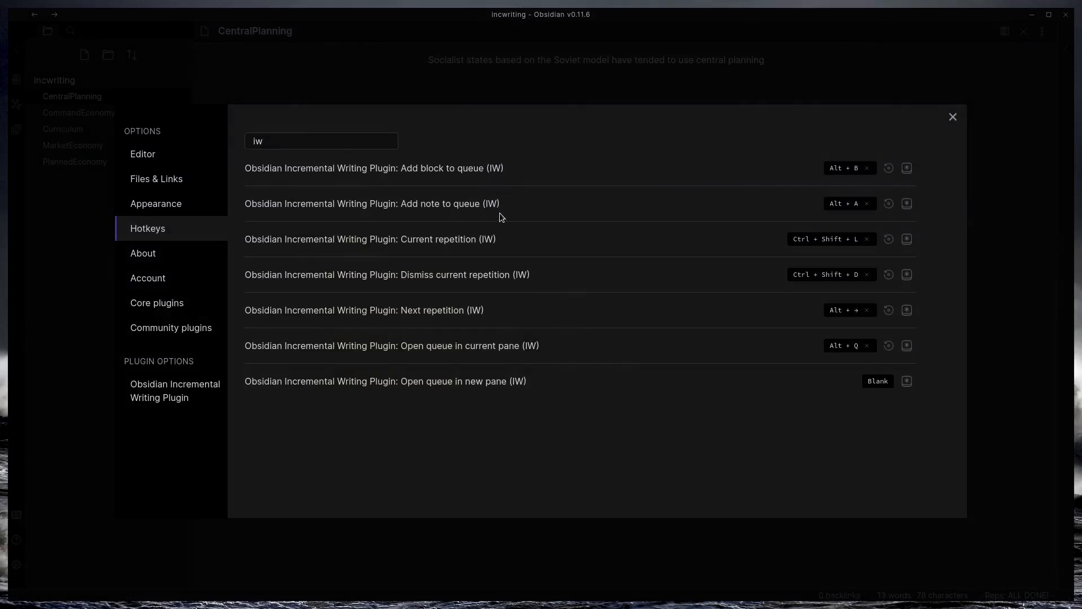
mouse_move(519, 243)
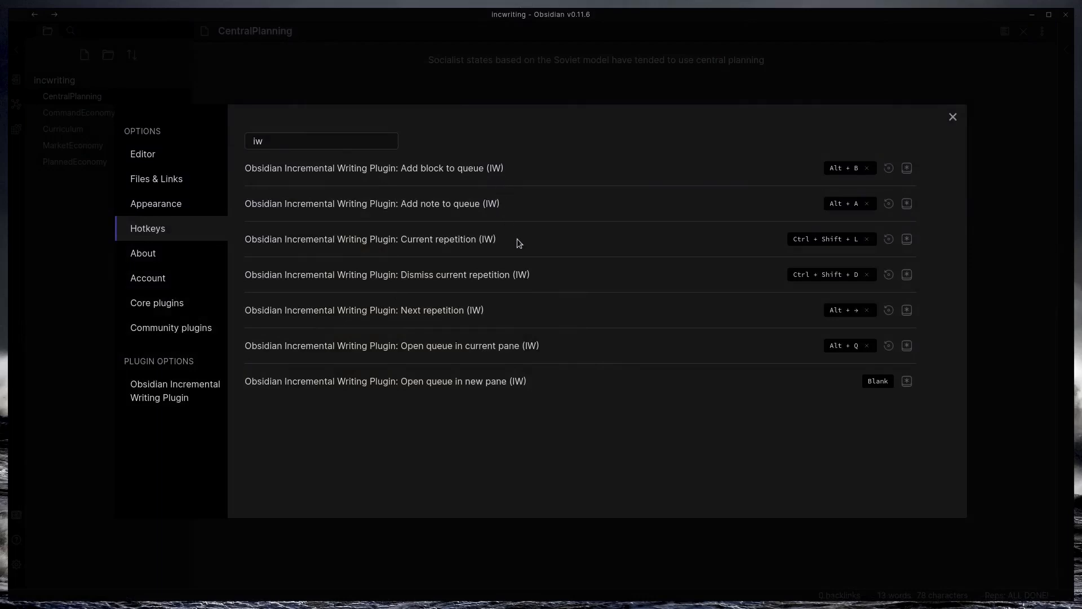
mouse_move(514, 321)
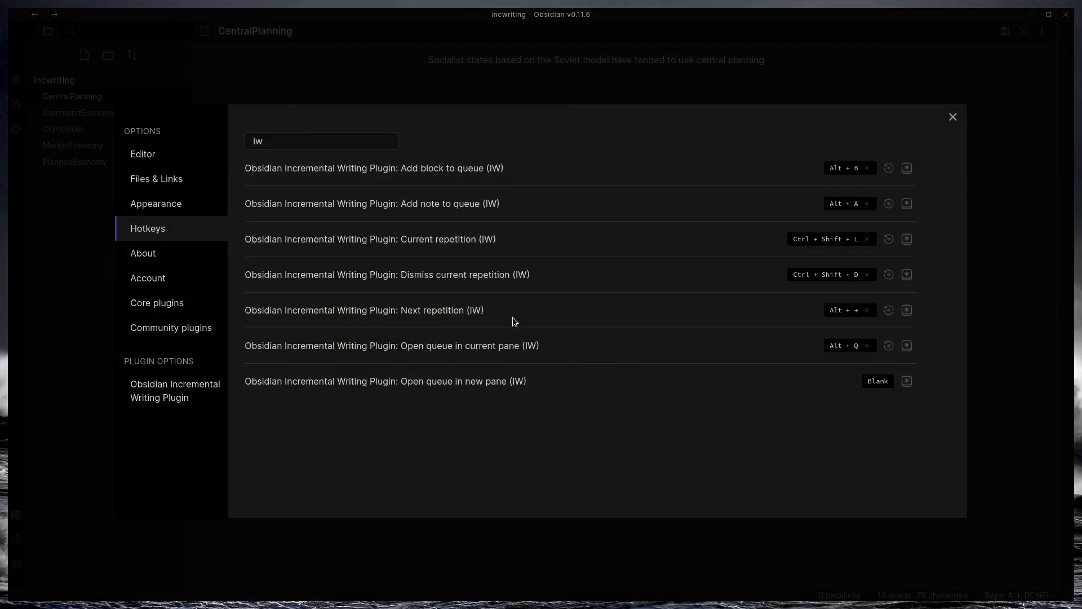
mouse_move(549, 348)
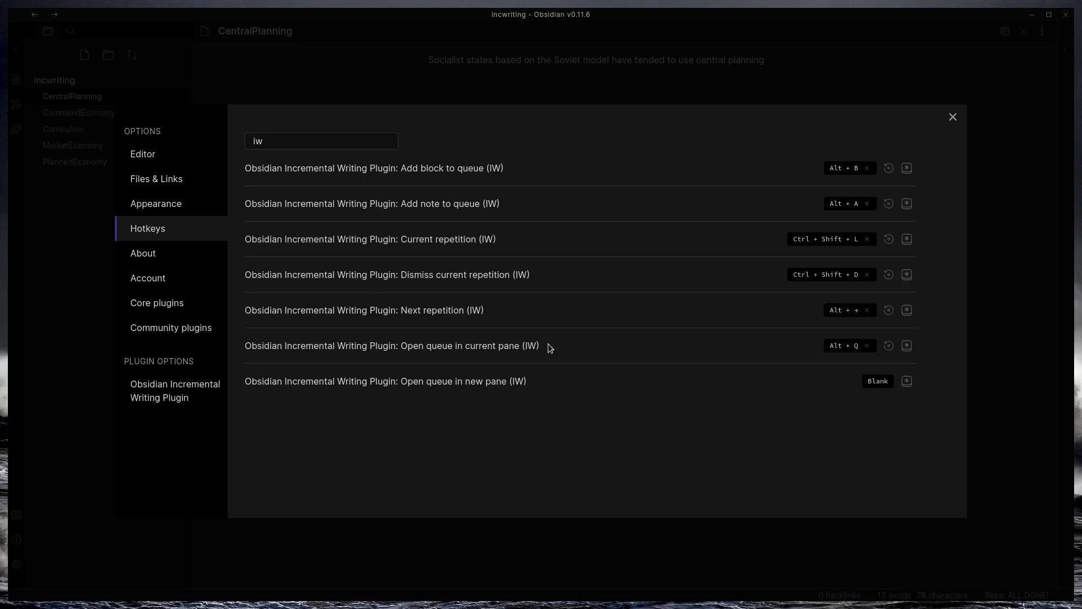
mouse_move(859, 189)
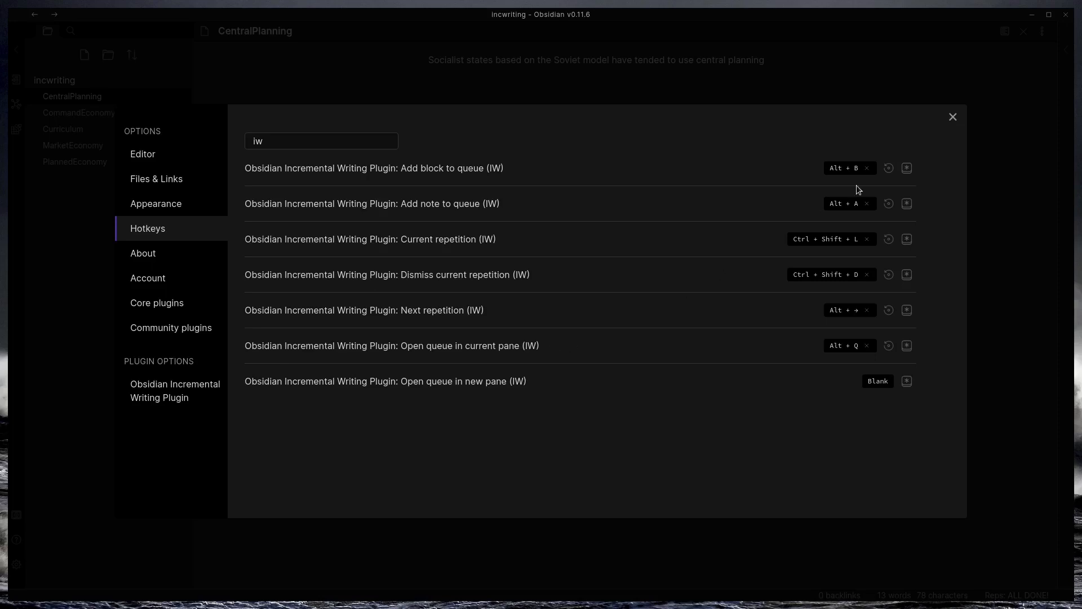
Leave settings and browse CommandEconomyHierarchy and Curriculum before landing on CentralPlanning.
click(954, 116)
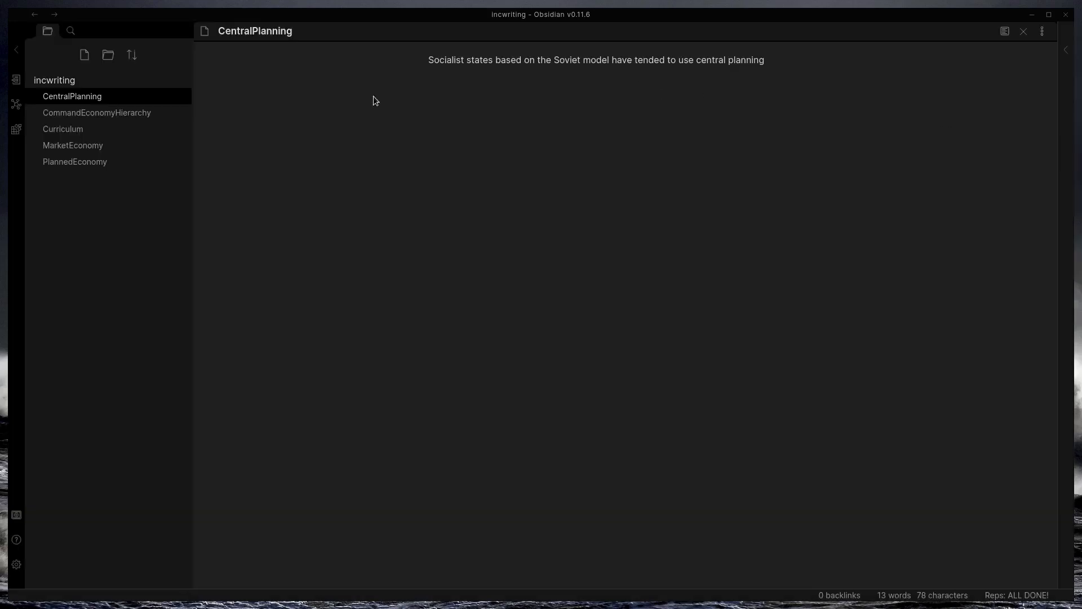
click(97, 112)
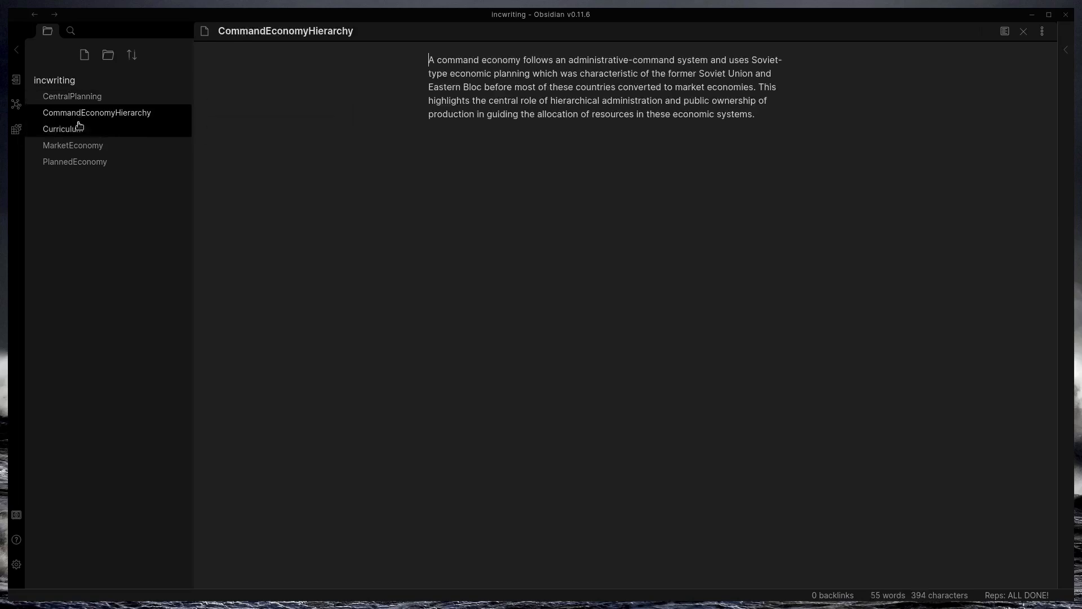
mouse_move(72, 130)
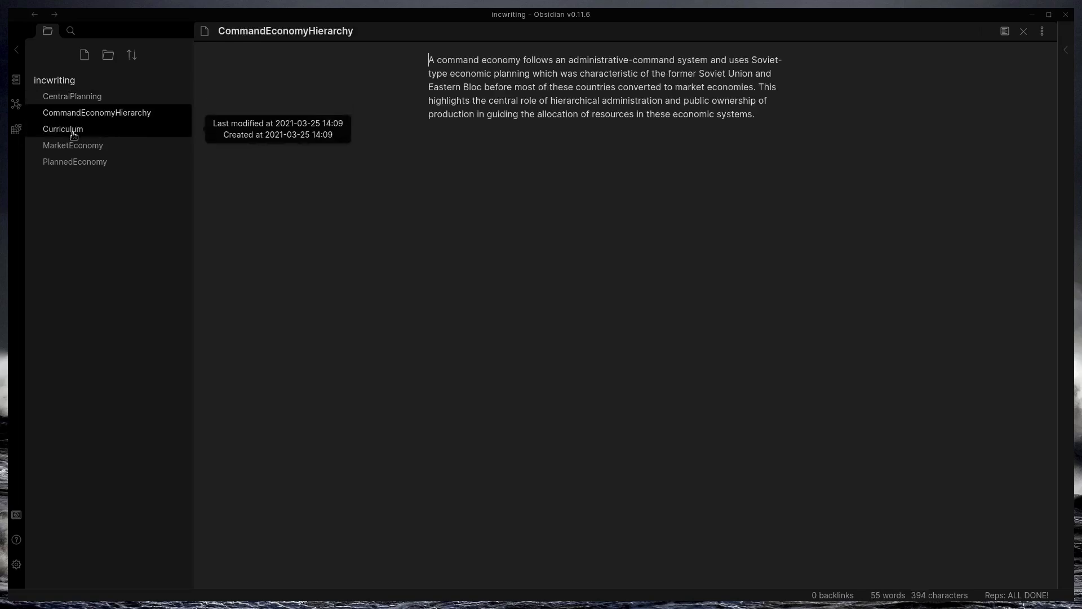
click(63, 128)
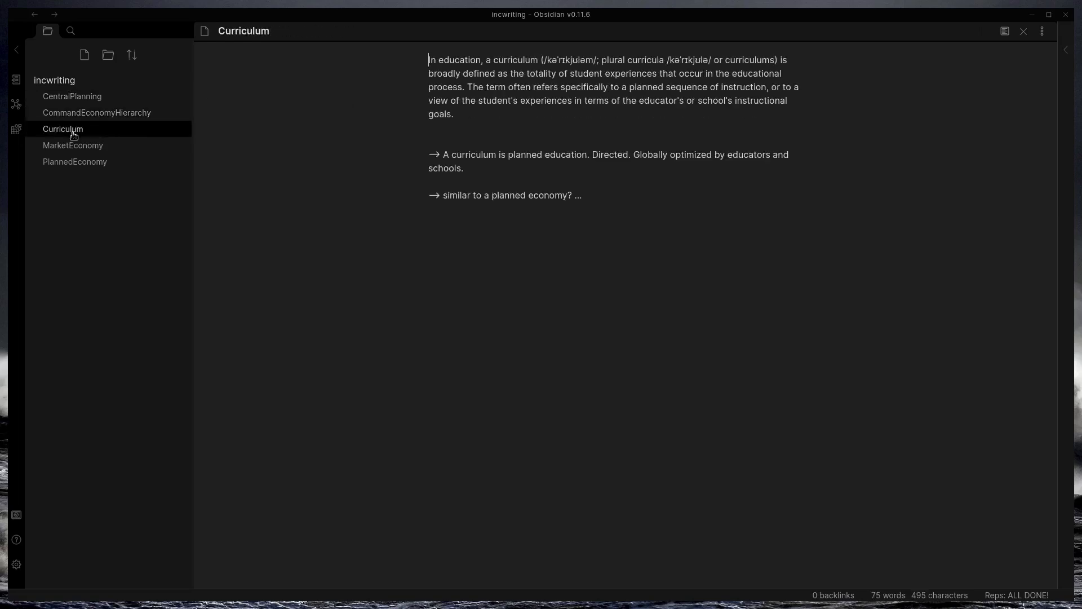
click(72, 96)
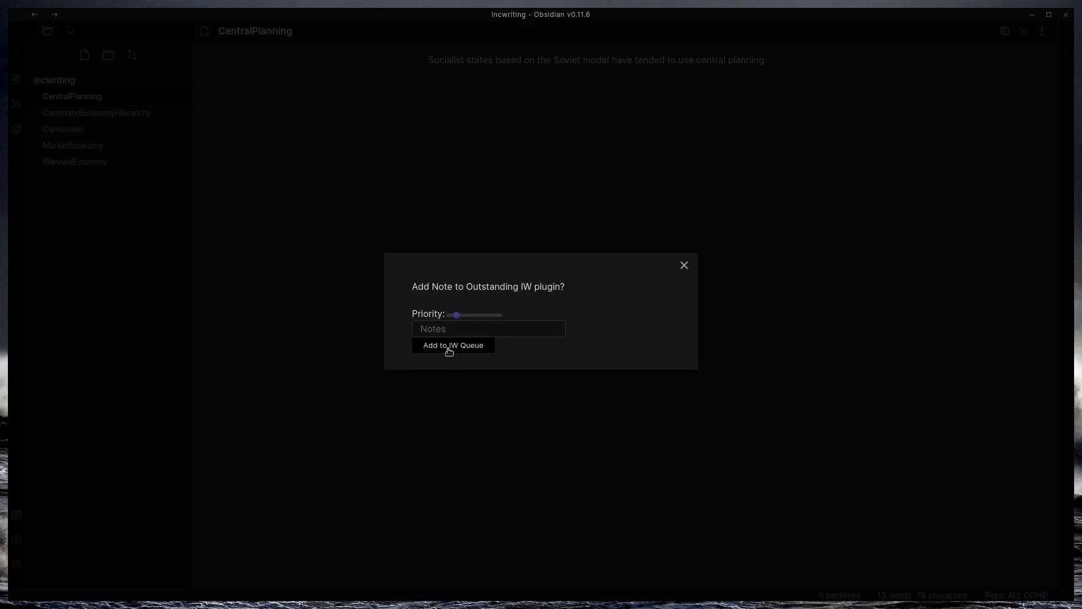
Add CentralPlanning (priority 14) and CommandEconomyHierarchy (priority 19) to the queue and verify IW-Queue's markdown and rendered table.
click(453, 345)
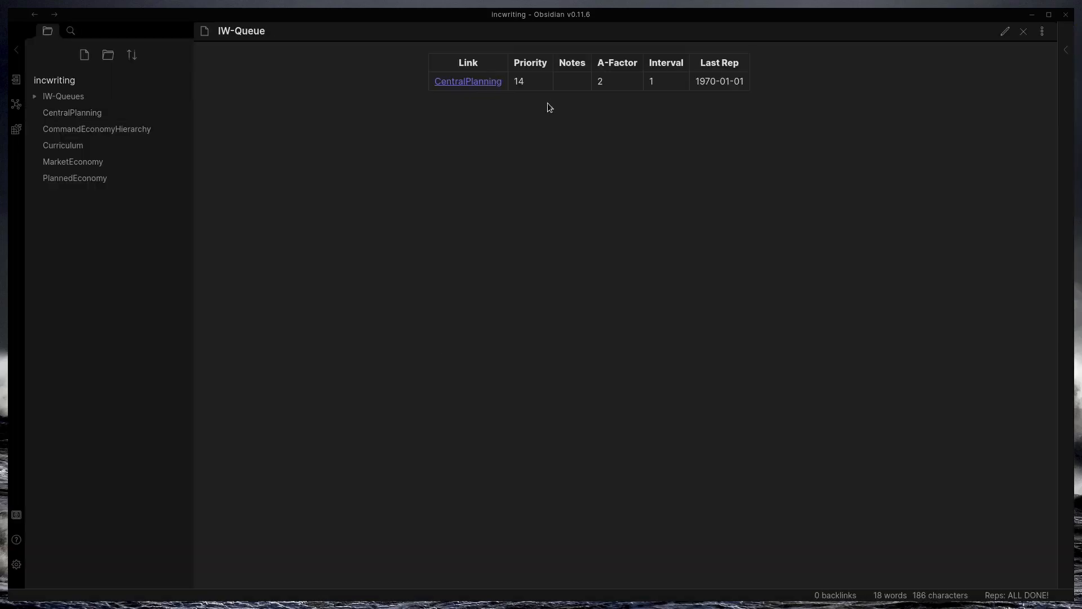
mouse_move(548, 116)
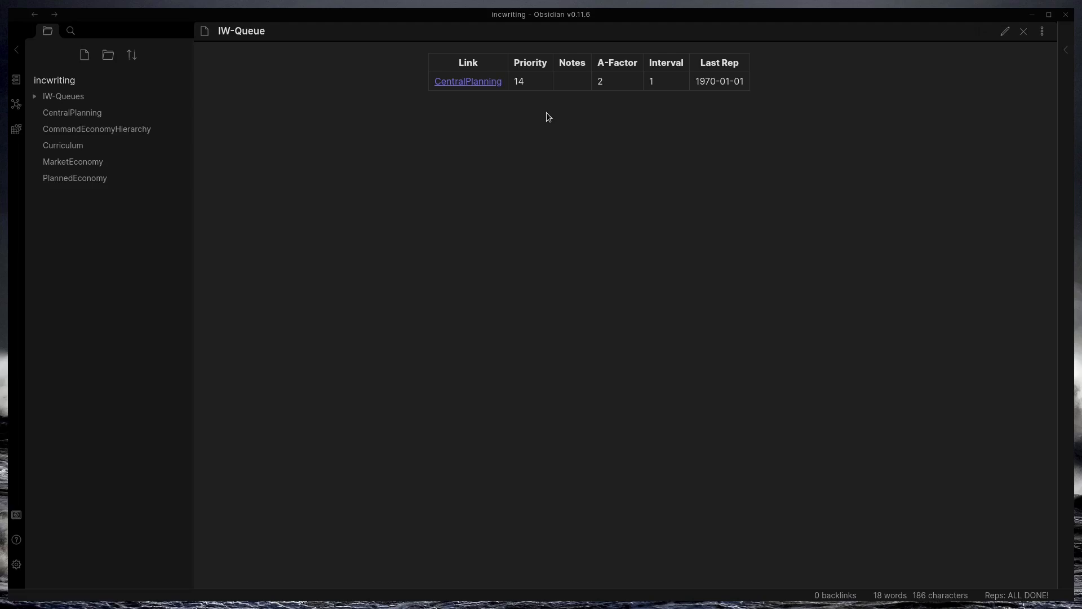
mouse_move(542, 117)
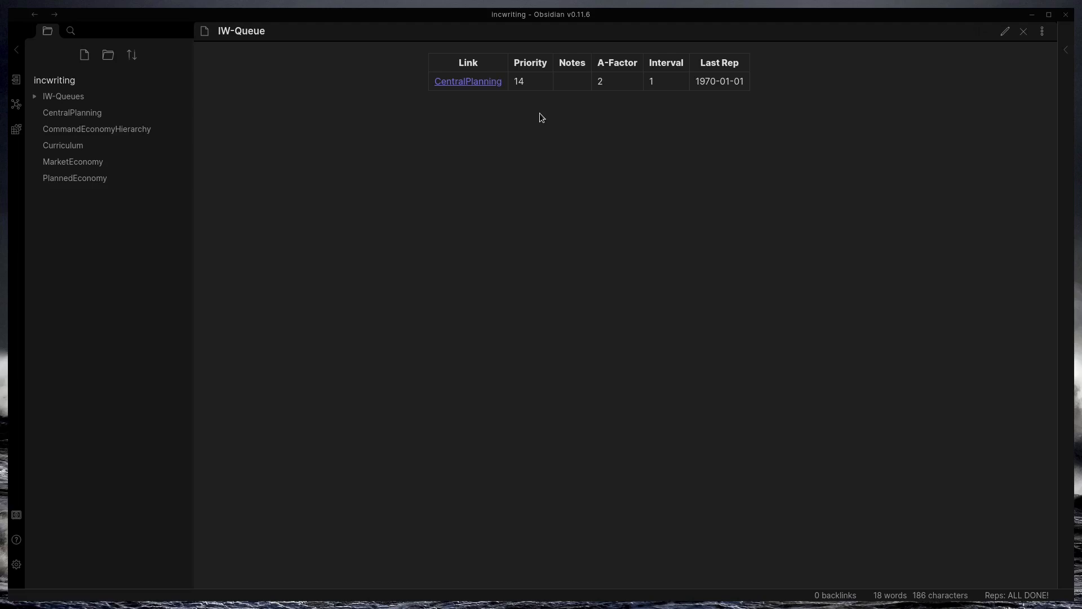
mouse_move(468, 81)
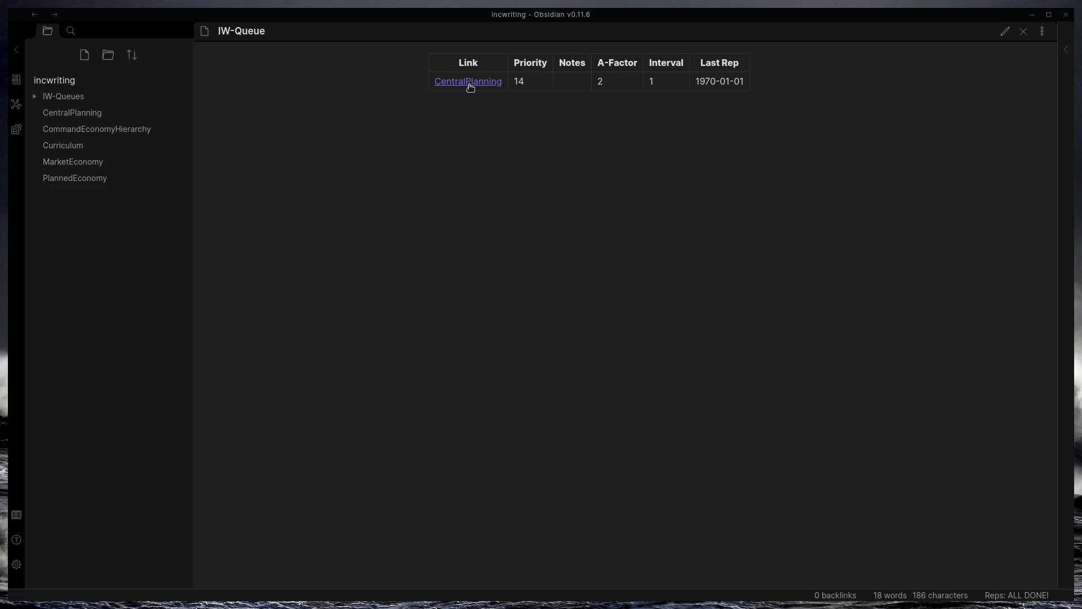
mouse_move(636, 111)
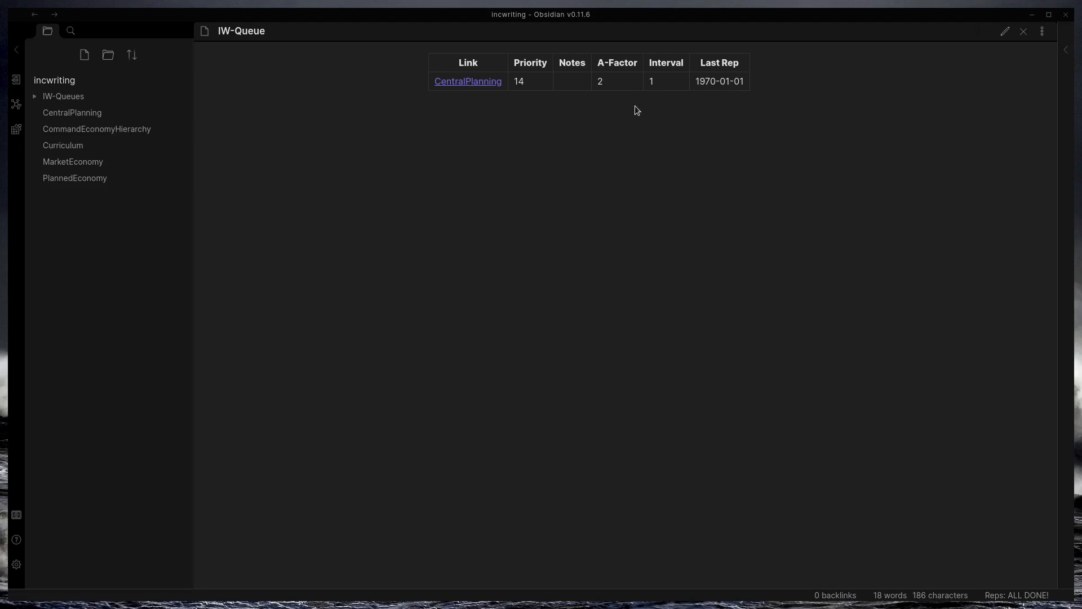
mouse_move(677, 100)
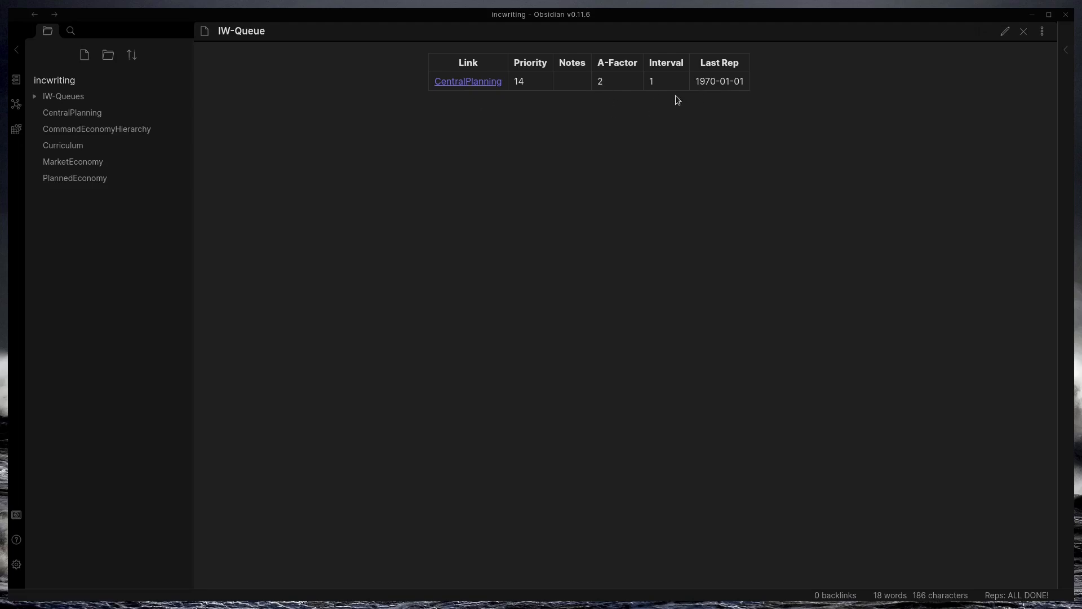
click(97, 128)
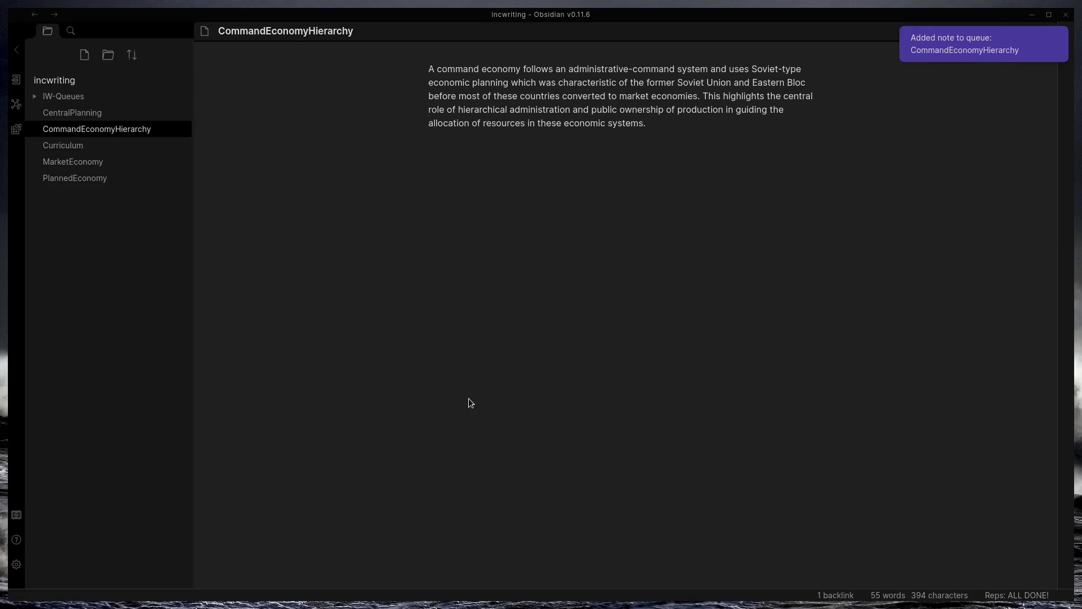
click(63, 96)
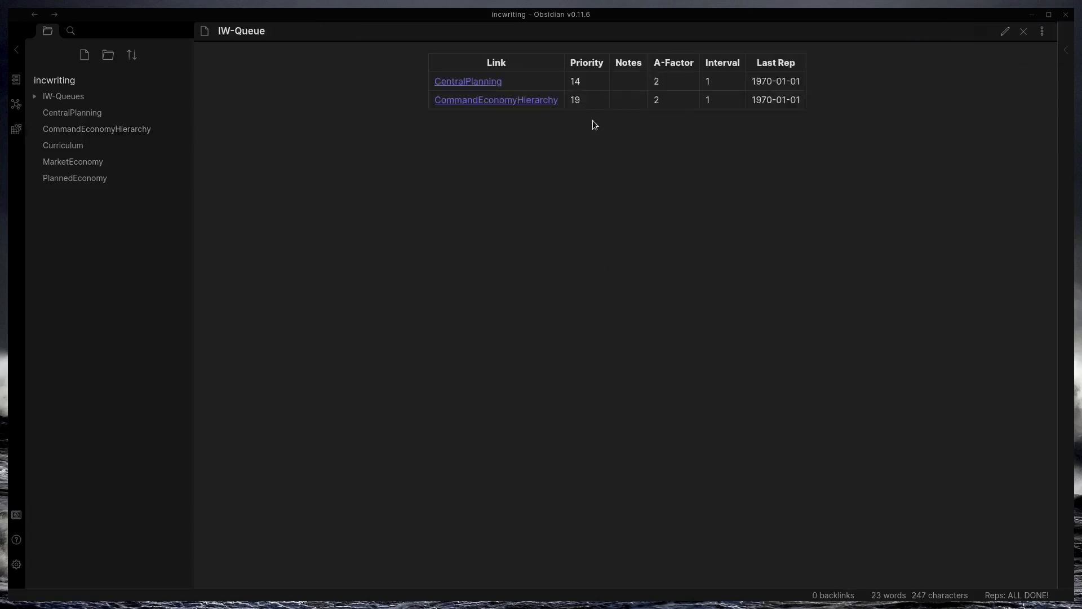
click(1005, 32)
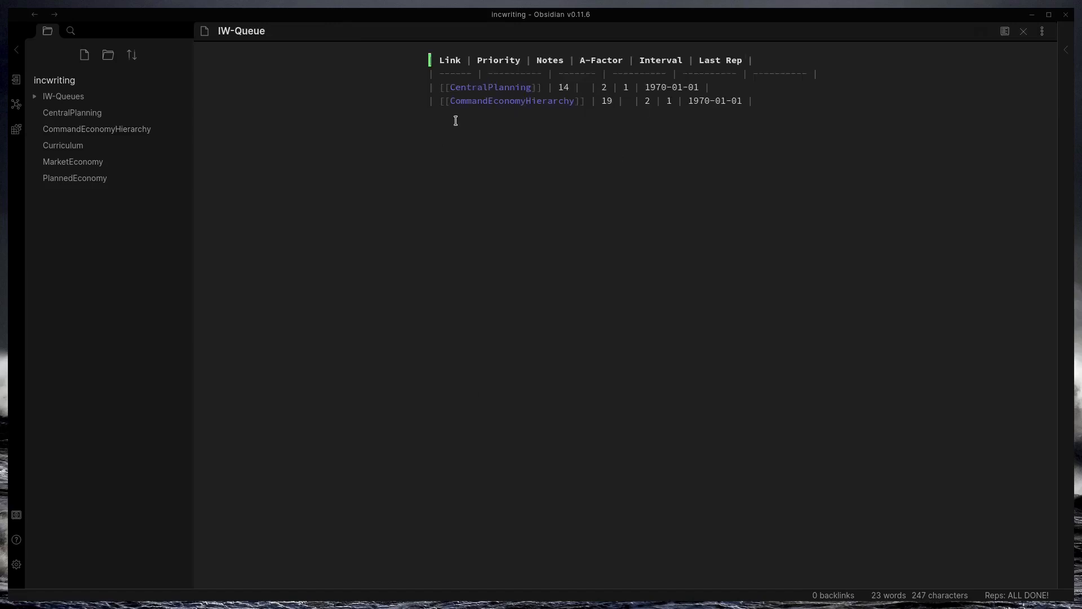
click(1003, 32)
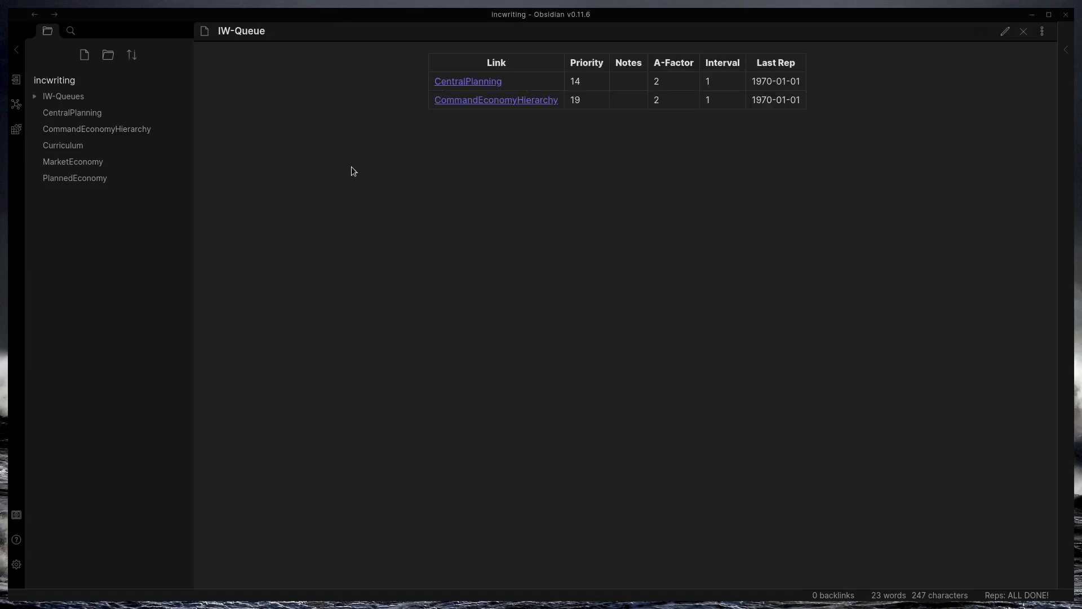
Queue a Curriculum block at priority 37.
click(63, 146)
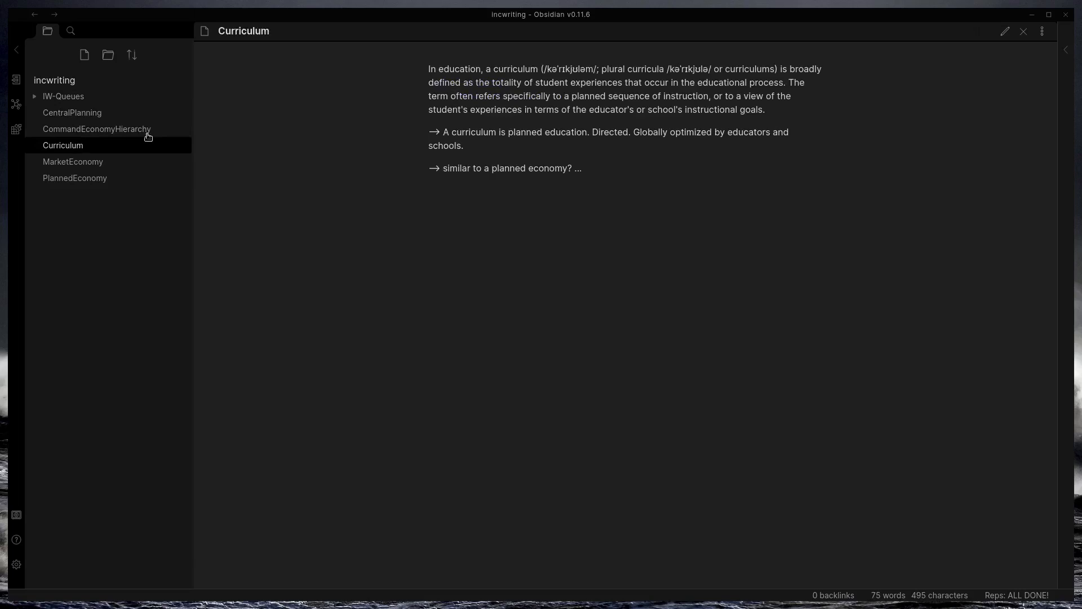
mouse_move(469, 145)
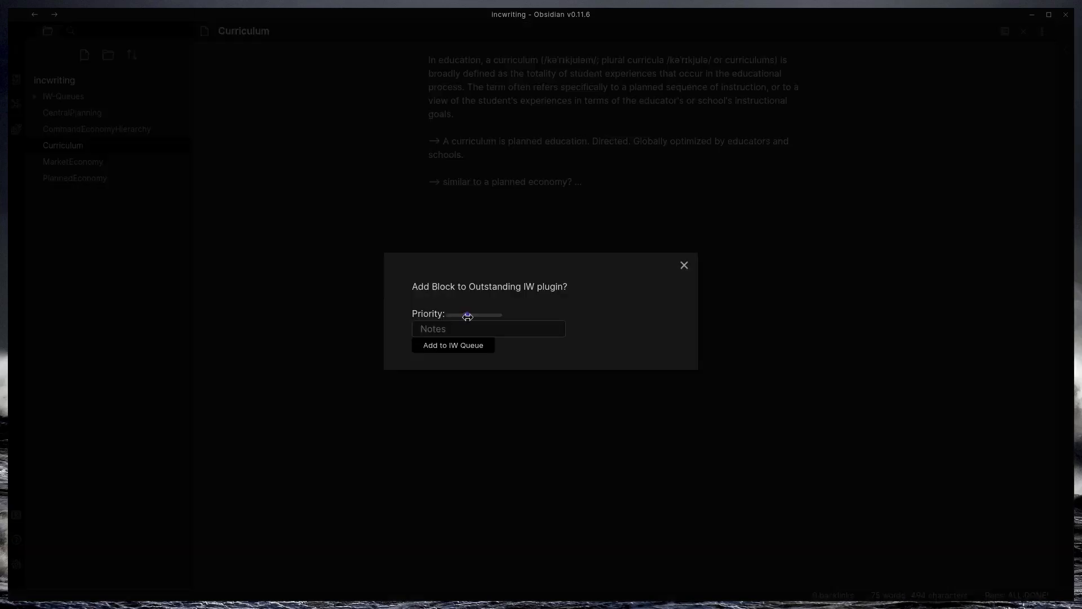
click(452, 345)
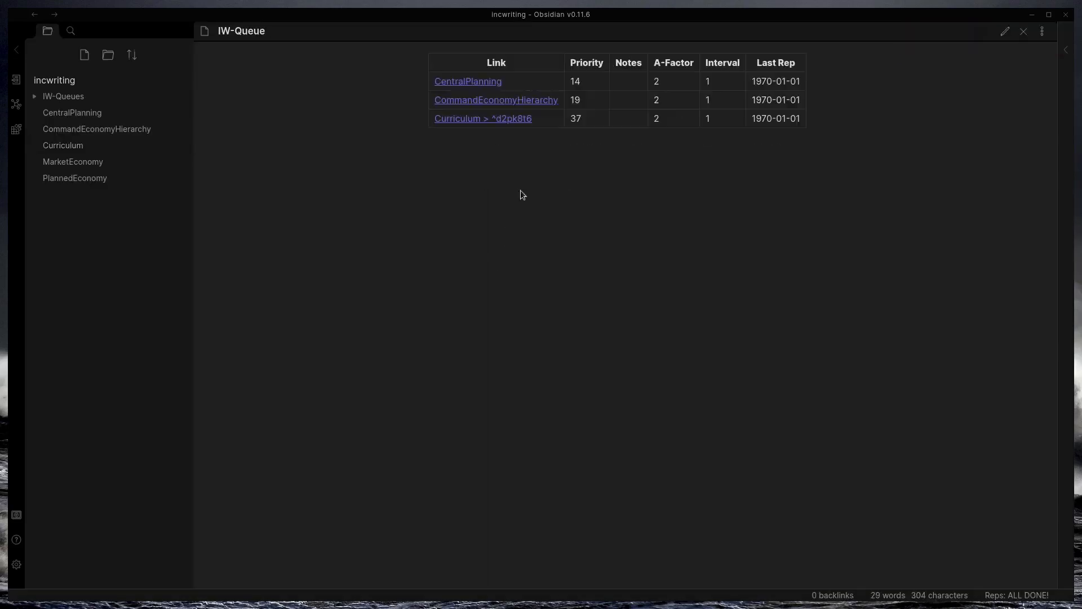
mouse_move(72, 162)
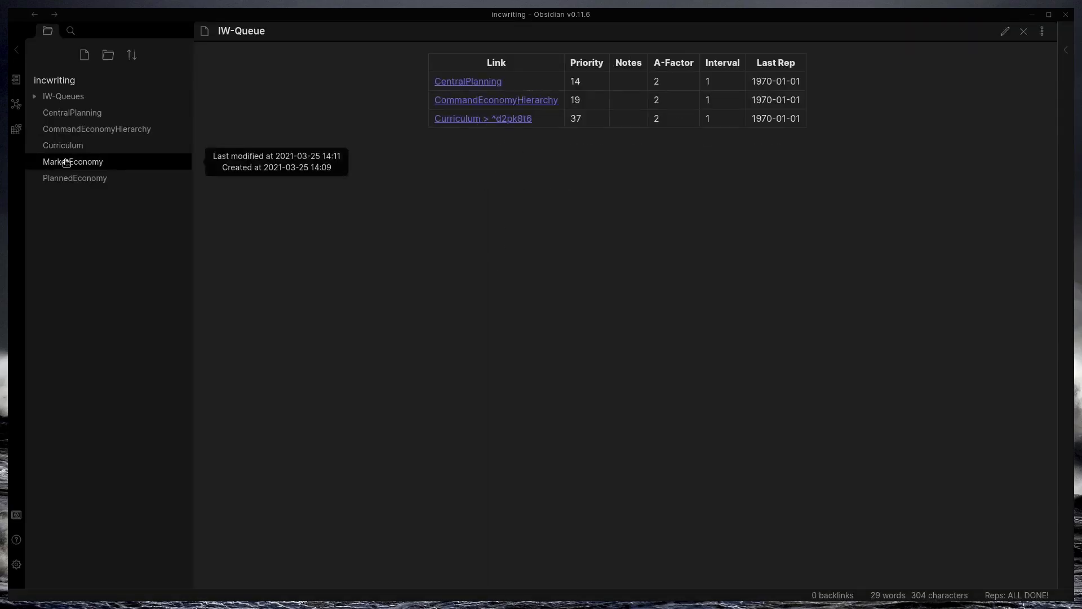
Queue the market-versus-planned paragraph from MarketEconomy and a PlannedEconomy block, both at priority 5.
click(72, 161)
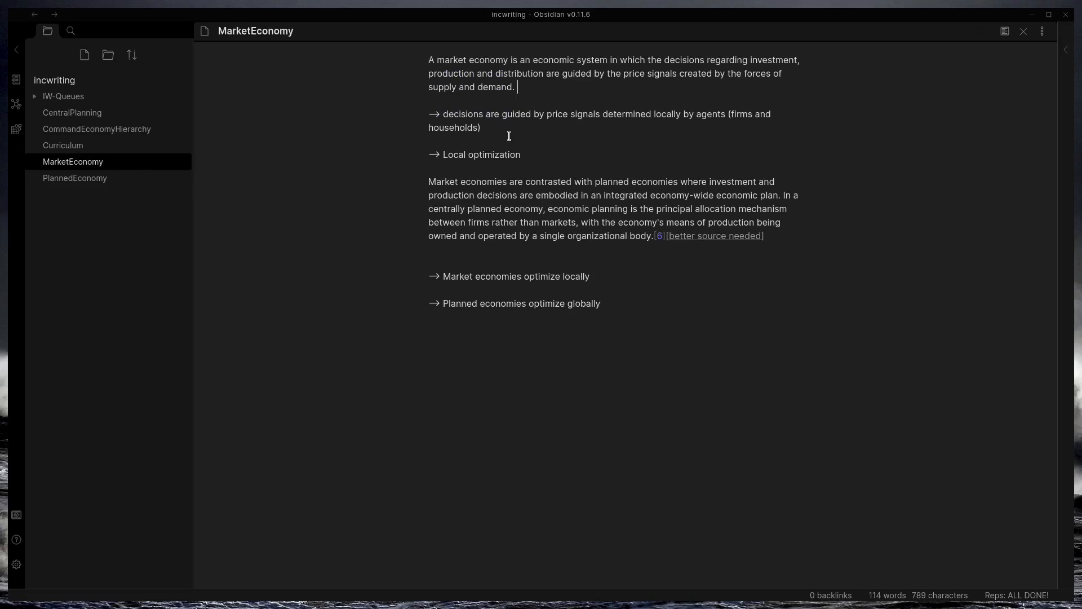
click(763, 236)
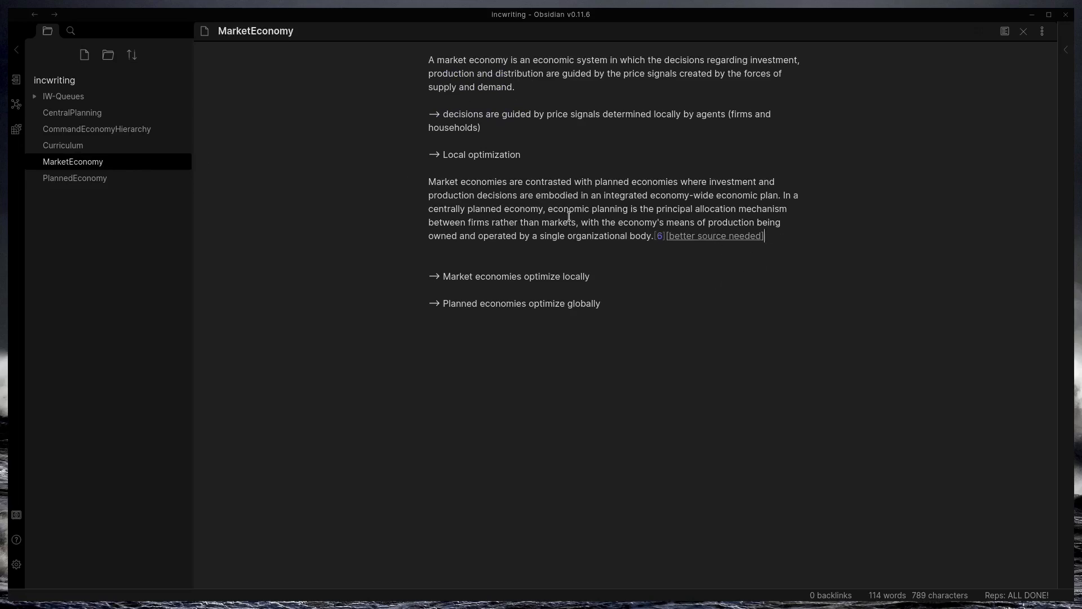
mouse_move(536, 263)
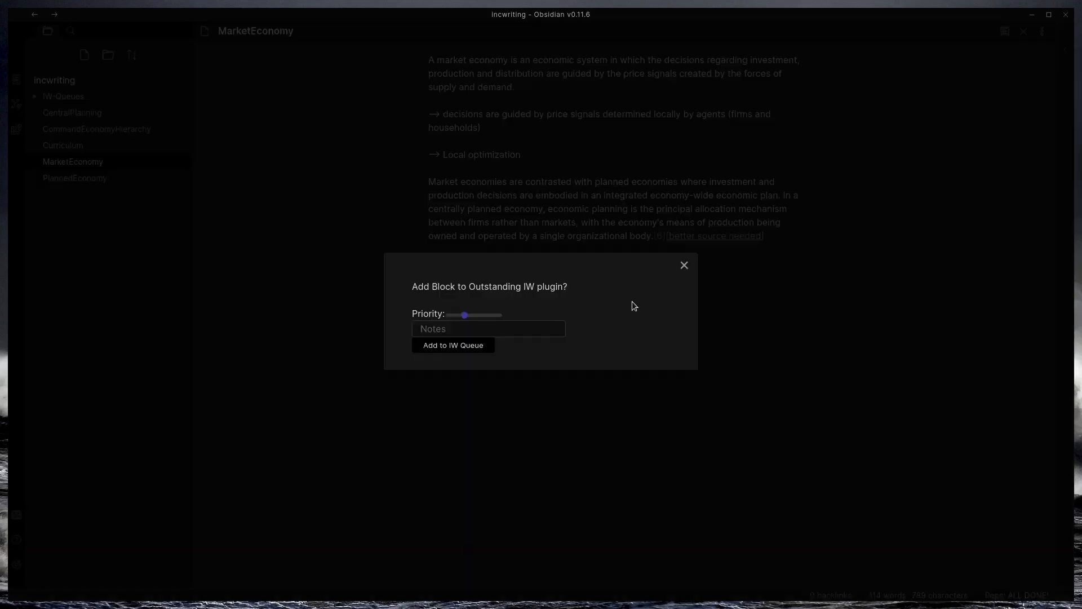
click(453, 345)
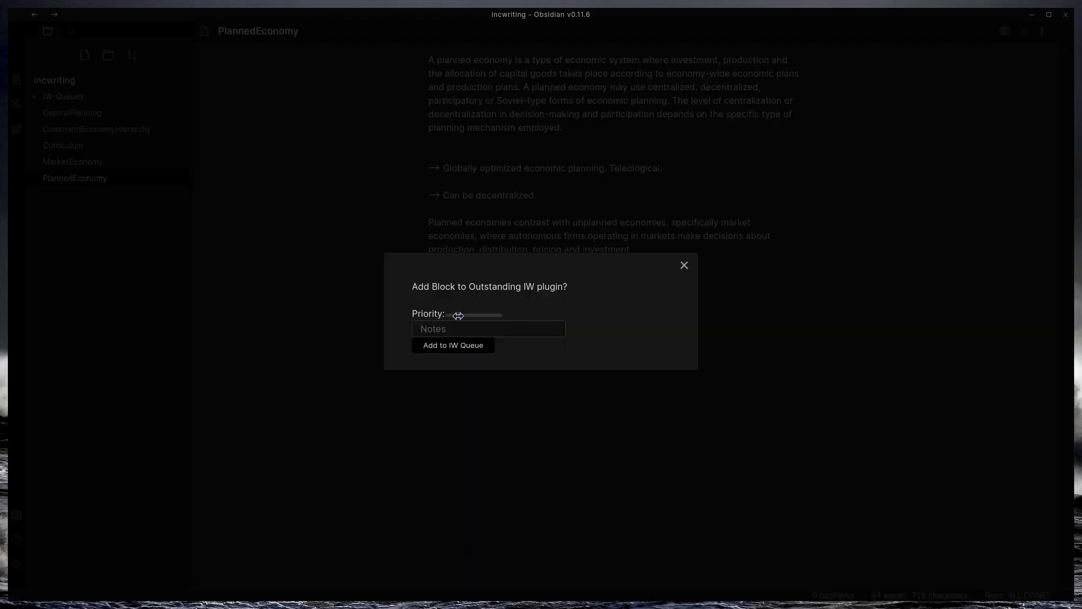
click(453, 345)
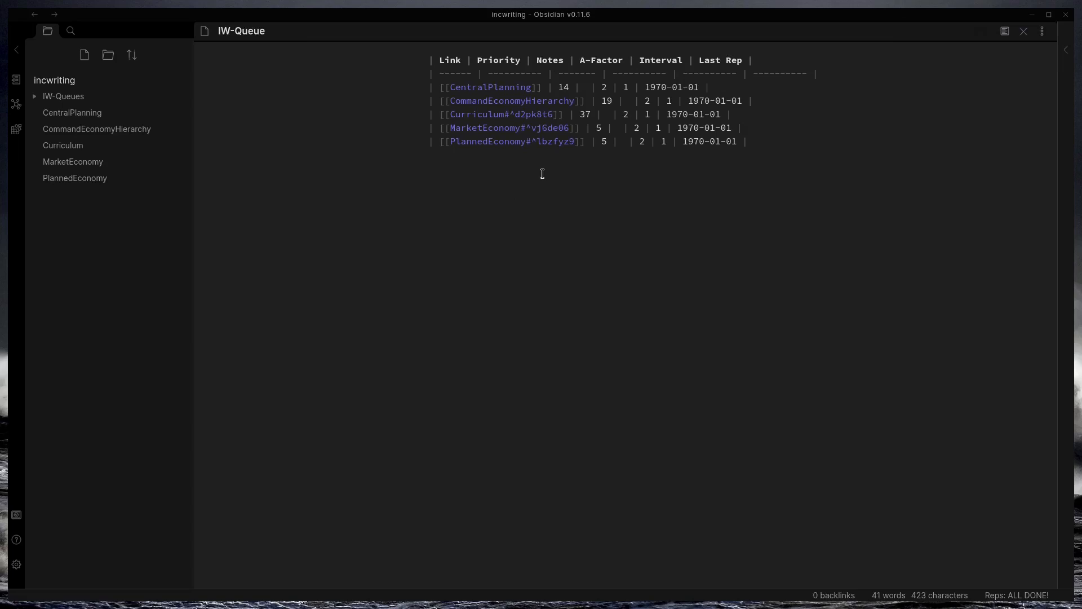
mouse_move(731, 120)
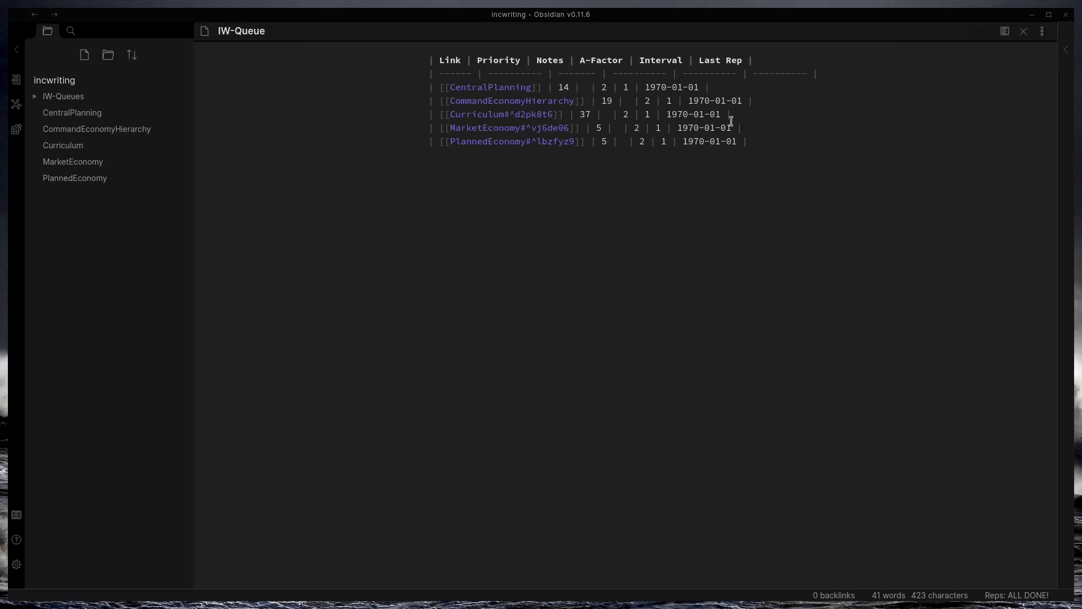
mouse_move(754, 248)
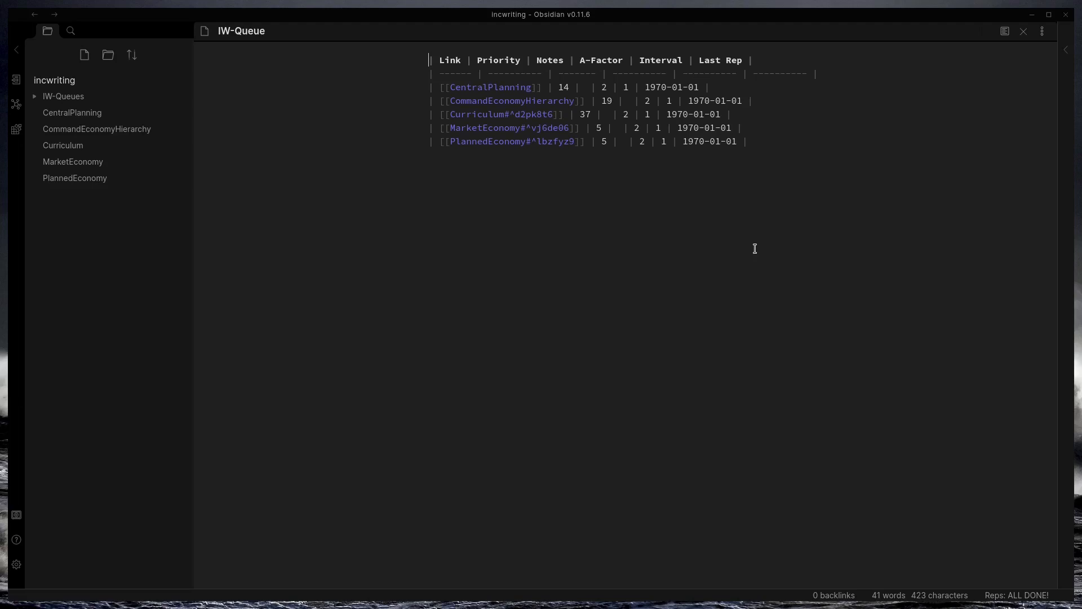
Show the IW-Queue as a rendered table of all five entries with priorities, intervals and last reps.
click(1004, 32)
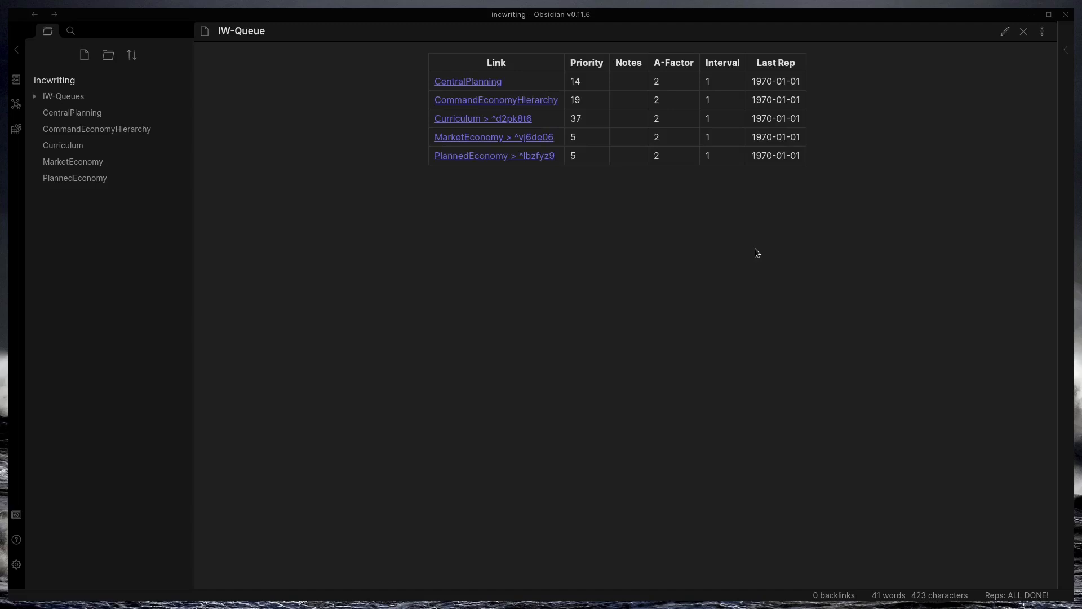
Rewrite the MarketEconomy block to contrast planned economies' top-down approach with the approach favored by market economies, then return to the queue.
click(493, 137)
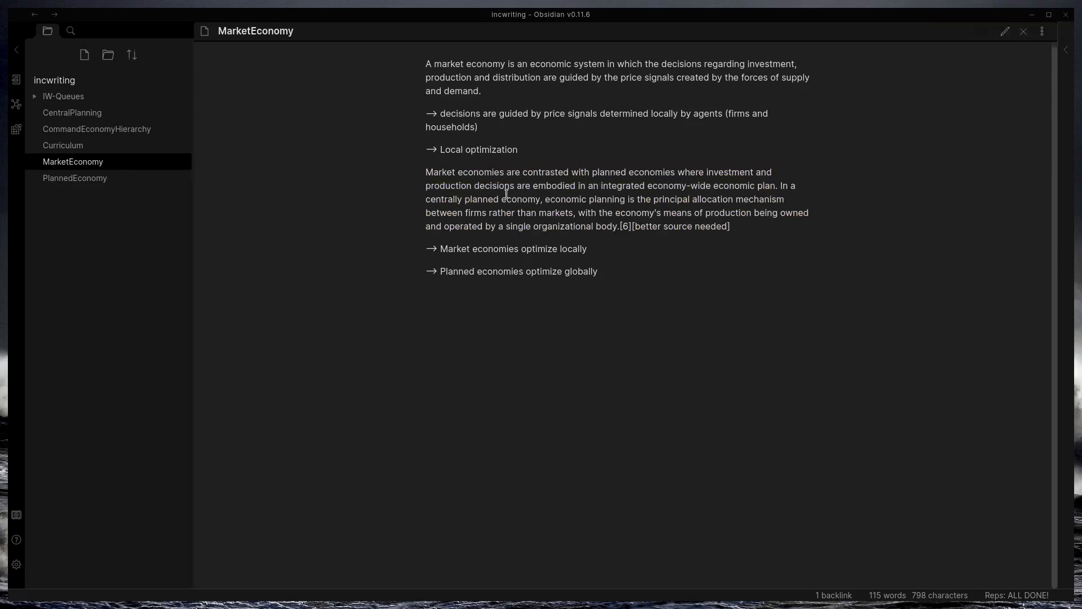
click(1004, 32)
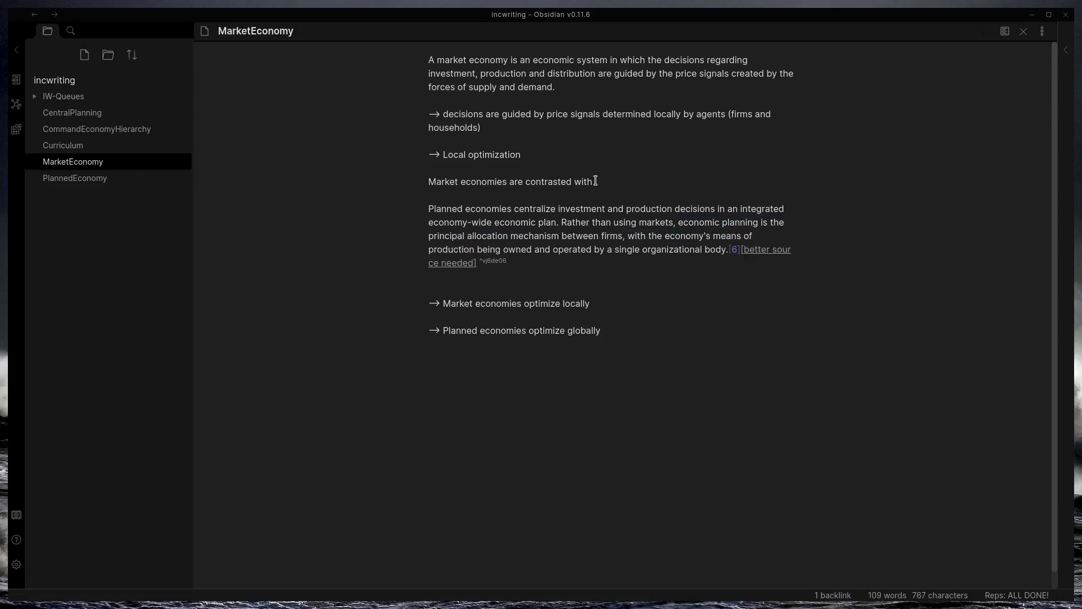
key(Backspace)
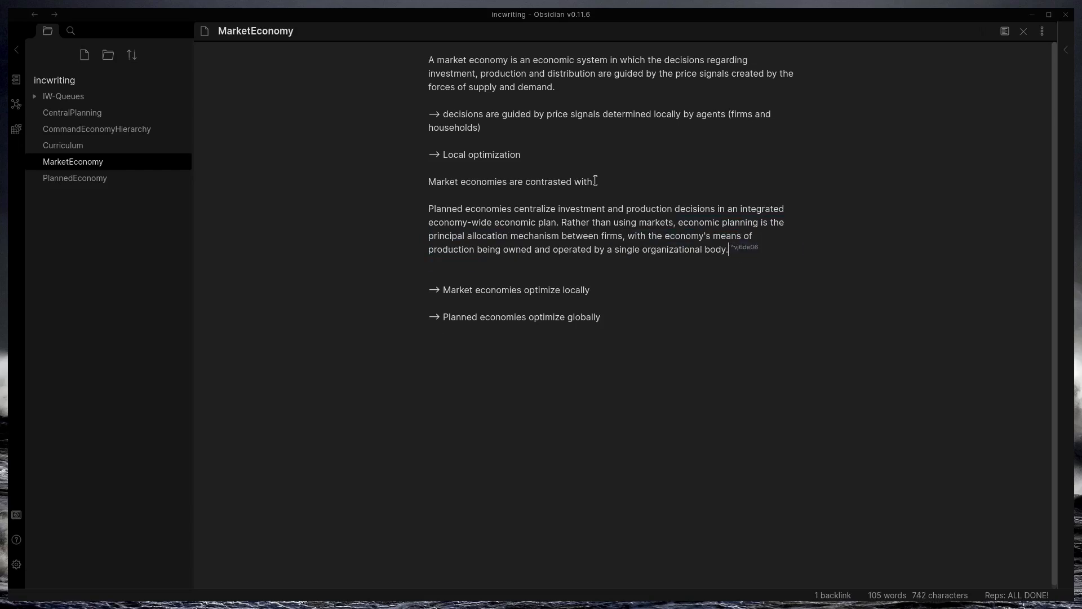
text(Planned economnic)
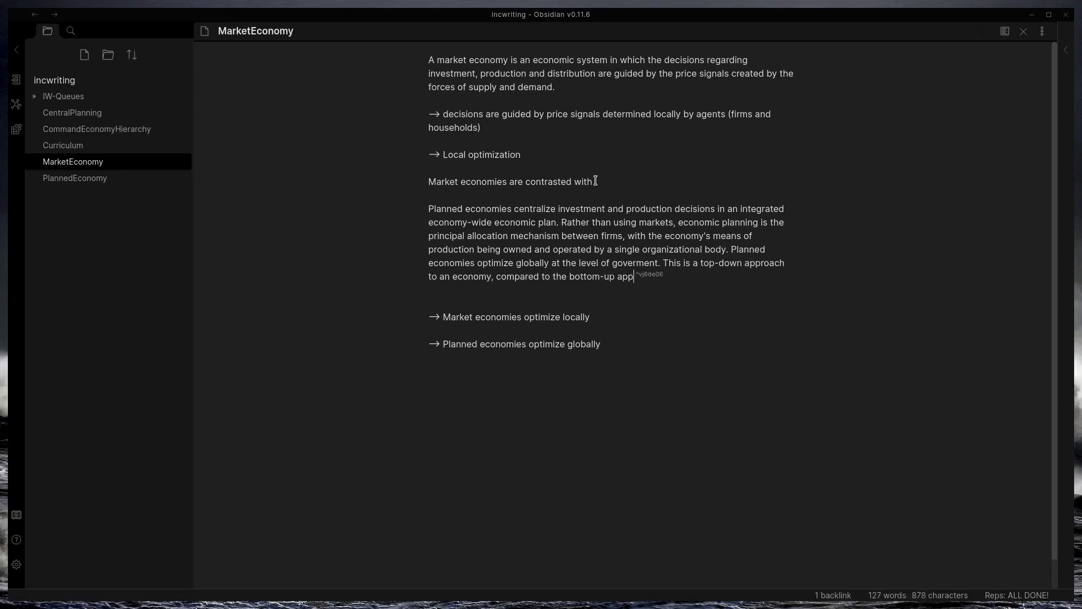
text(roach favored by market economies.)
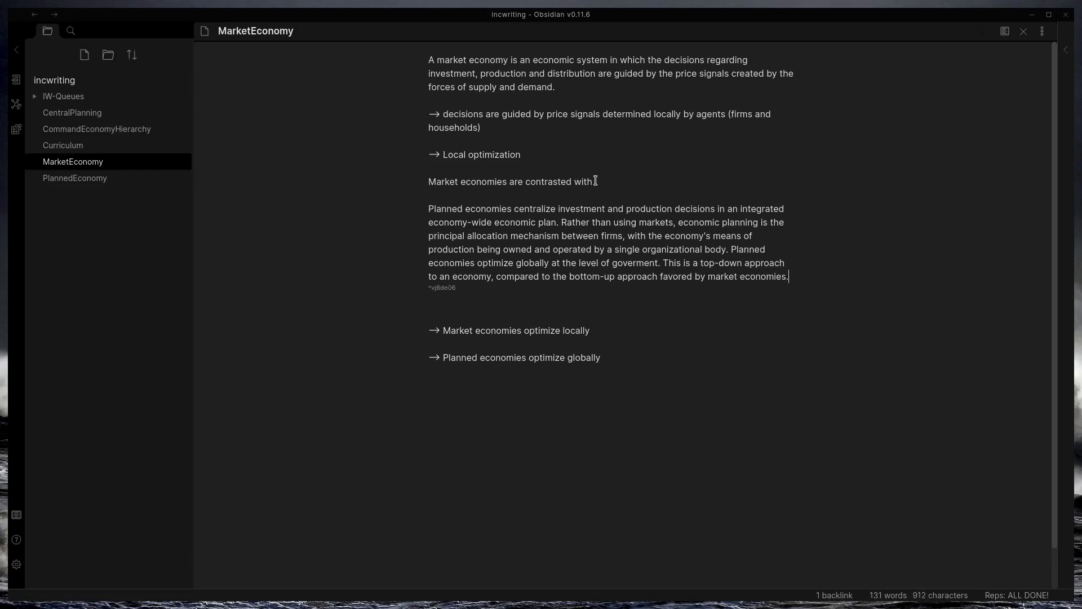
click(74, 178)
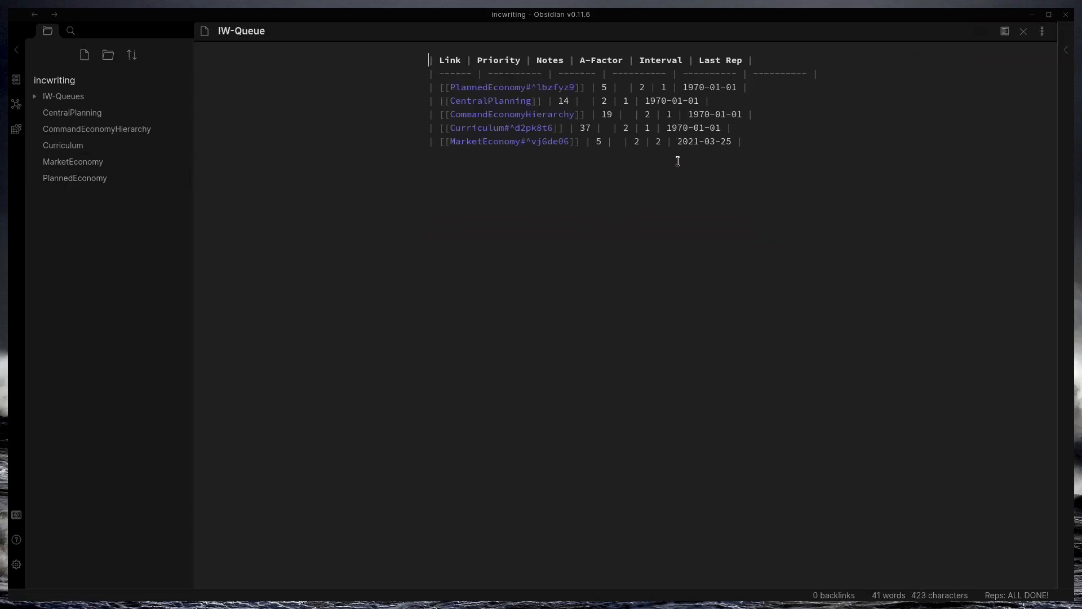
Render the IW-Queue table showing PlannedEconomy first and MarketEconomy at interval 2.
click(1004, 32)
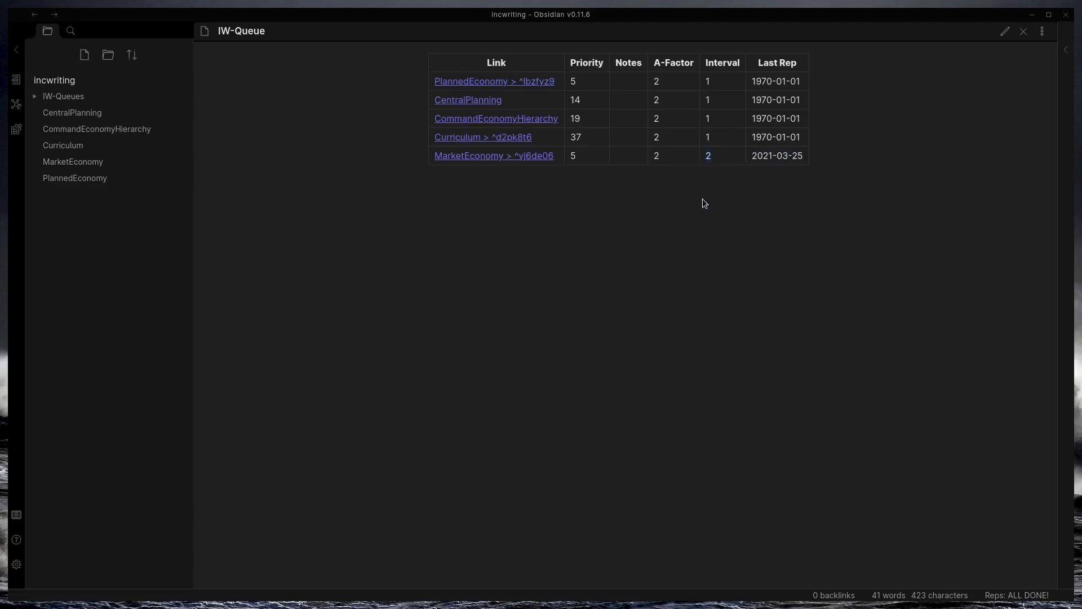
mouse_move(704, 211)
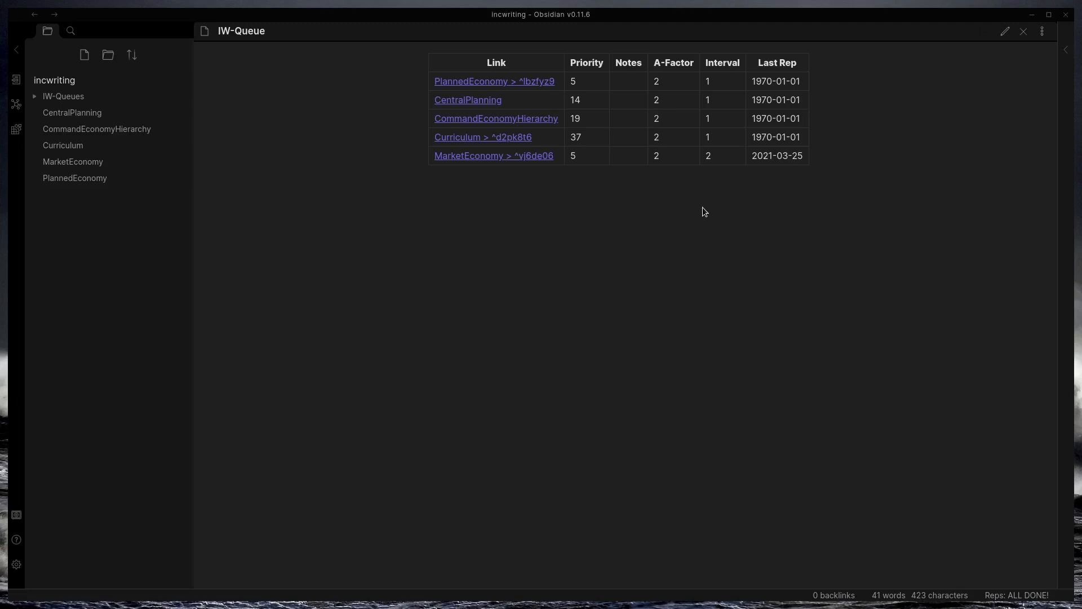
mouse_move(561, 253)
text(cu)
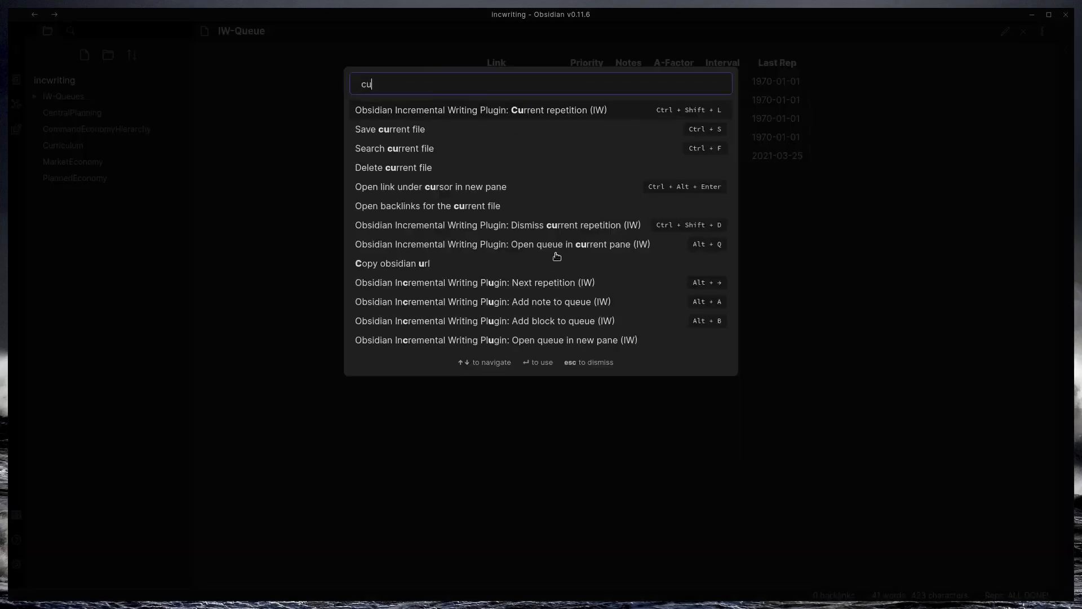
Load PlannedEconomy as the current repetition with its planned-versus-unplanned block highlighted.
click(480, 110)
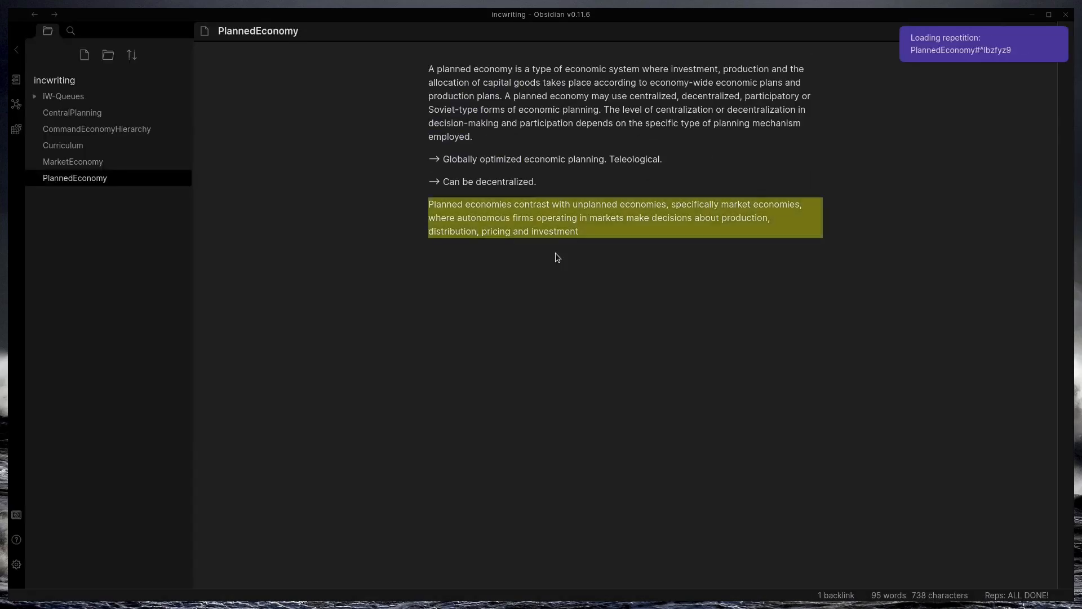
mouse_move(581, 250)
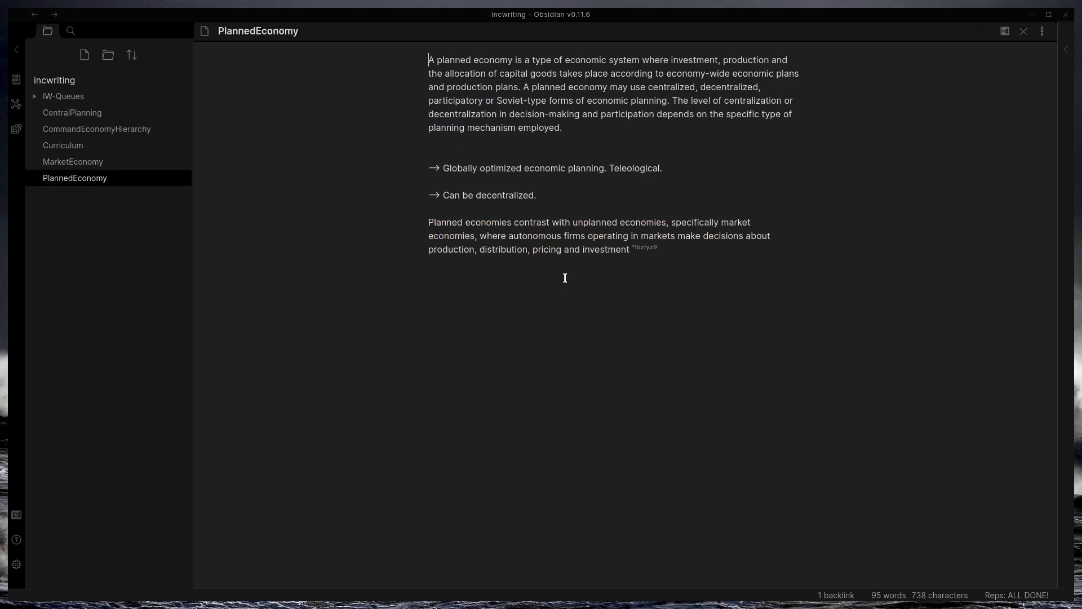
mouse_move(609, 257)
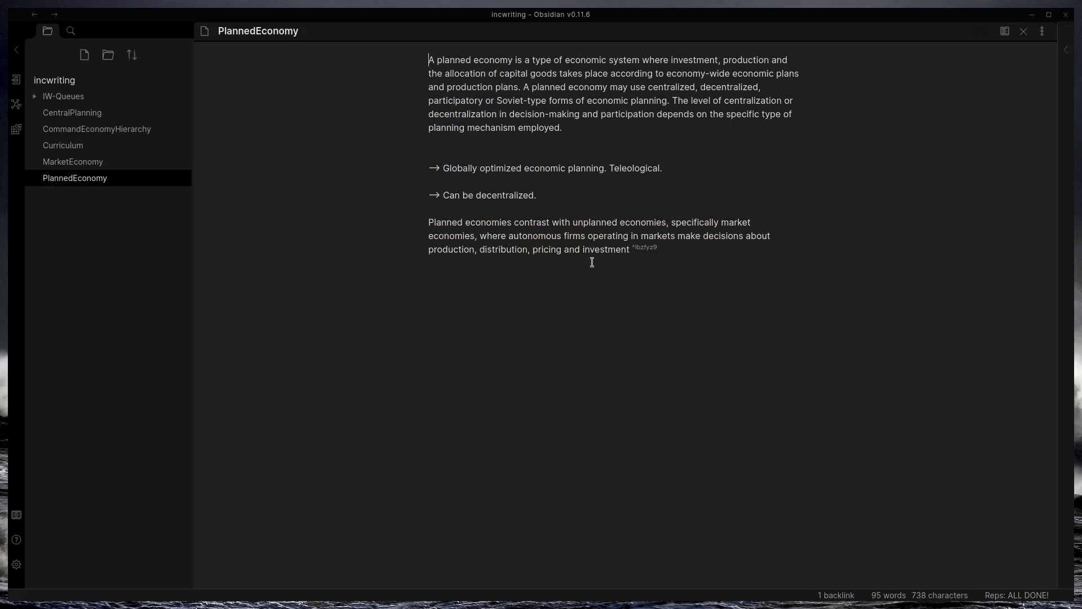
mouse_move(594, 258)
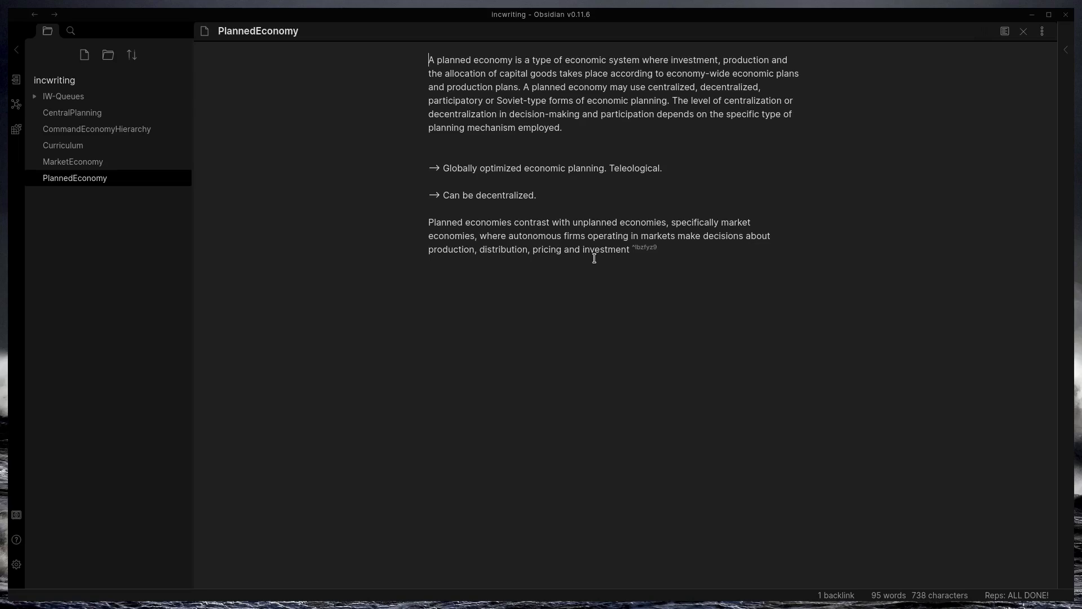
mouse_move(556, 236)
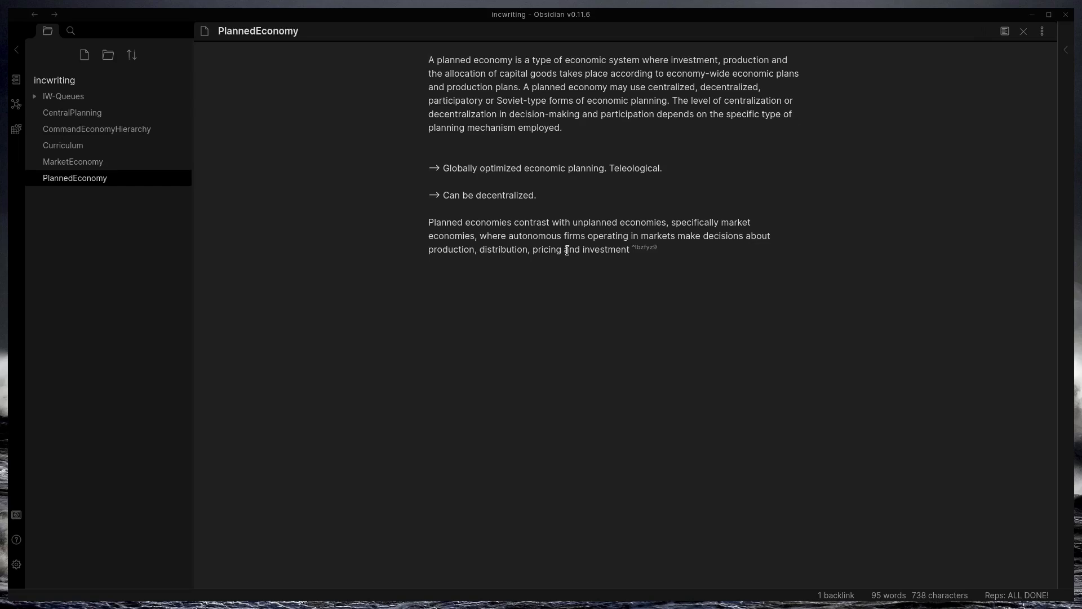
mouse_move(616, 277)
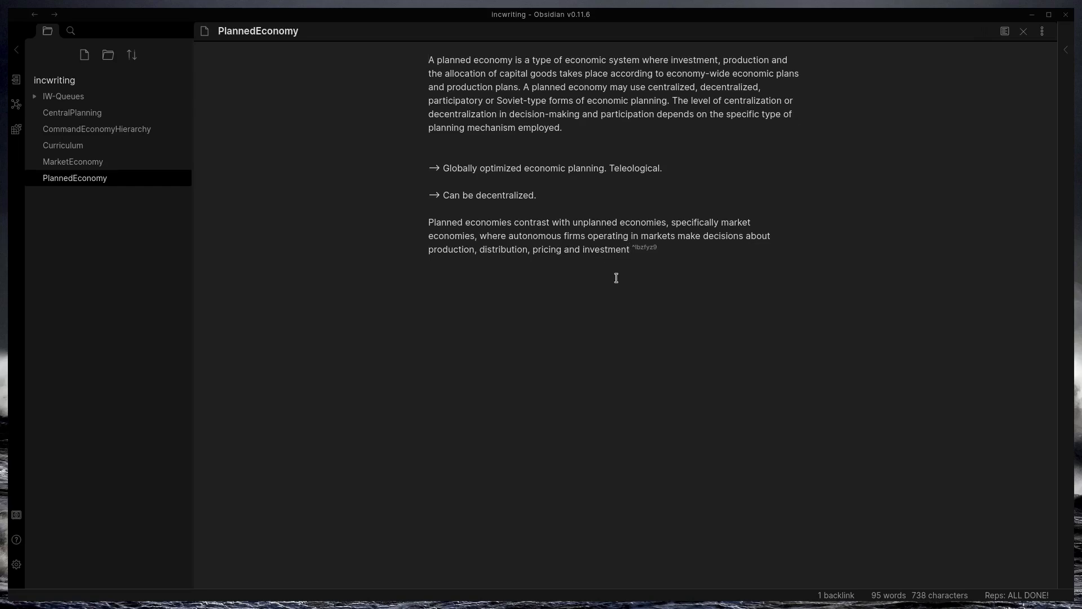
Extend the PlannedEconomy paragraph: a pure market economy has no central decision making, agents buy and sell on local information.
text(.)
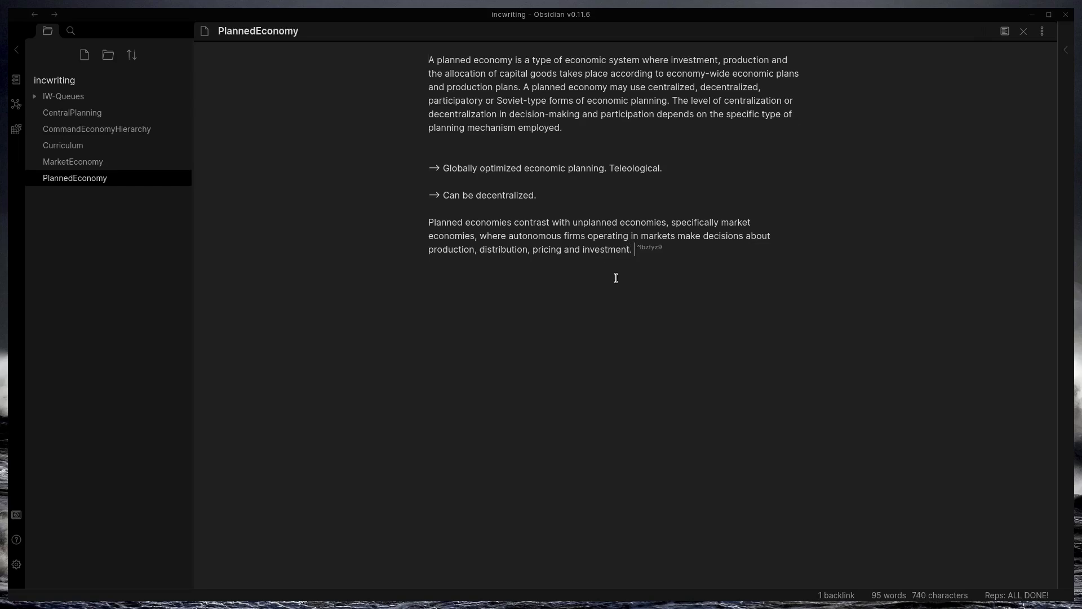
text(There is no o)
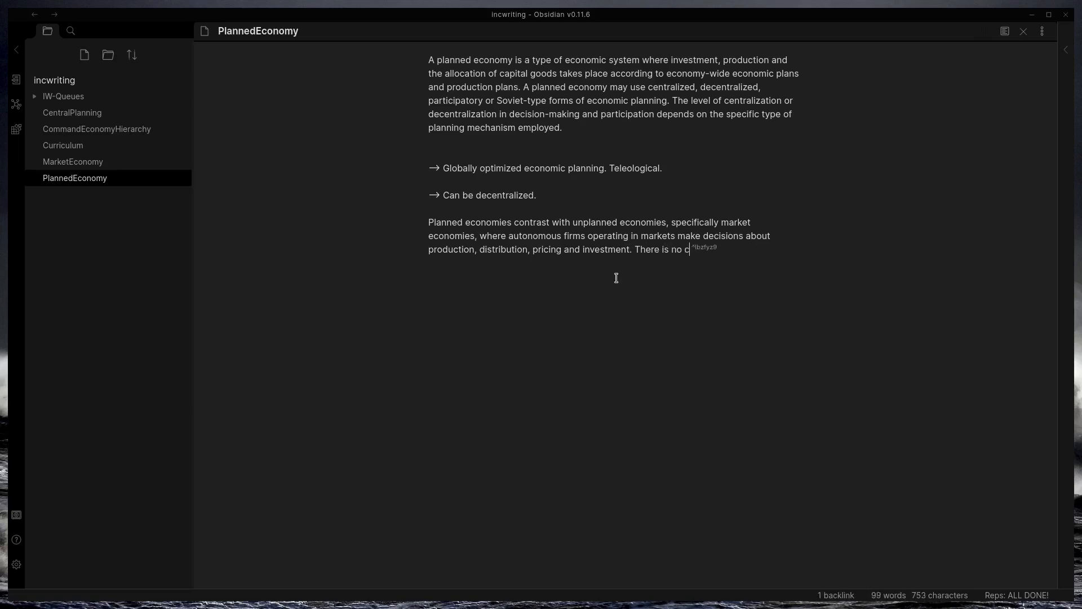
text(central)
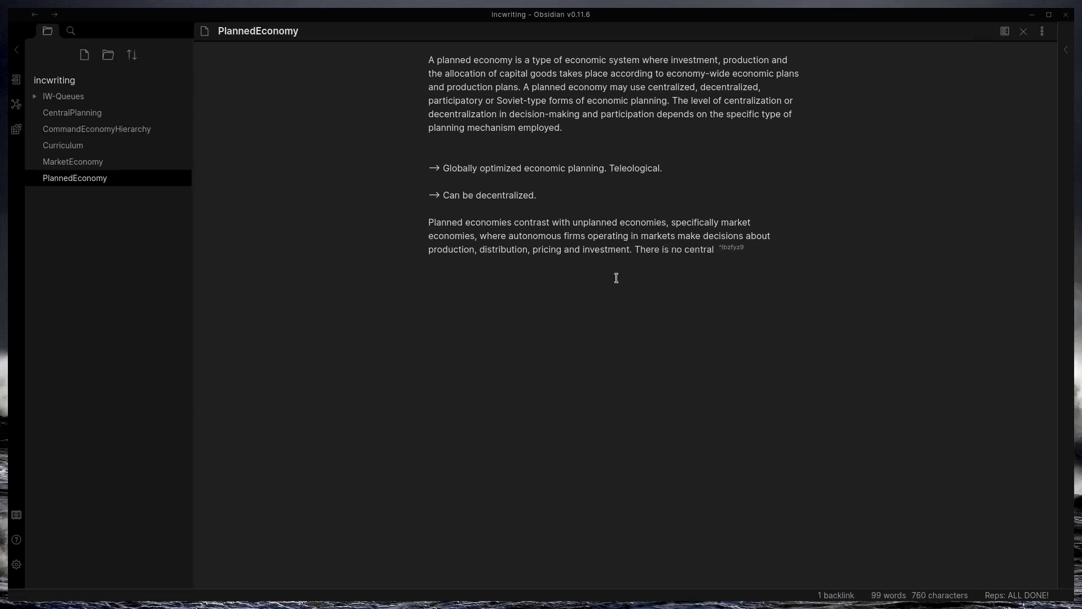
text(less)
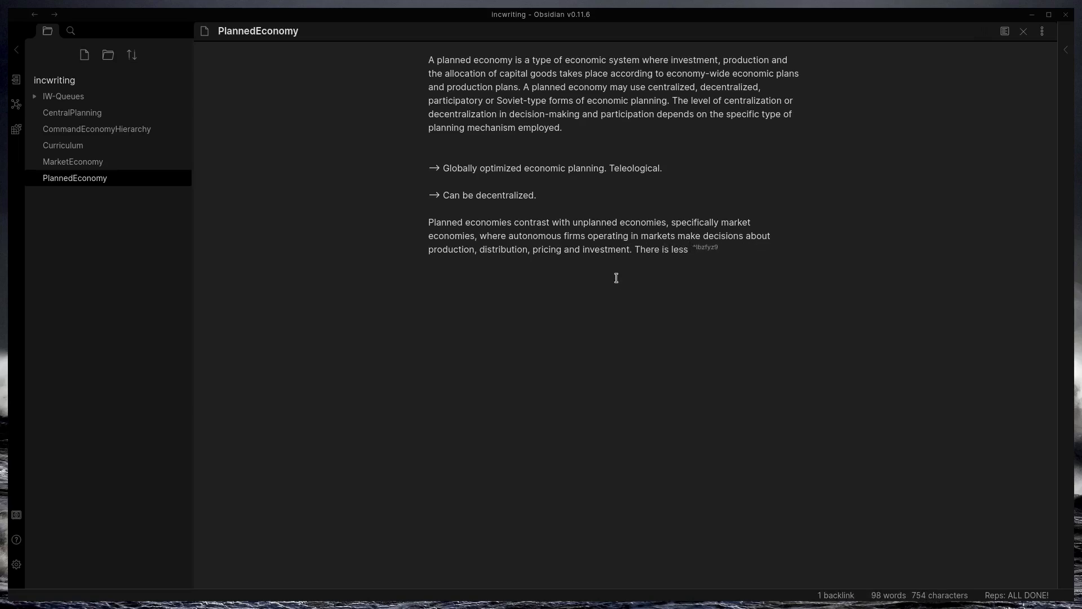
key(Backspace)
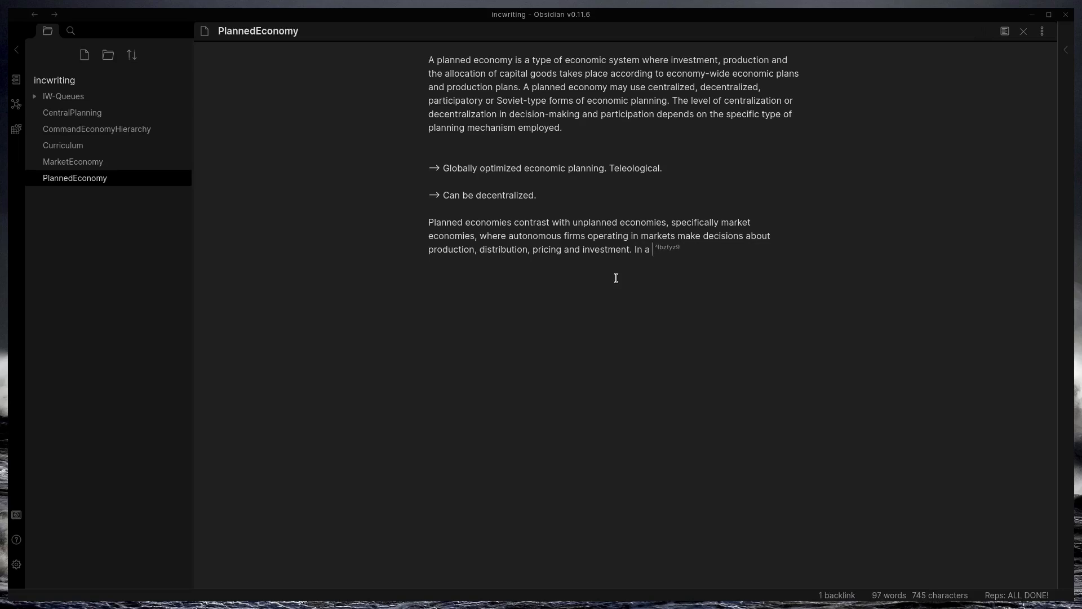
text(pure)
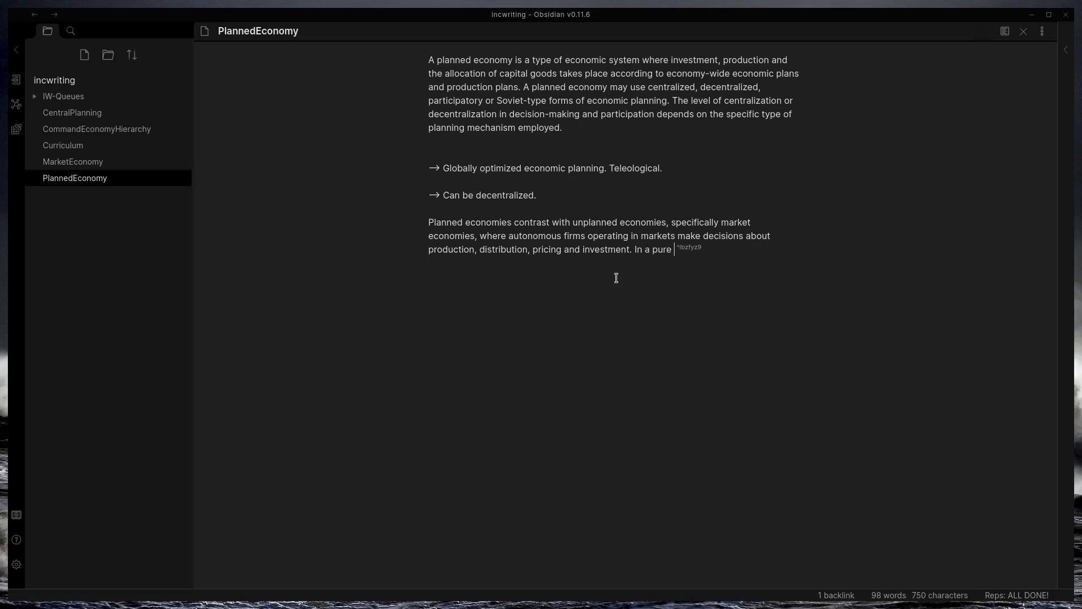
text(market economy, there)
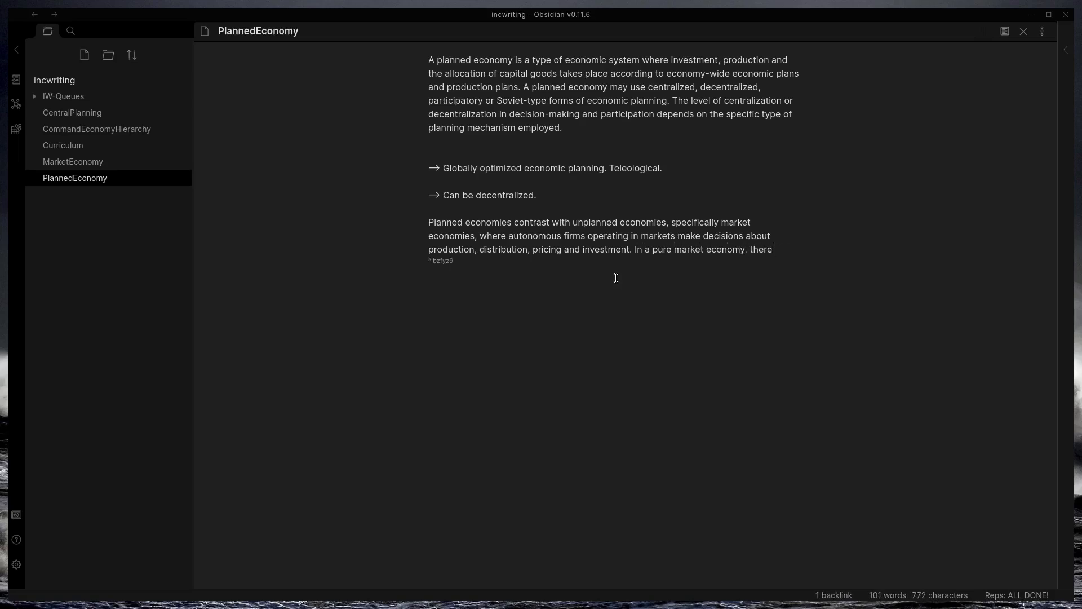
text(is no cent)
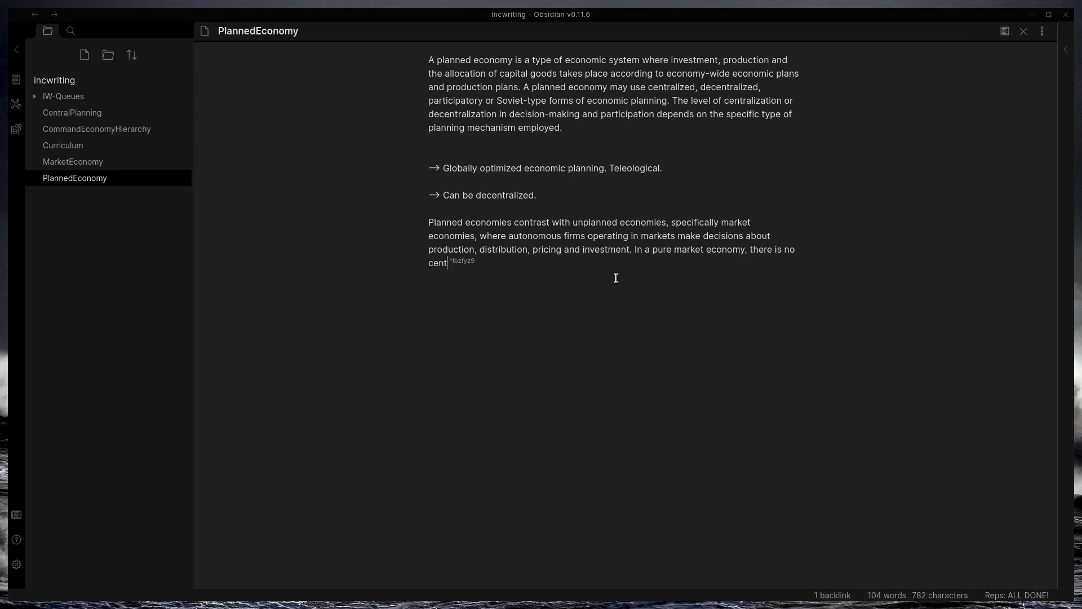
text(ral direction)
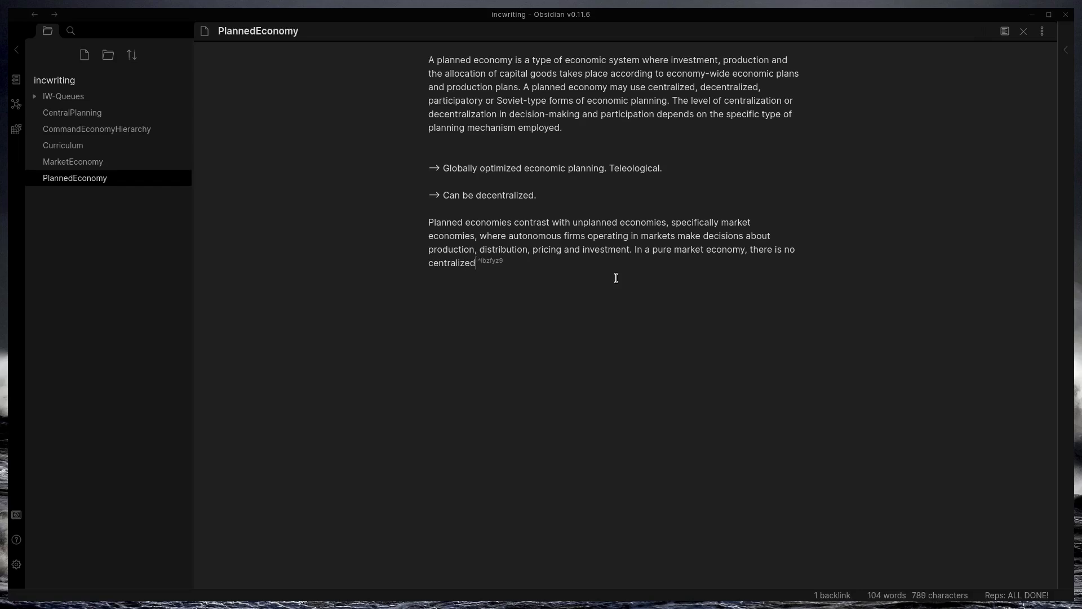
text(decision making - autonomous agents make)
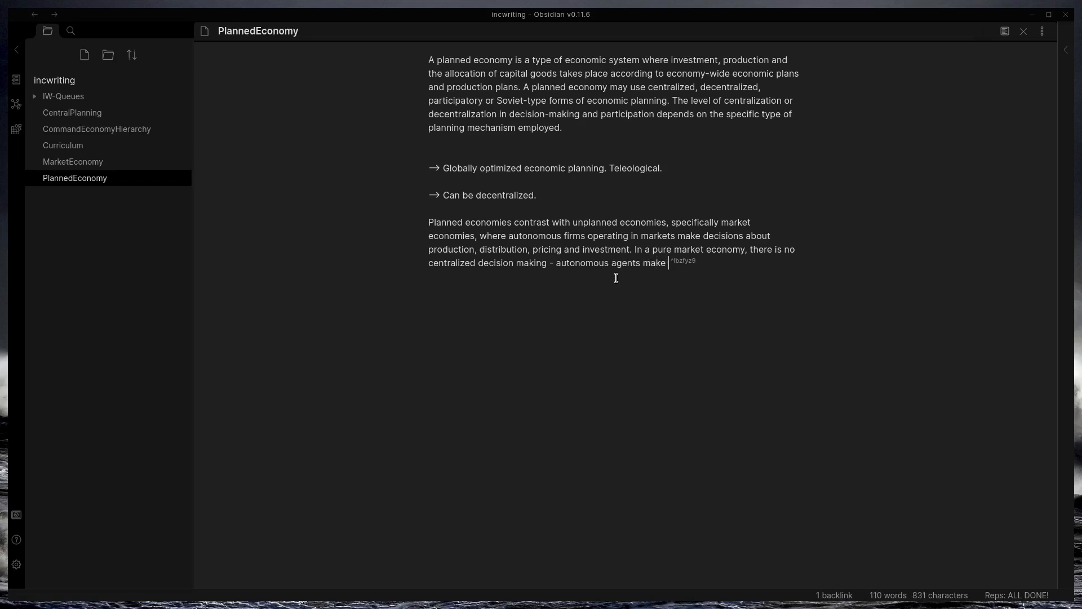
text(buy and sell de)
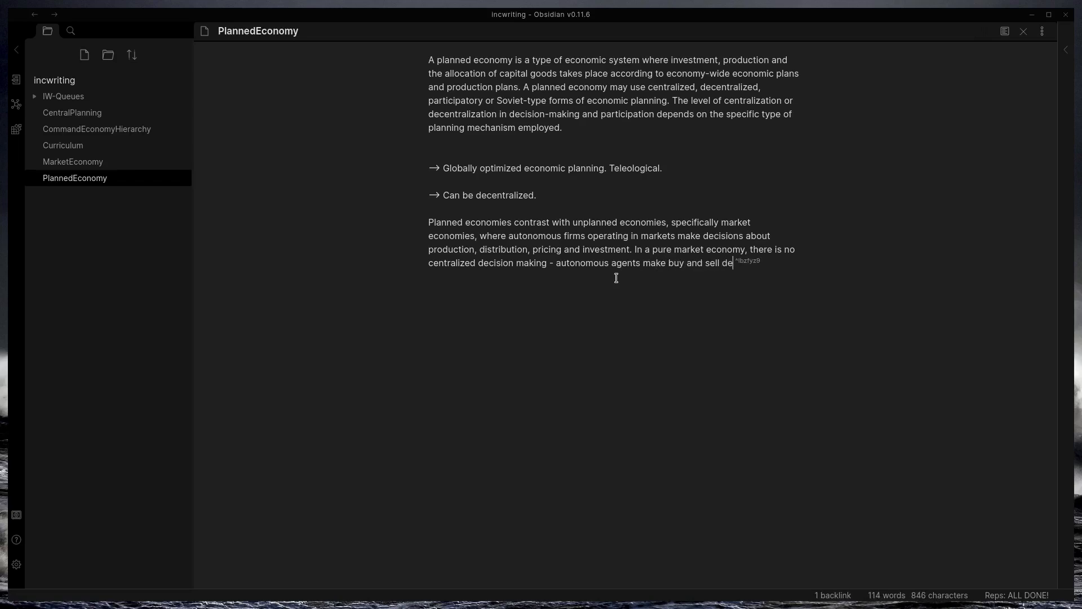
text(cisions based on local)
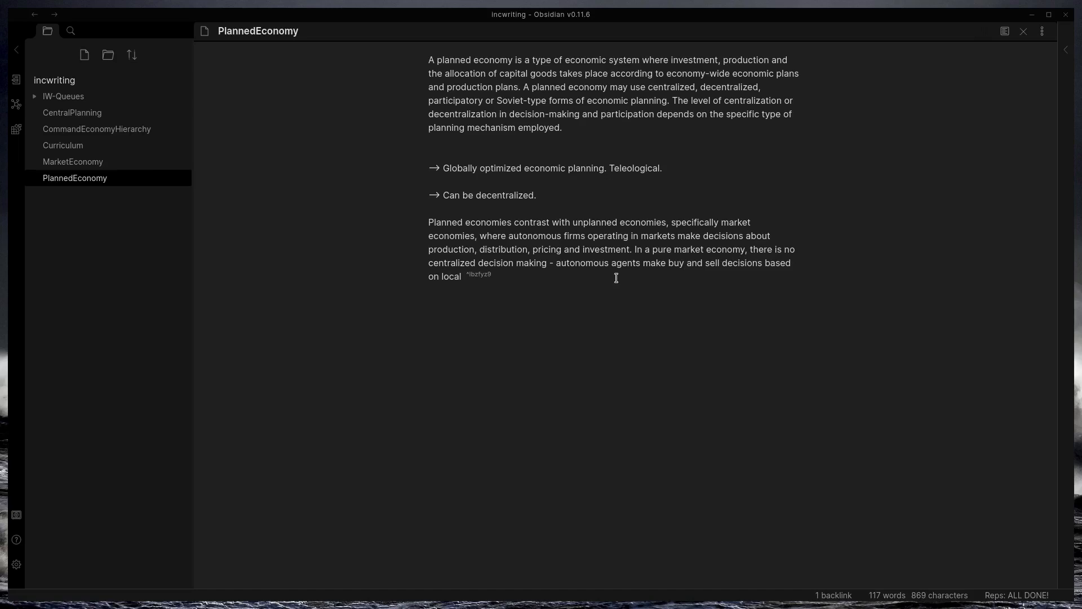
text(information.)
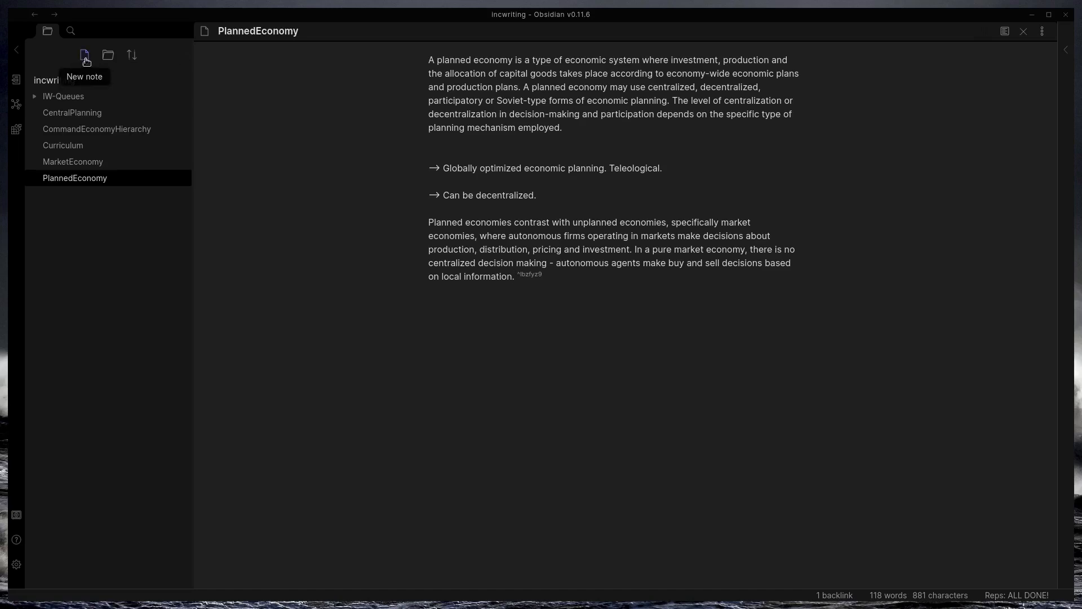
Begin a new line on the emergence of a highly complex global supply chain.
text(EM)
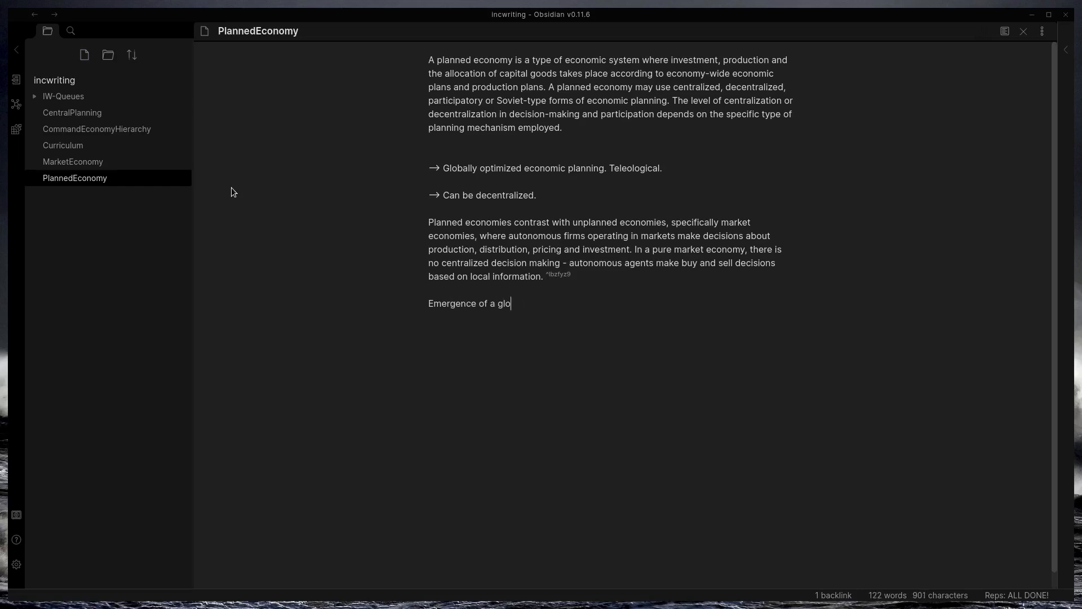
key(Backspace)
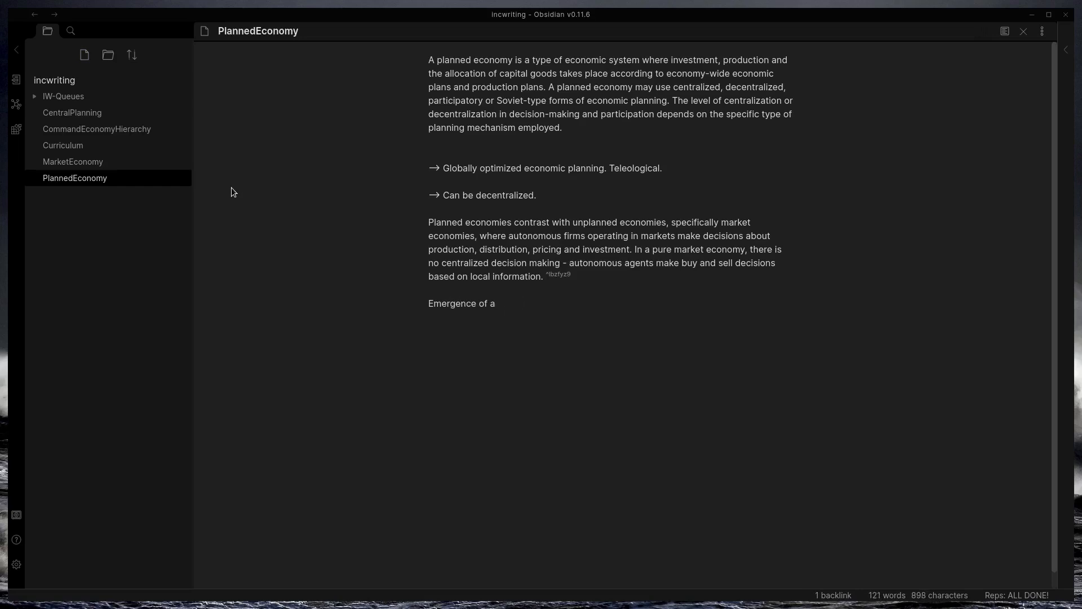
text(highly complex)
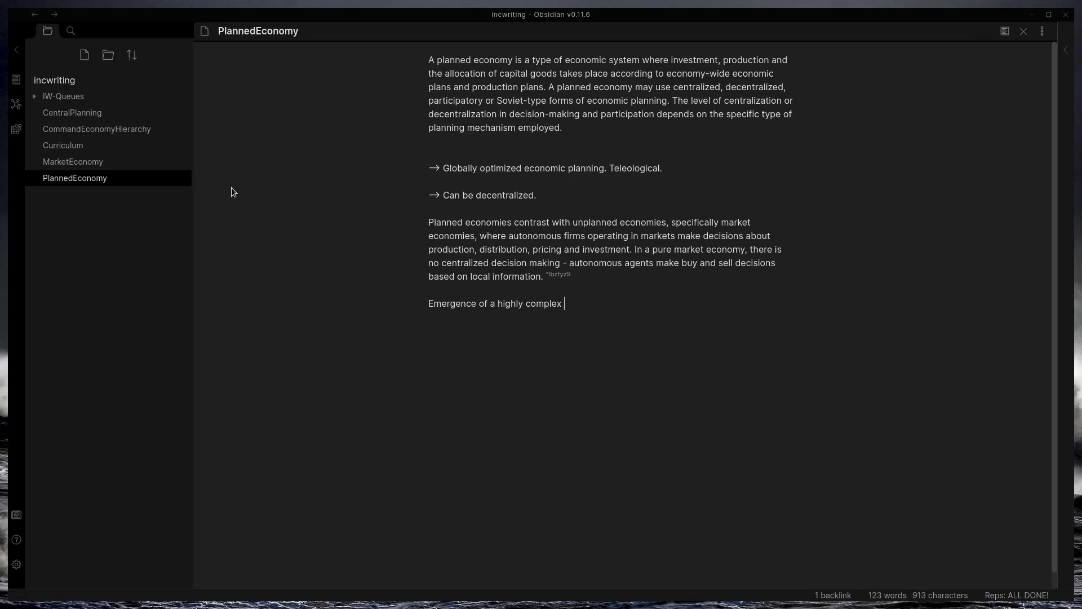
text(global supply chain sp)
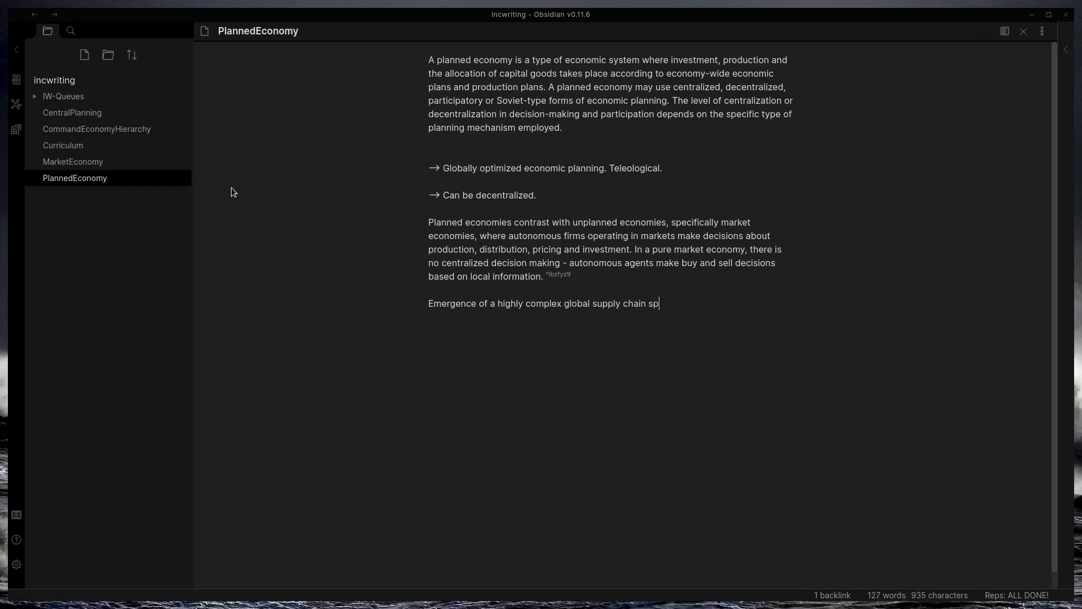